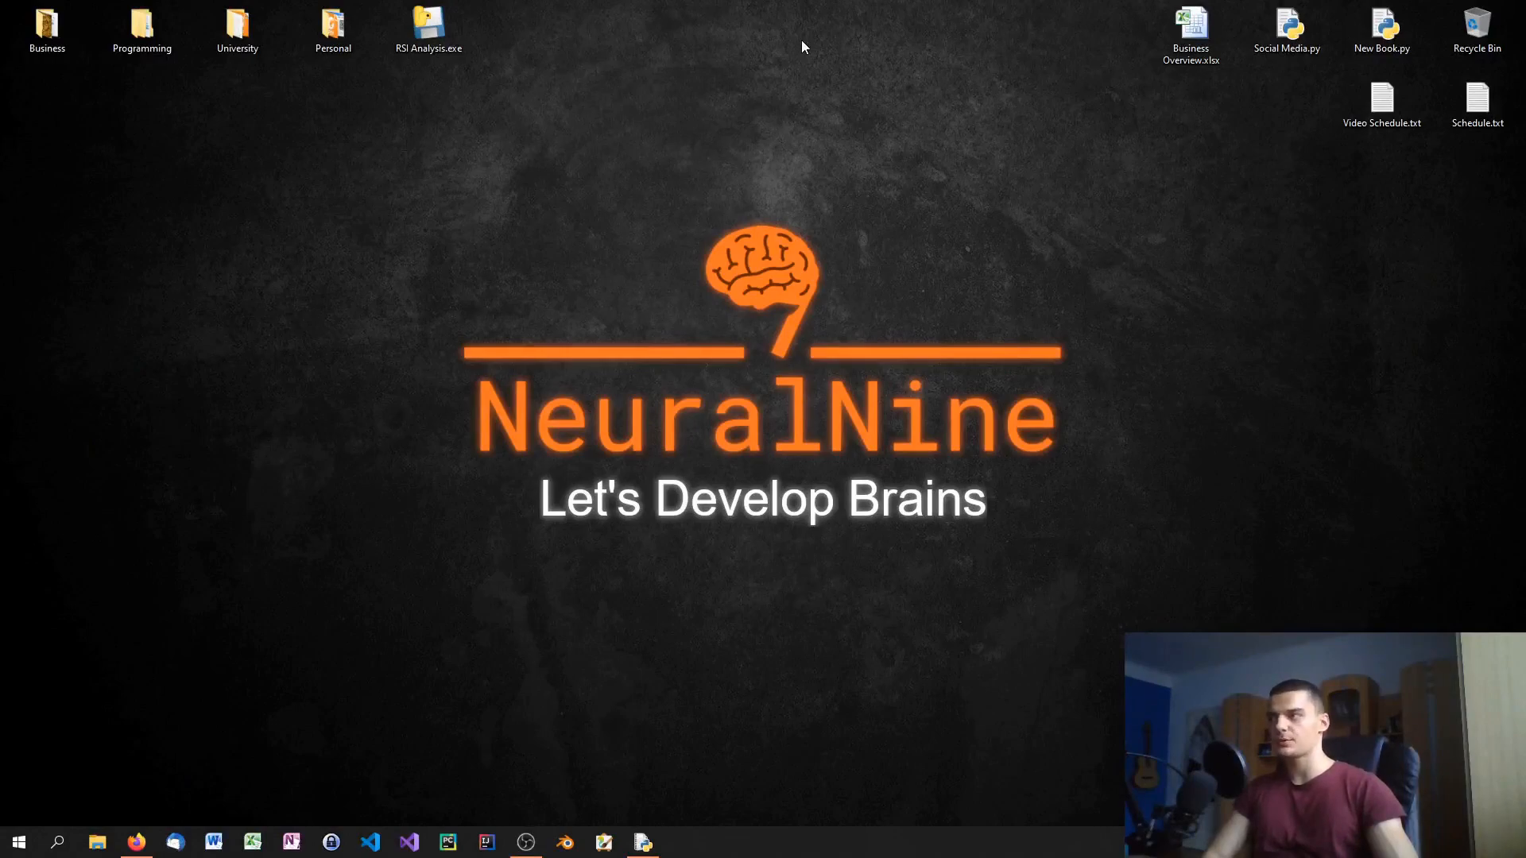
Move the RSI Analysis.exe icon off the top row onto open desktop space
left_click_drag(491, 76, 534, 106)
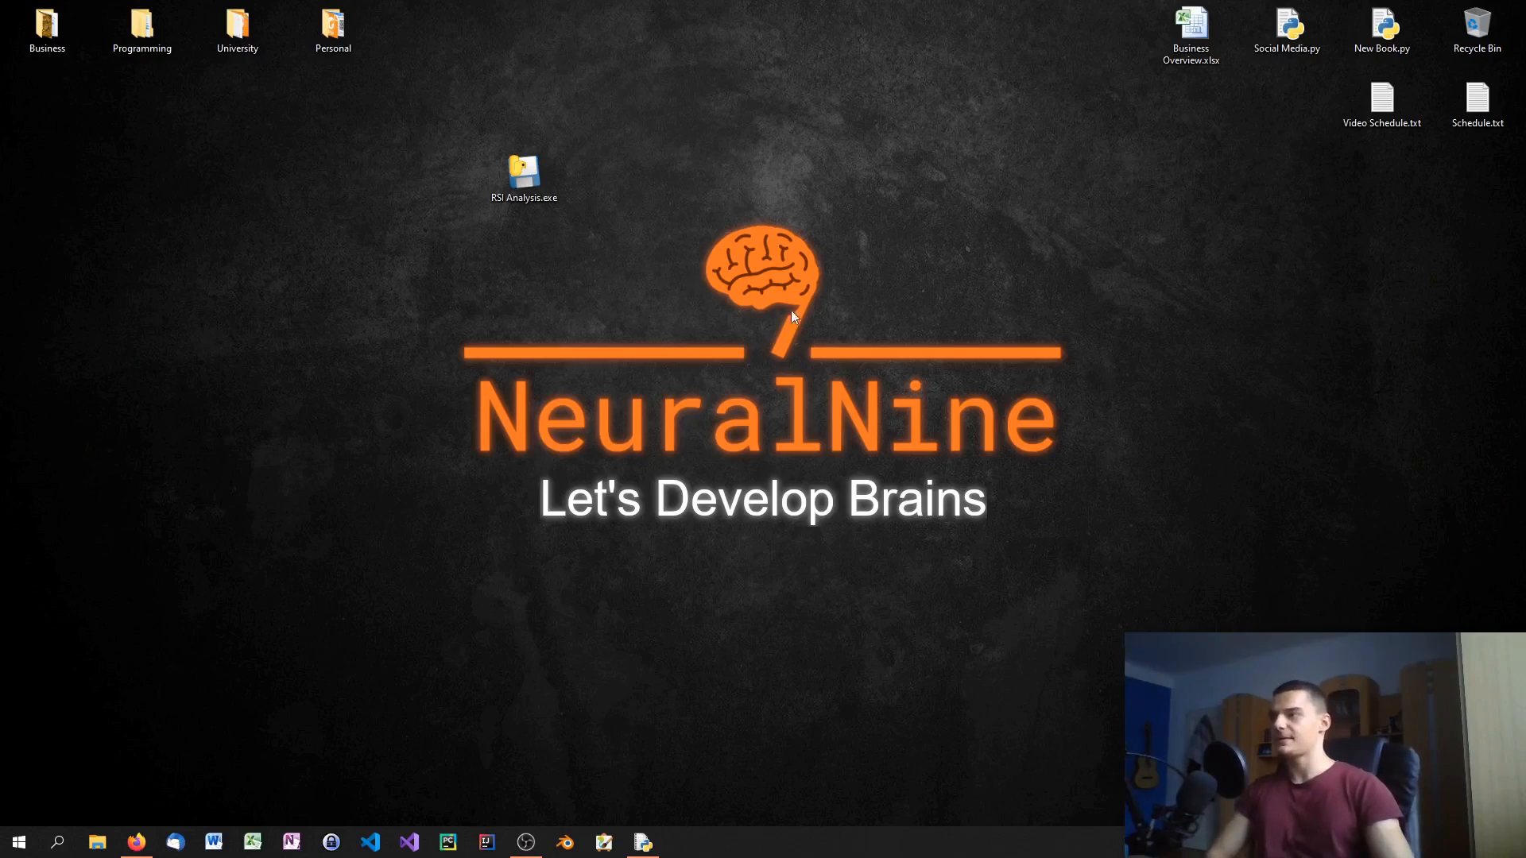
mouse_move(525, 178)
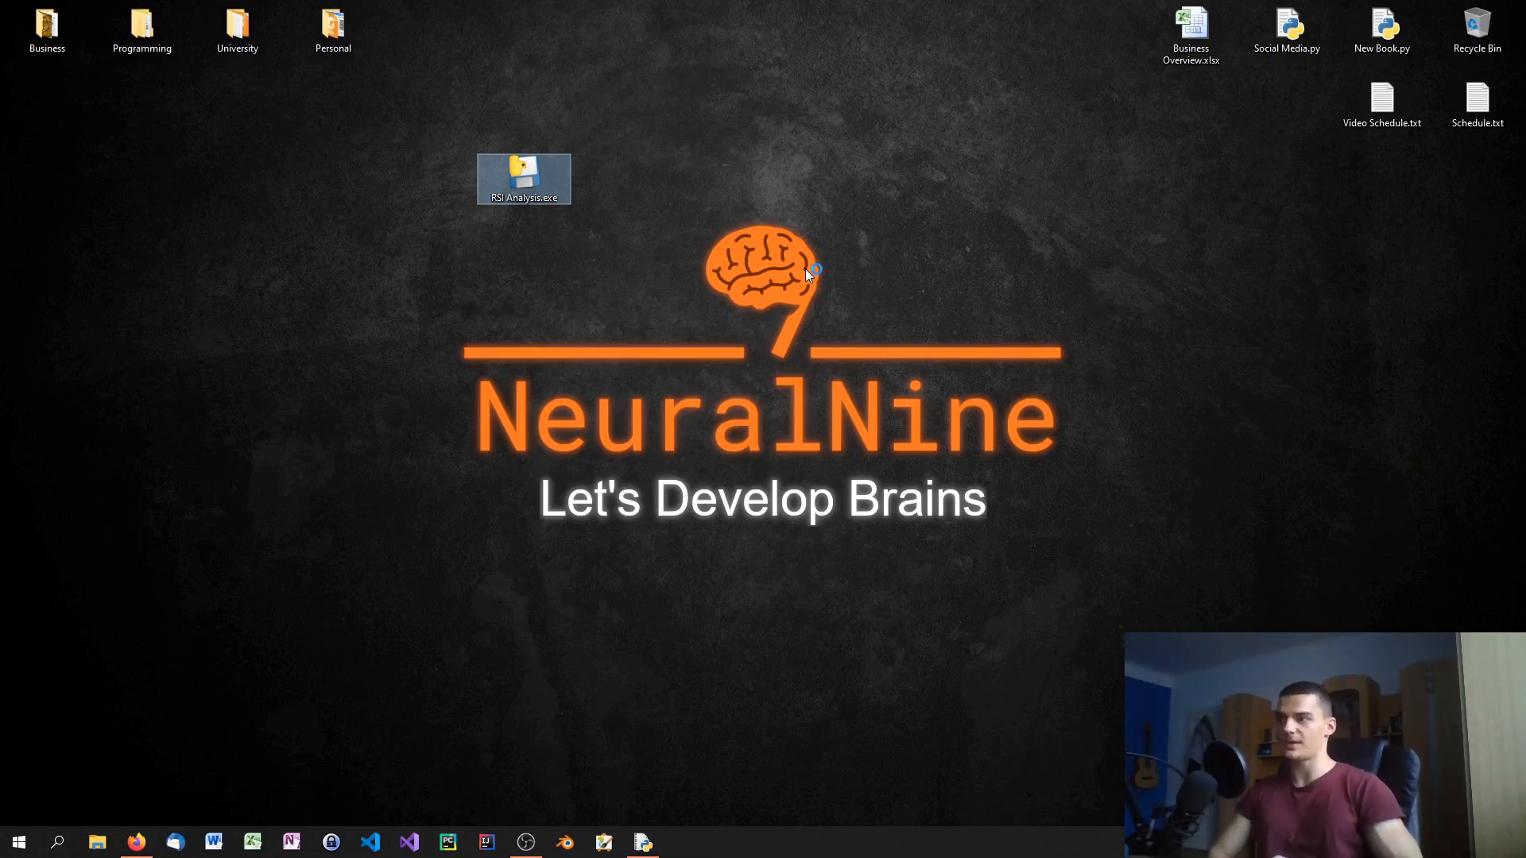
double_click(525, 168)
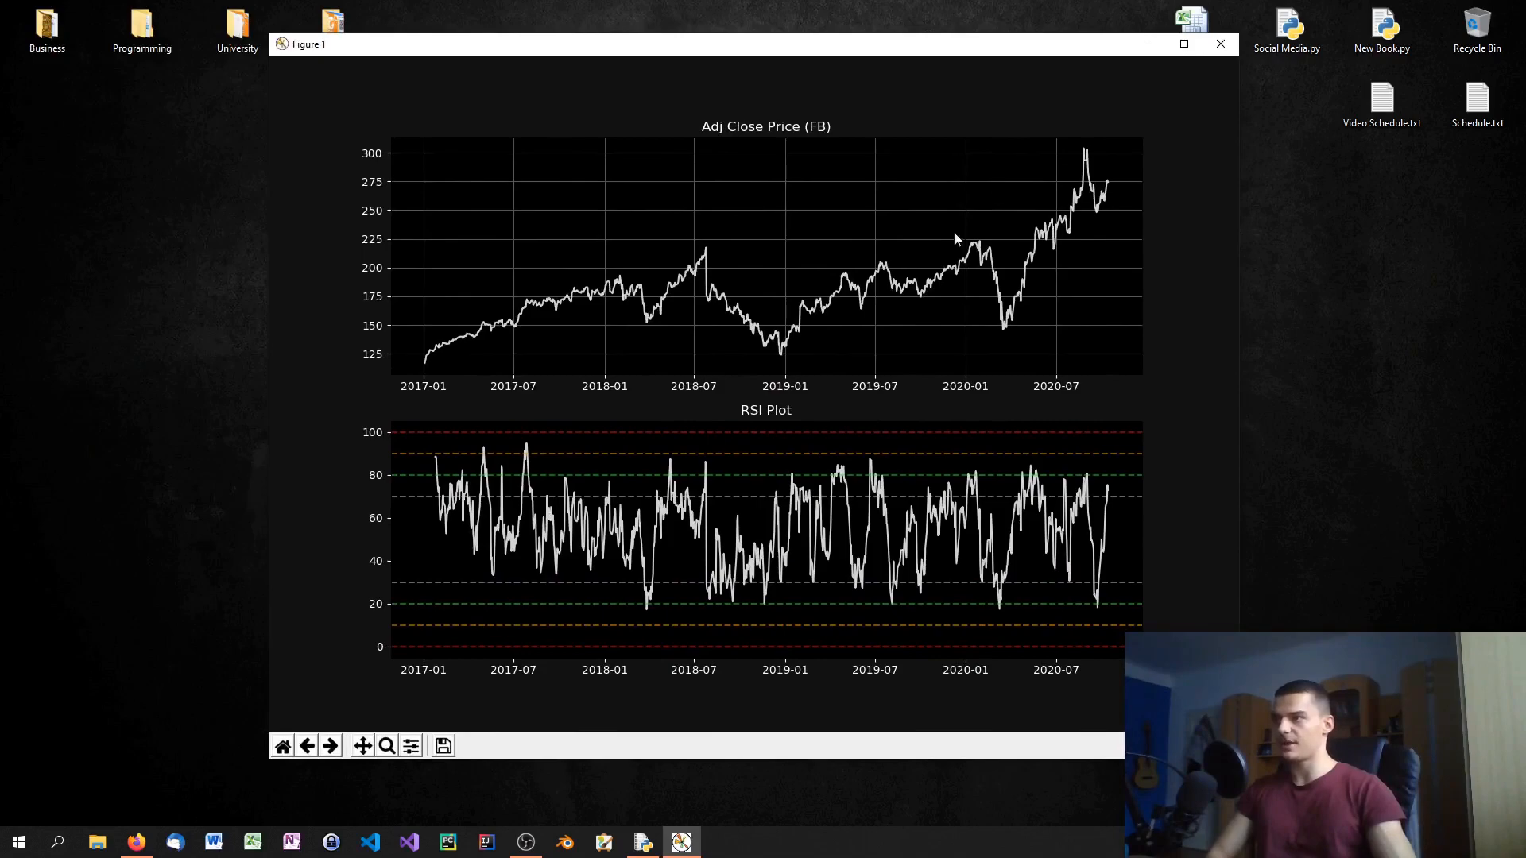
mouse_move(997, 172)
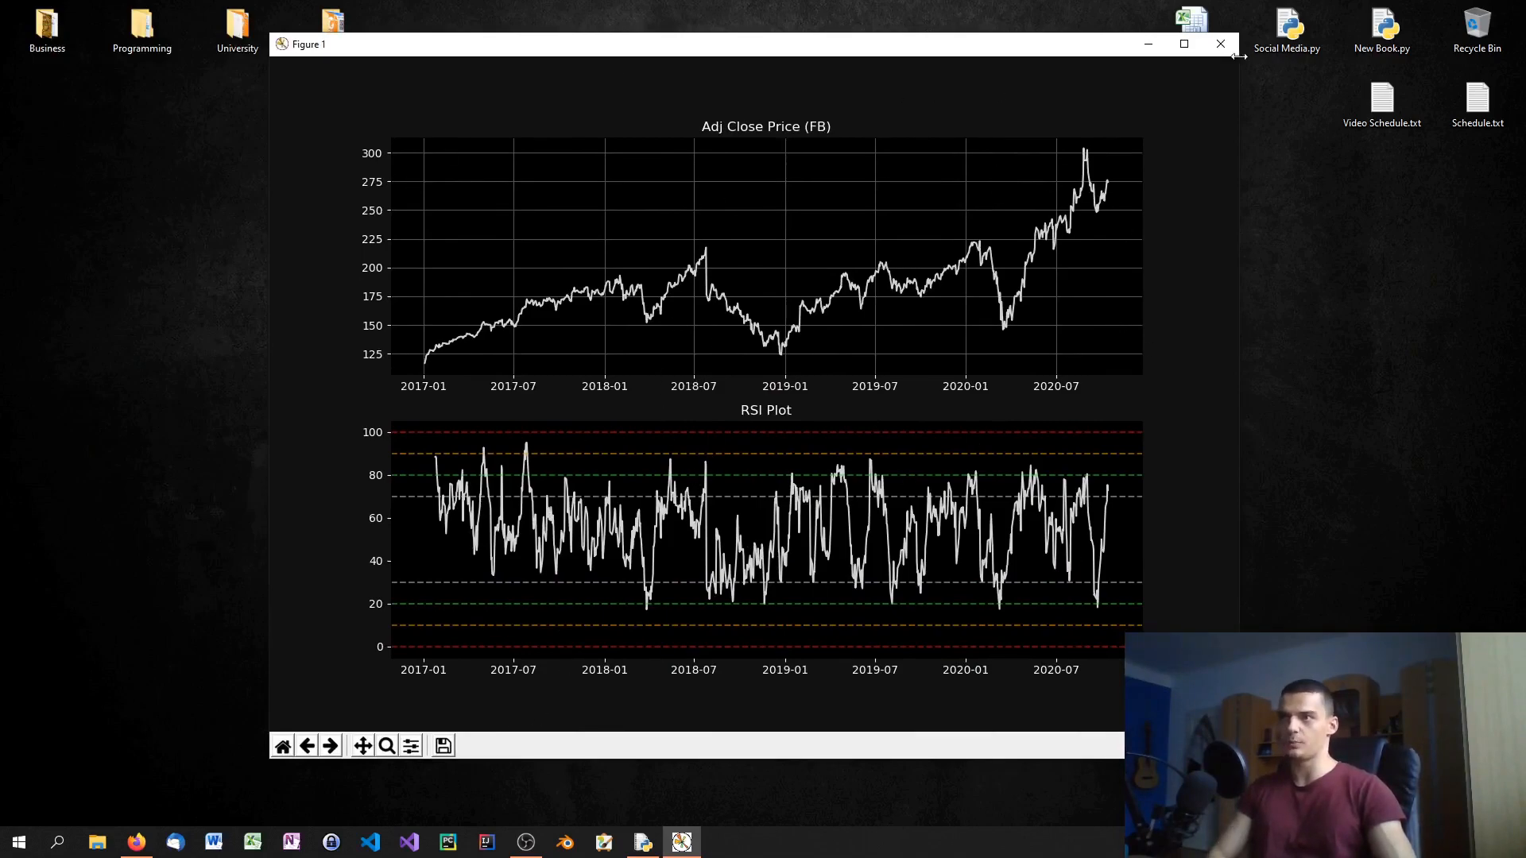
left_click(1220, 44)
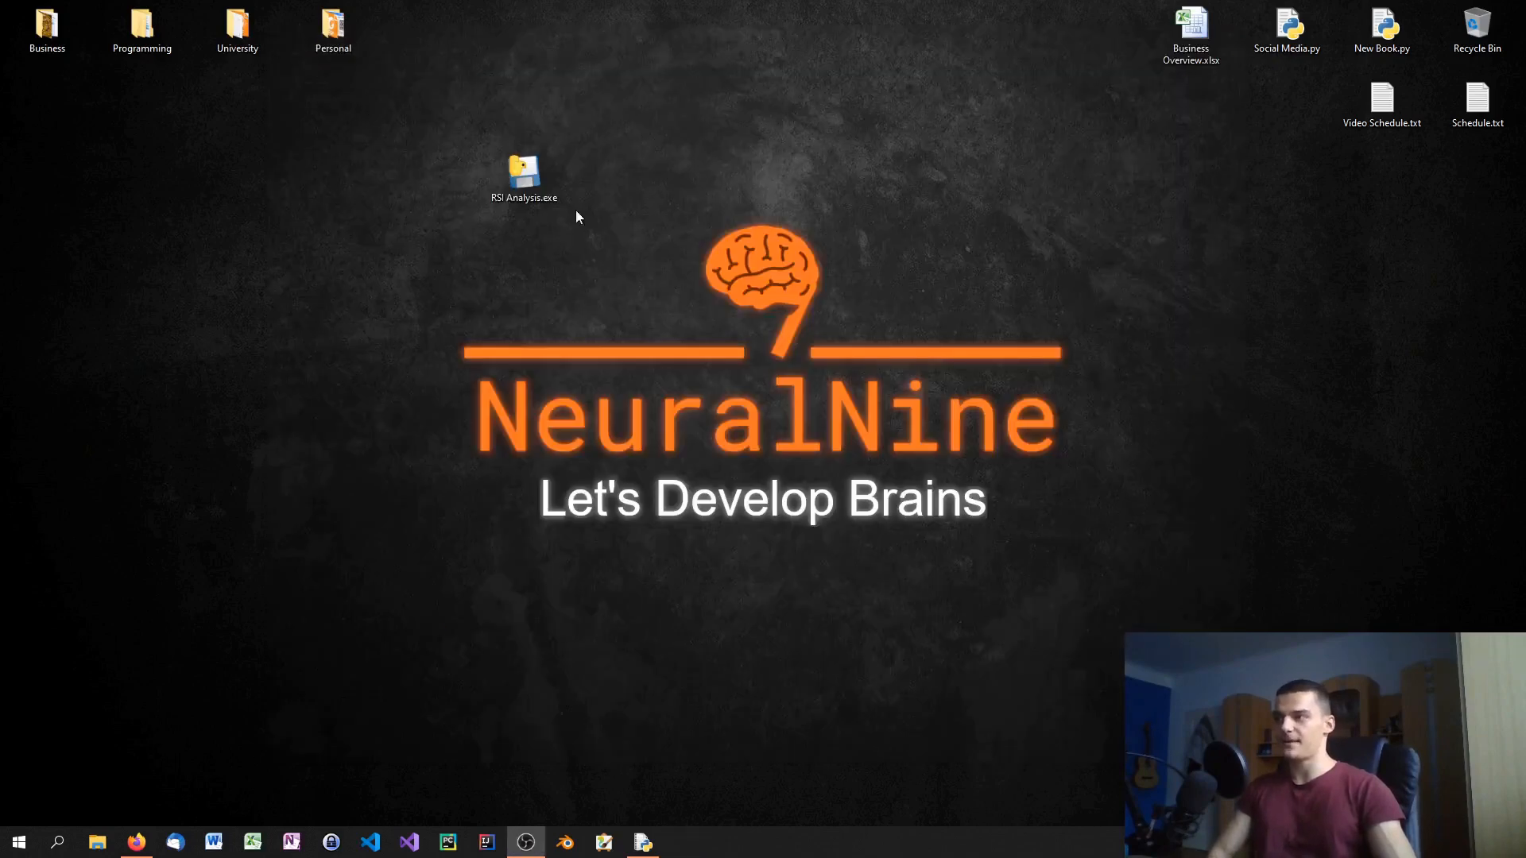
right_click(523, 171)
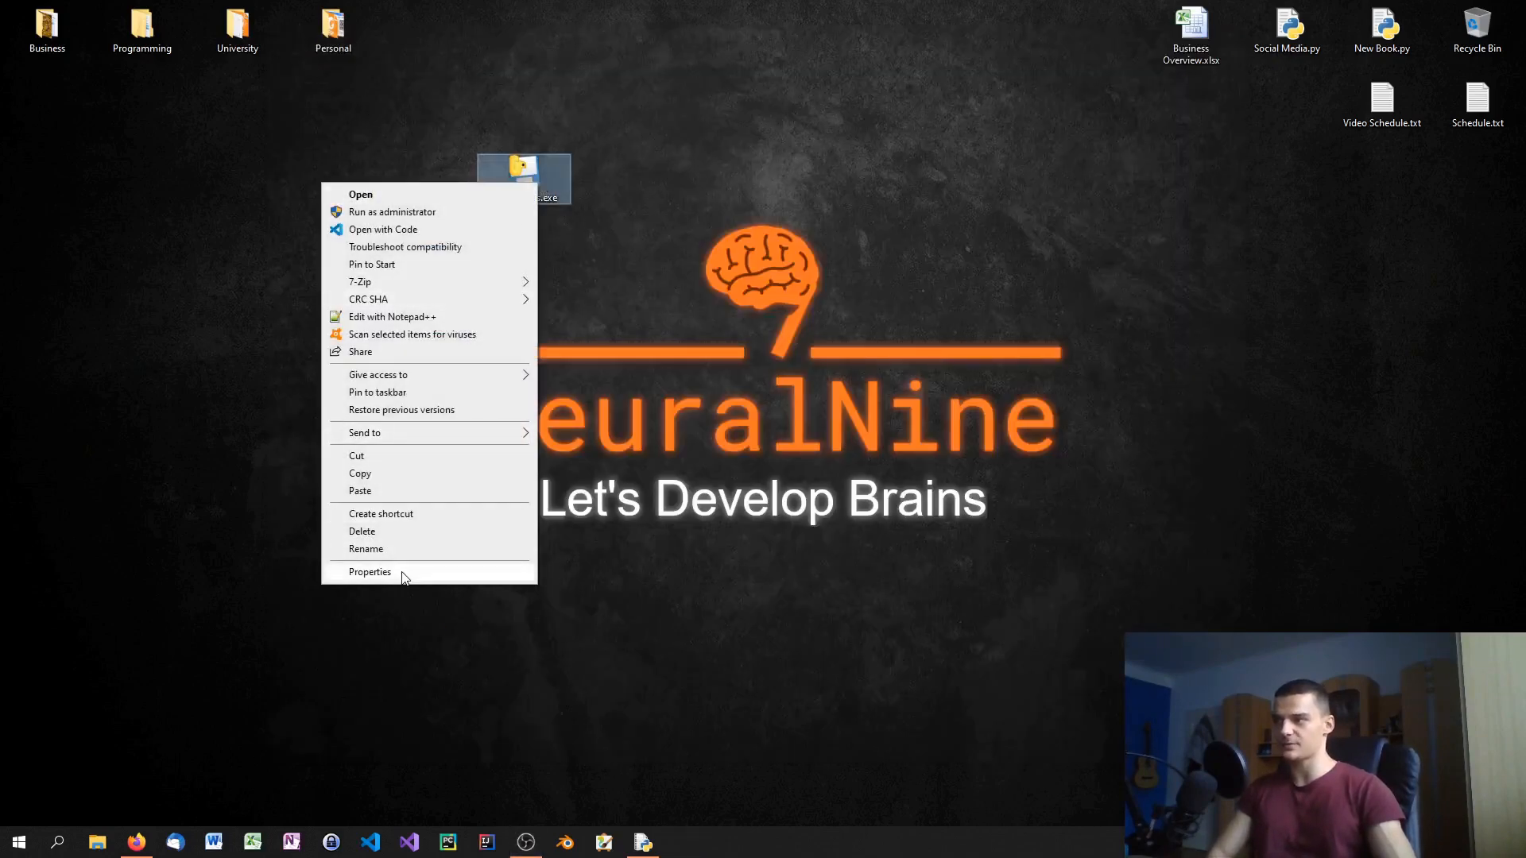
left_click(368, 570)
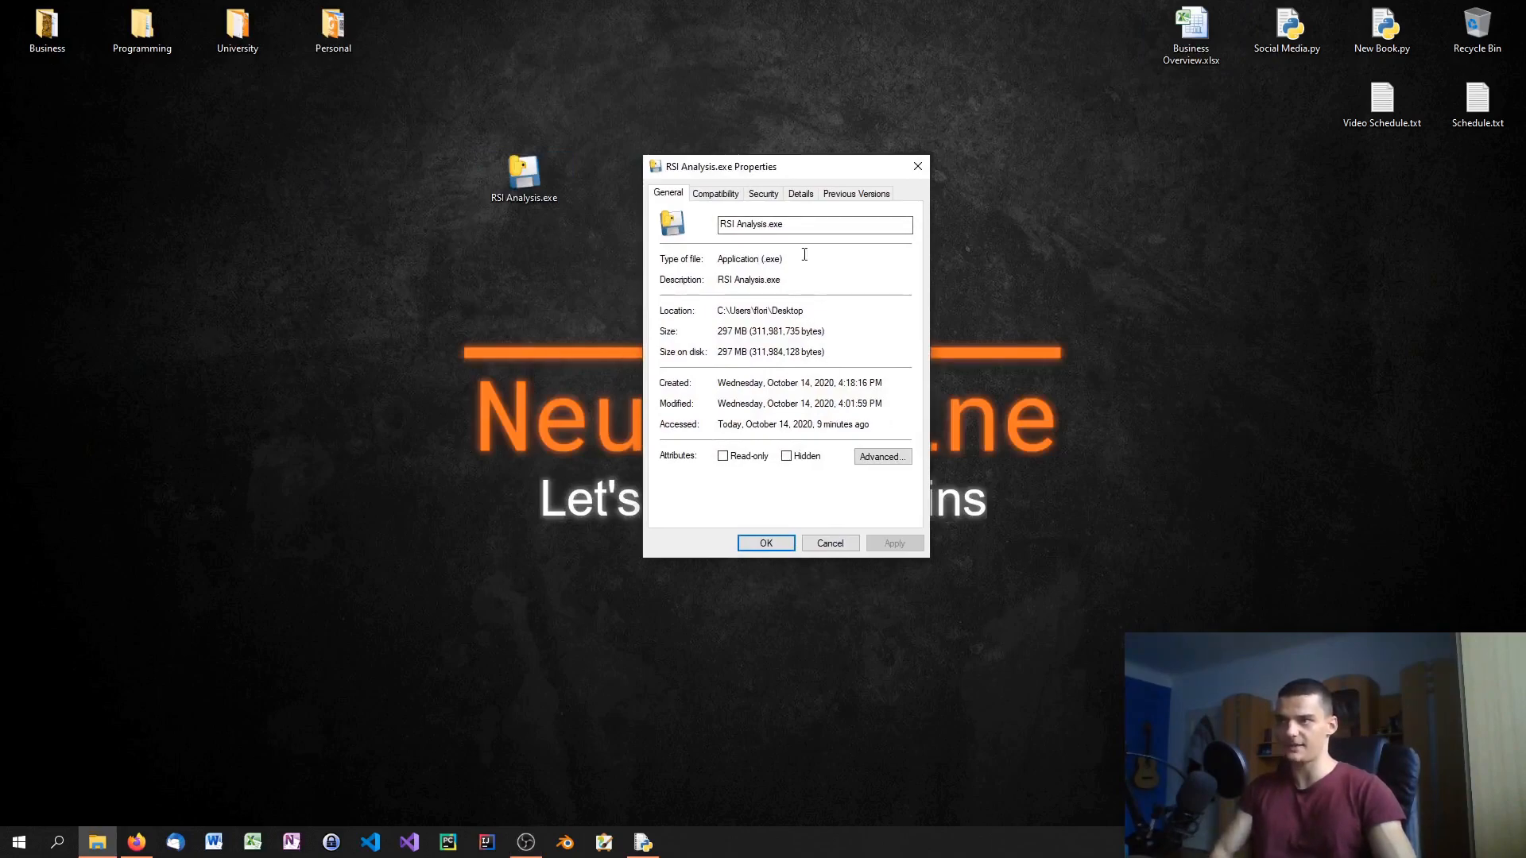
mouse_move(760, 351)
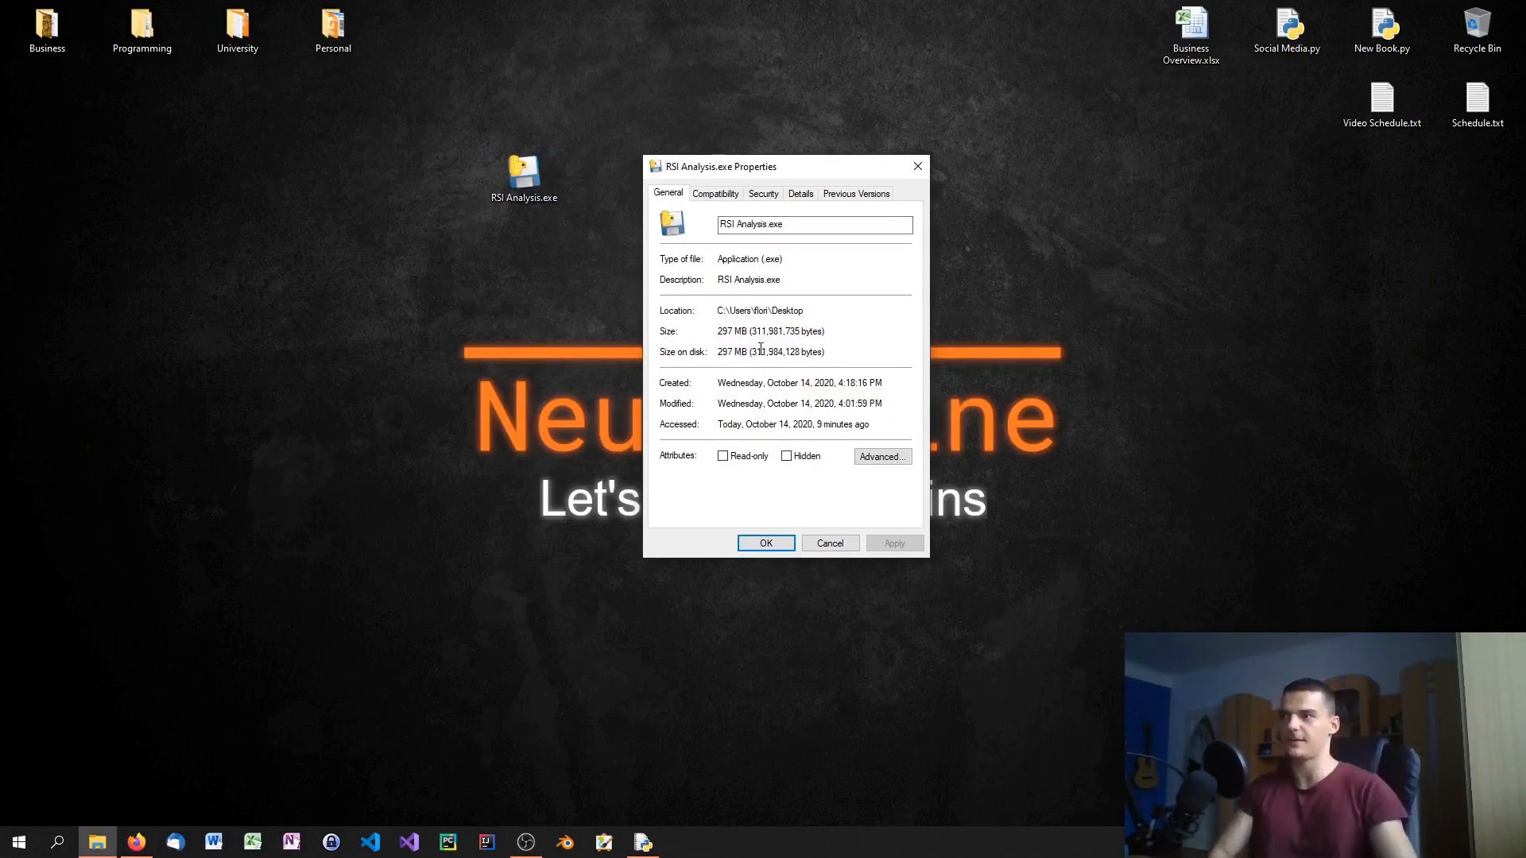
double_click(771, 330)
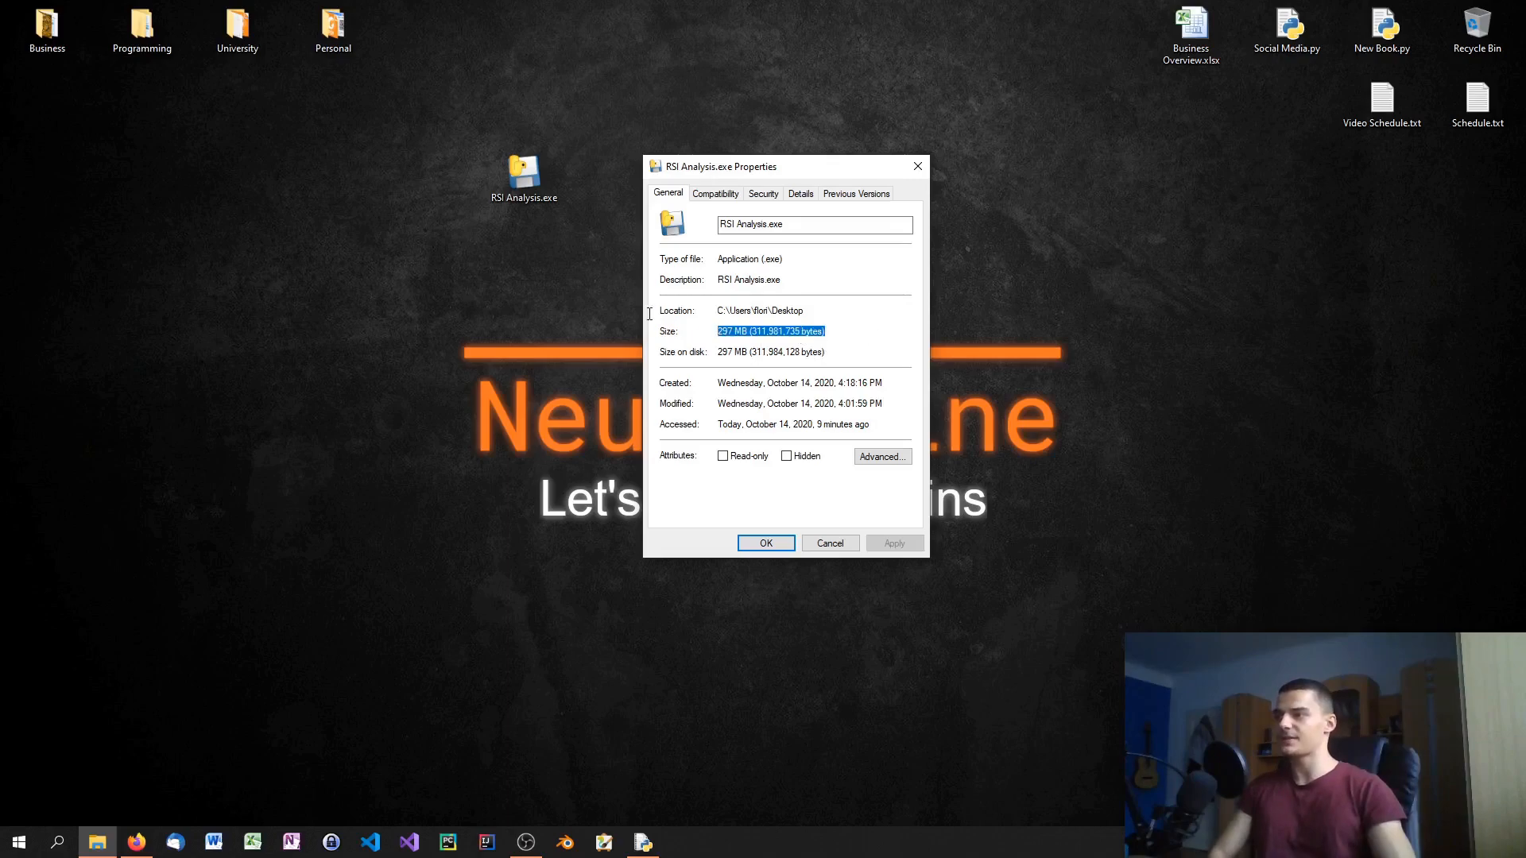
mouse_move(917, 167)
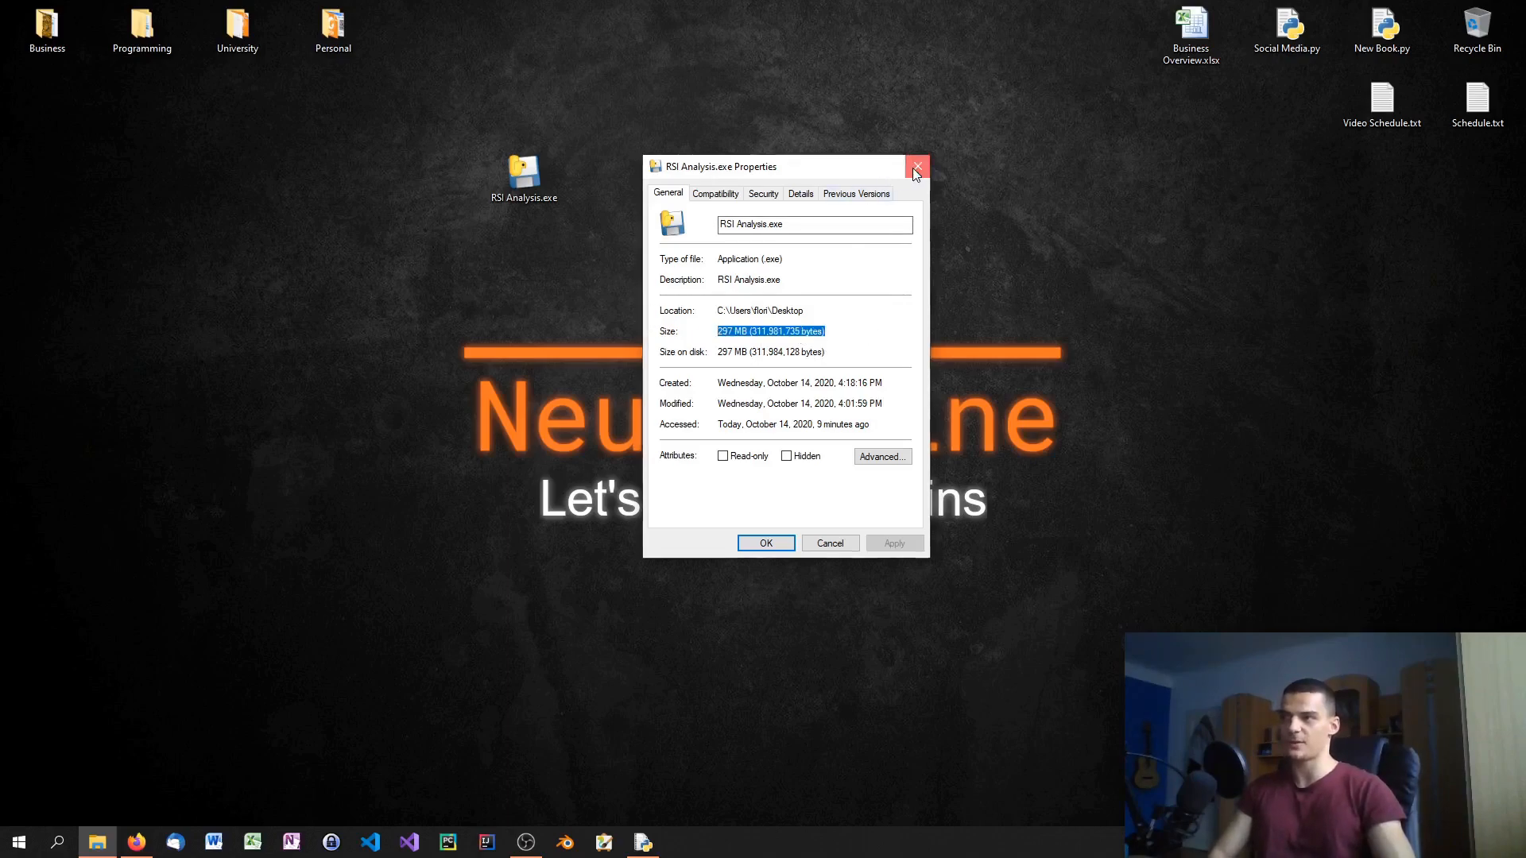
left_click(917, 167)
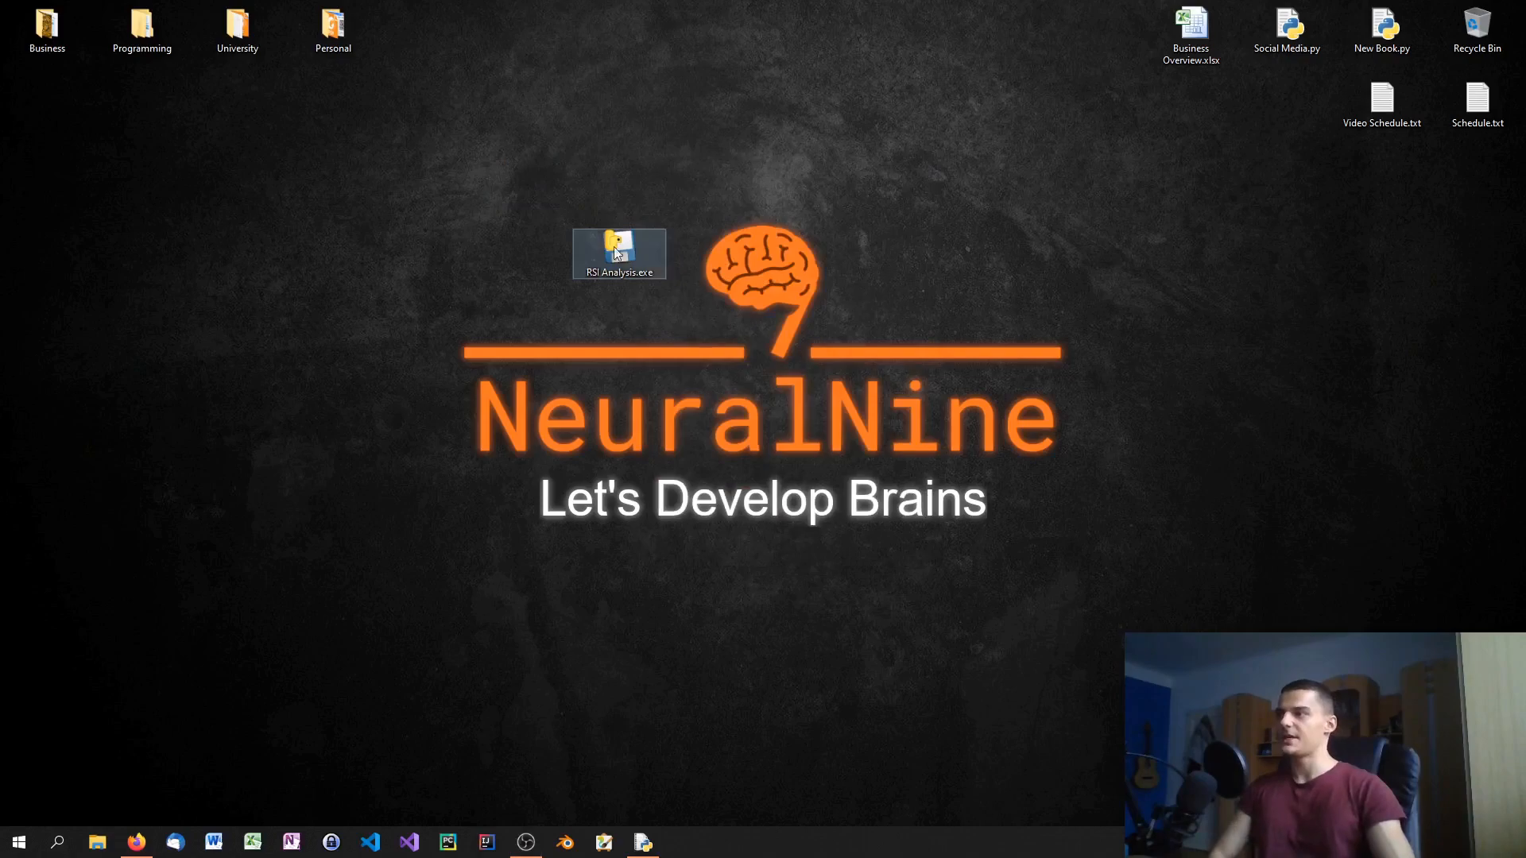
Clear RSI Analysis.exe from the desktop, leaving icon.ico in the top icon row
left_click_drag(618, 253, 618, 180)
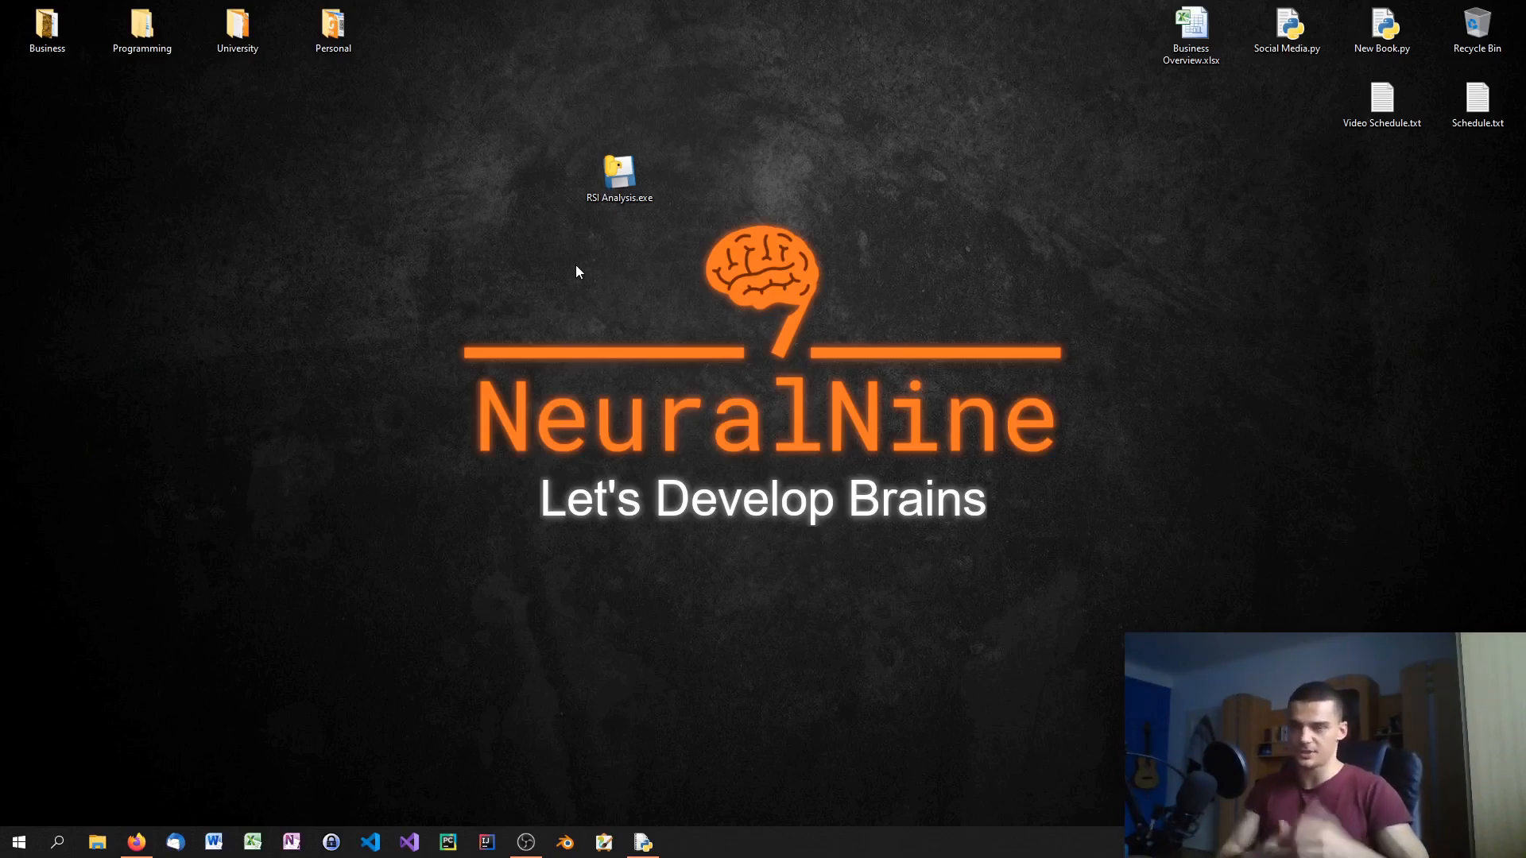
mouse_move(531, 297)
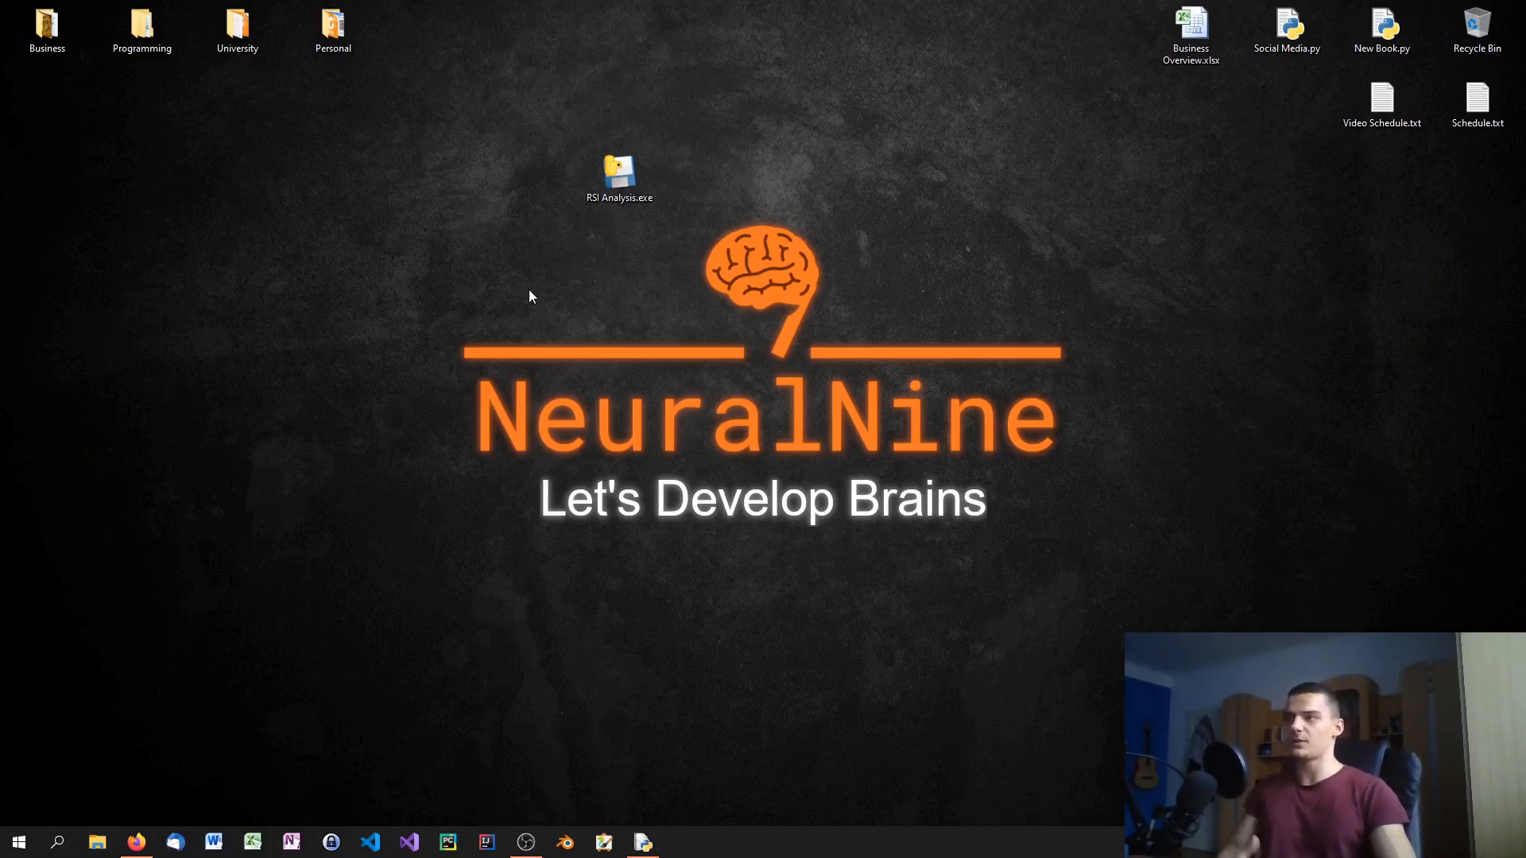
mouse_move(529, 300)
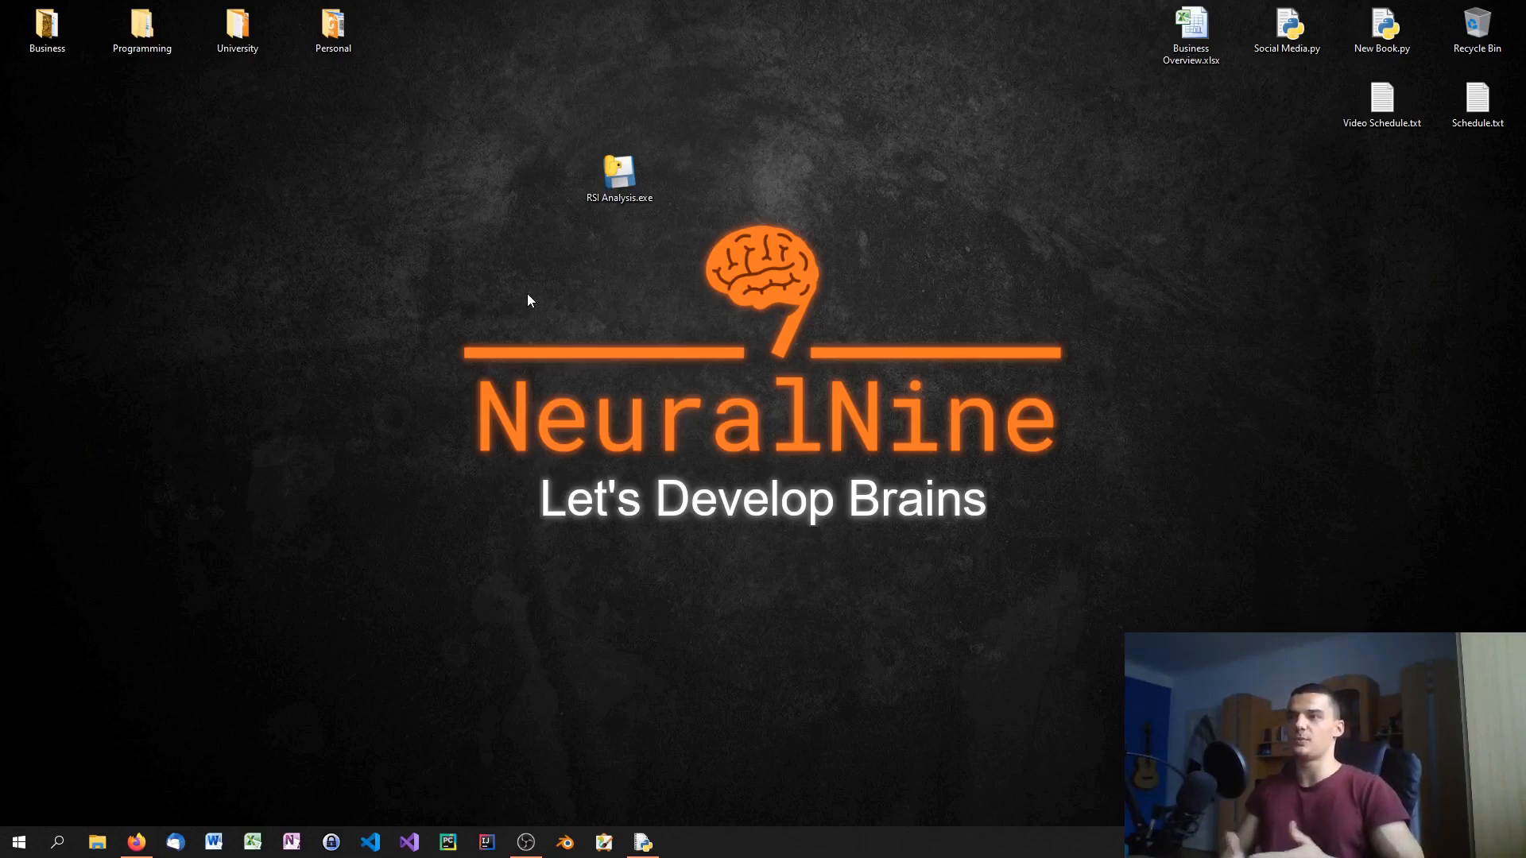
mouse_move(486, 317)
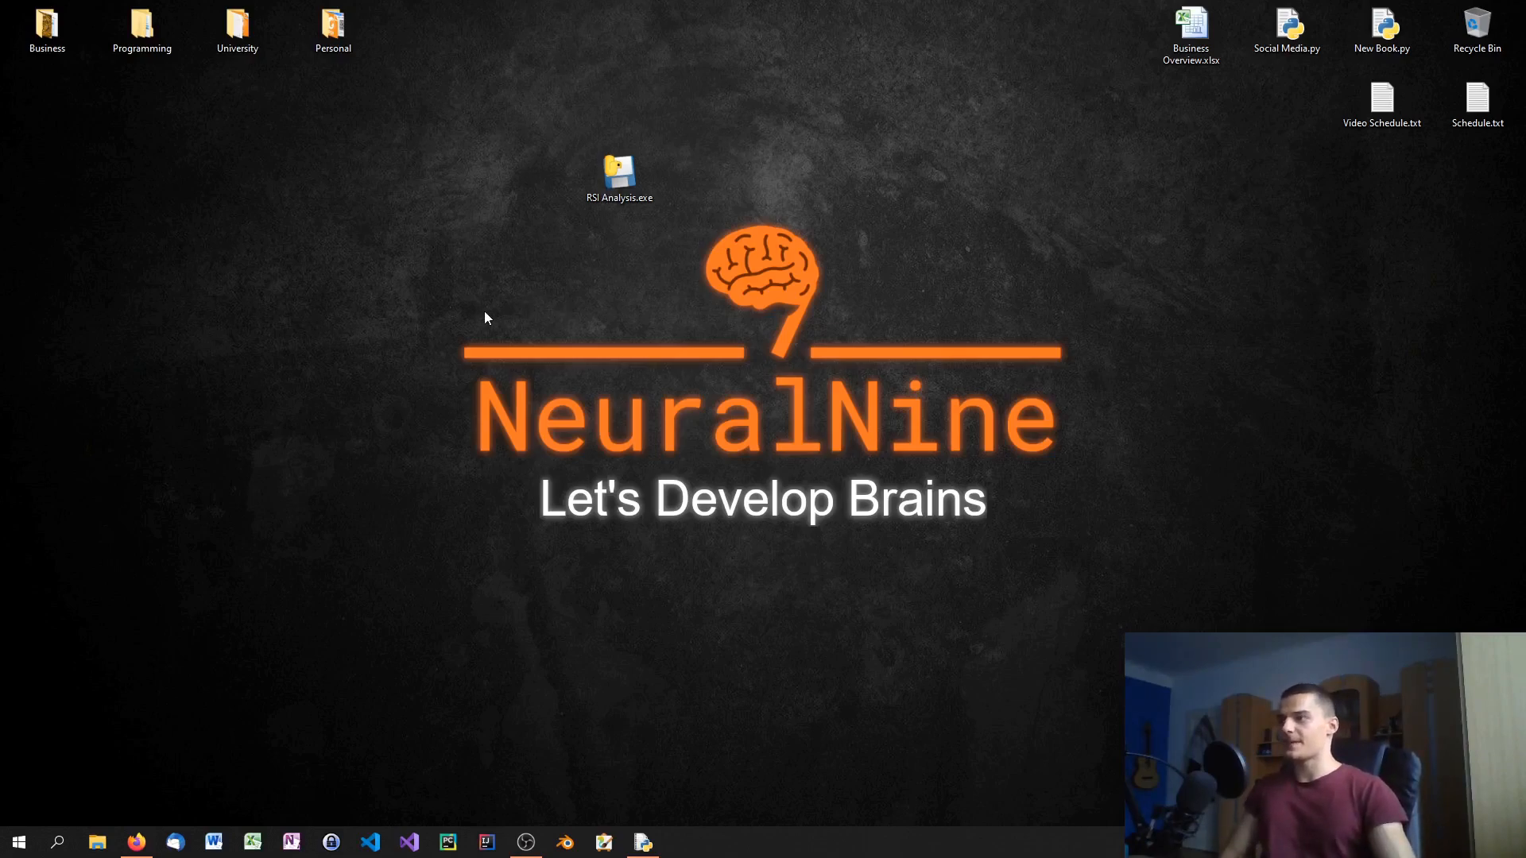
left_click(618, 172)
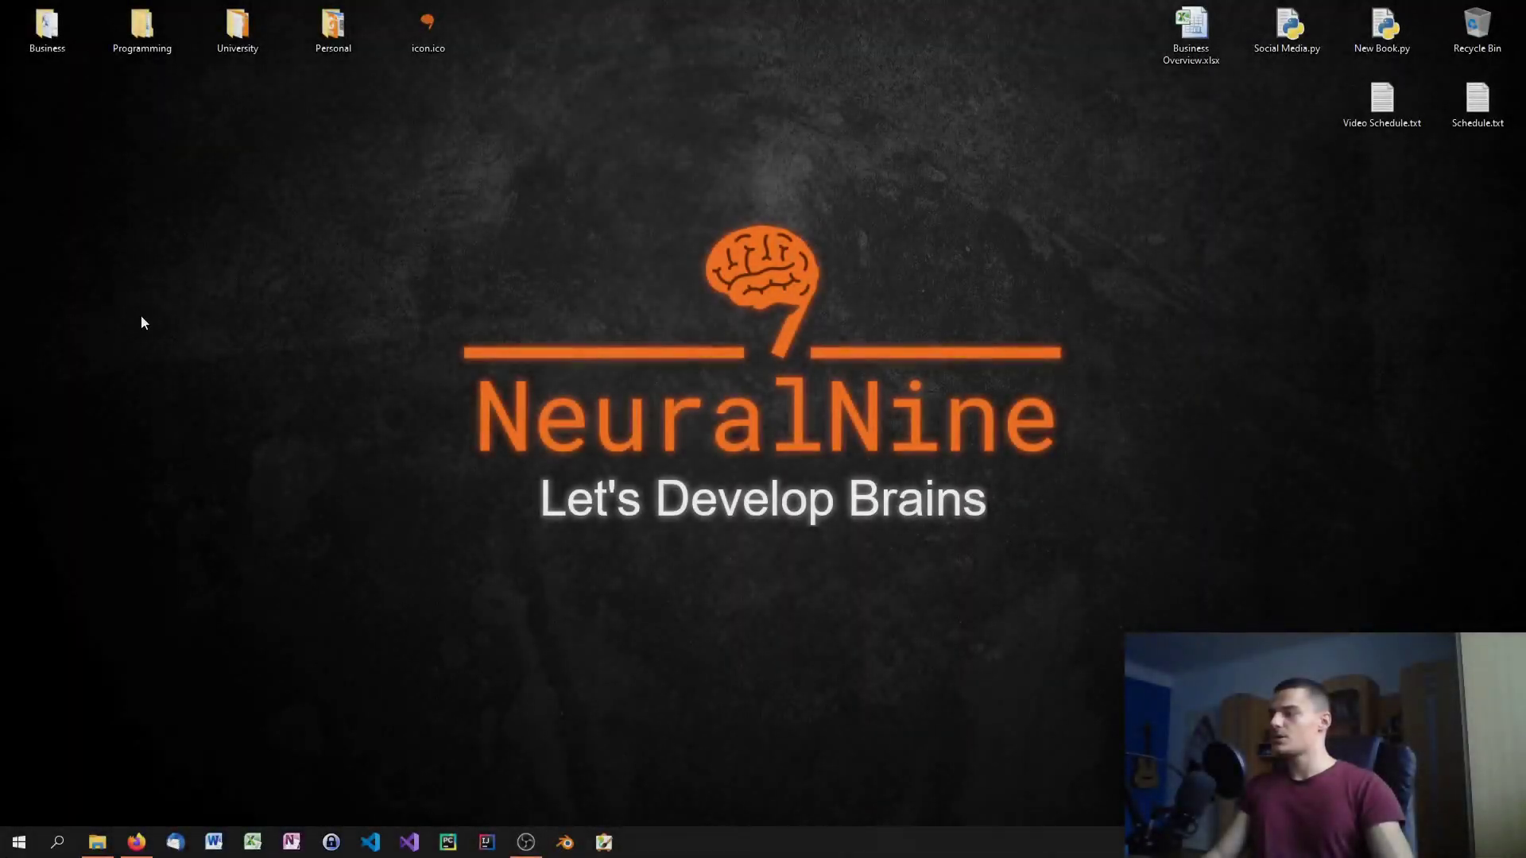
Run 'pip install pyinstaller' in the main environment and change directory to Desktop
left_click(19, 842)
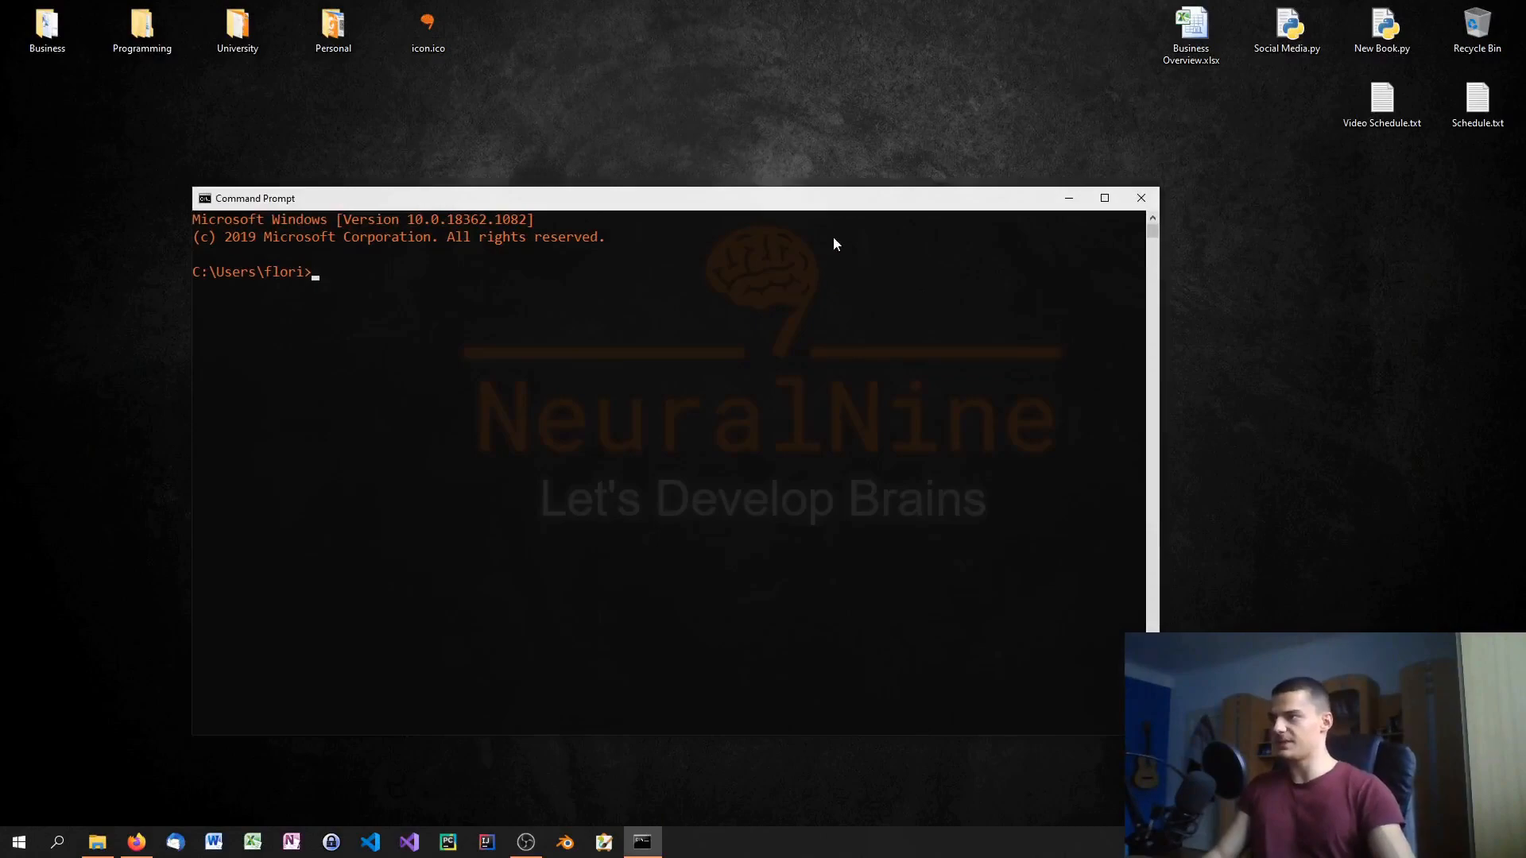
left_click_drag(254, 197, 358, 157)
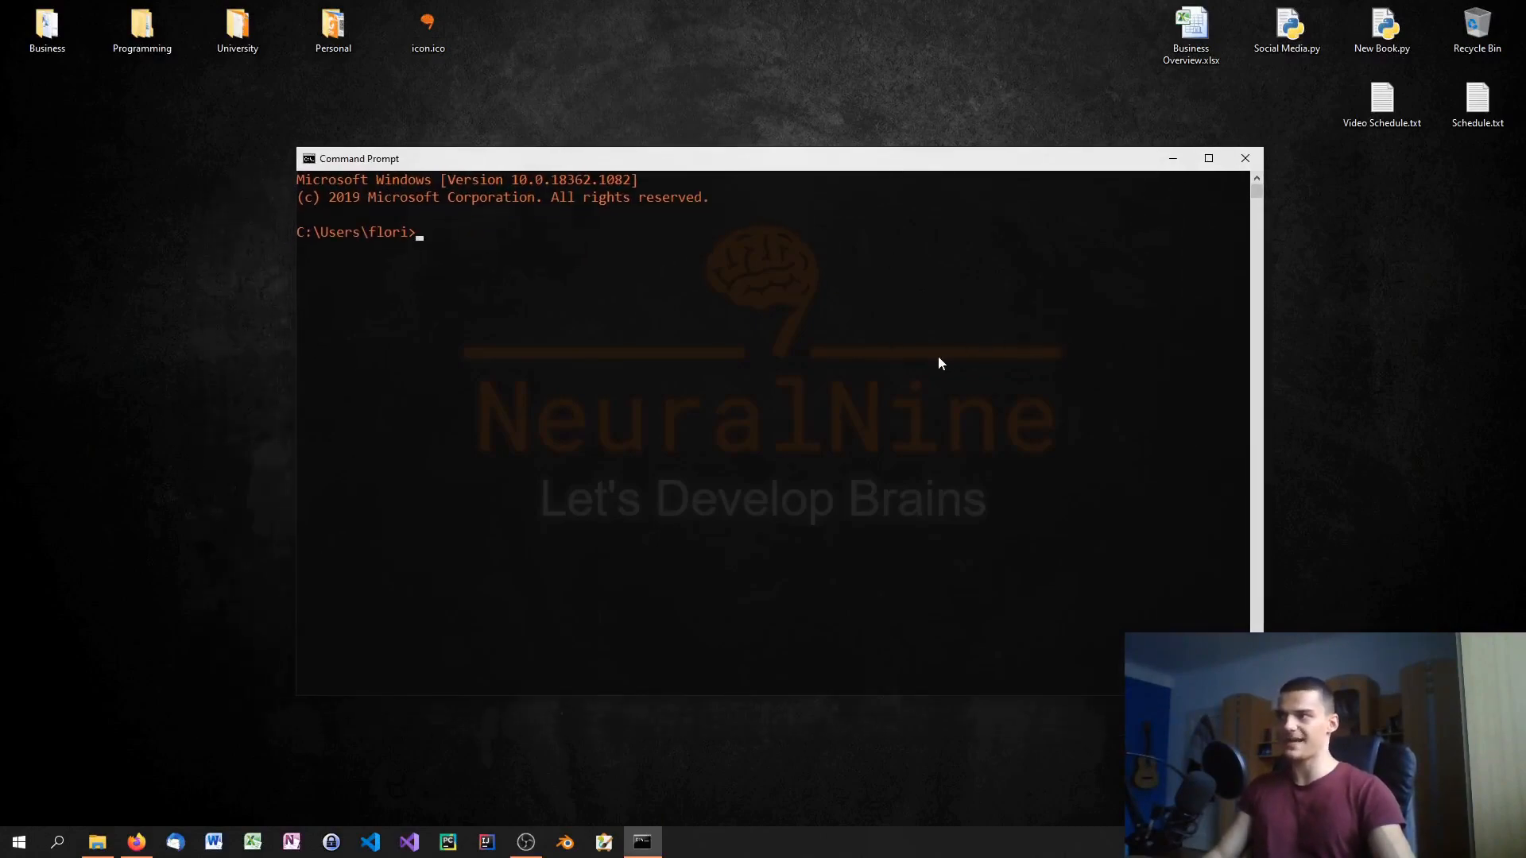
mouse_move(905, 372)
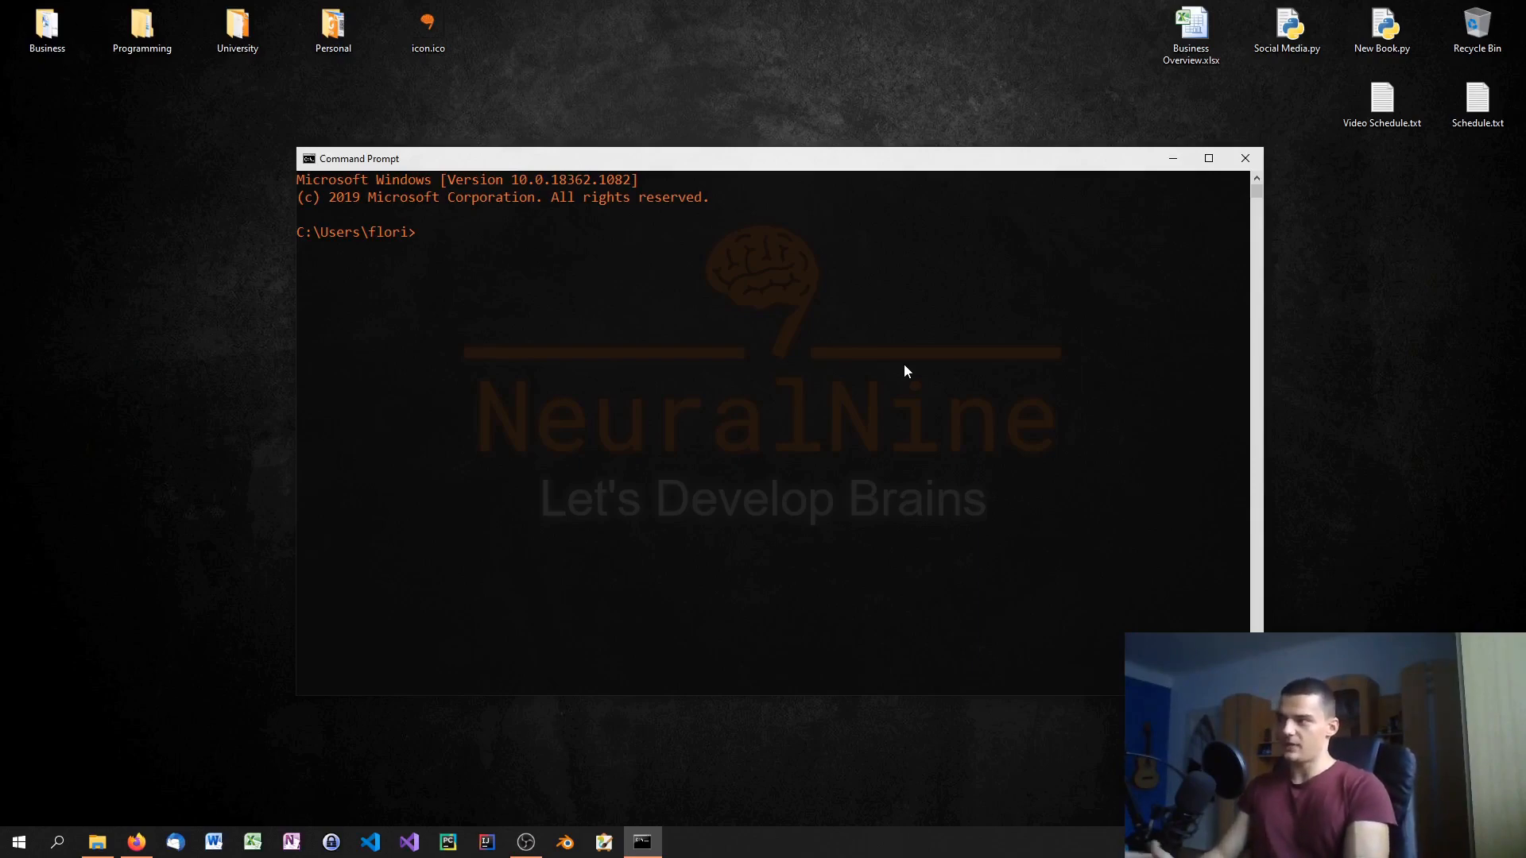
type("pip inszta")
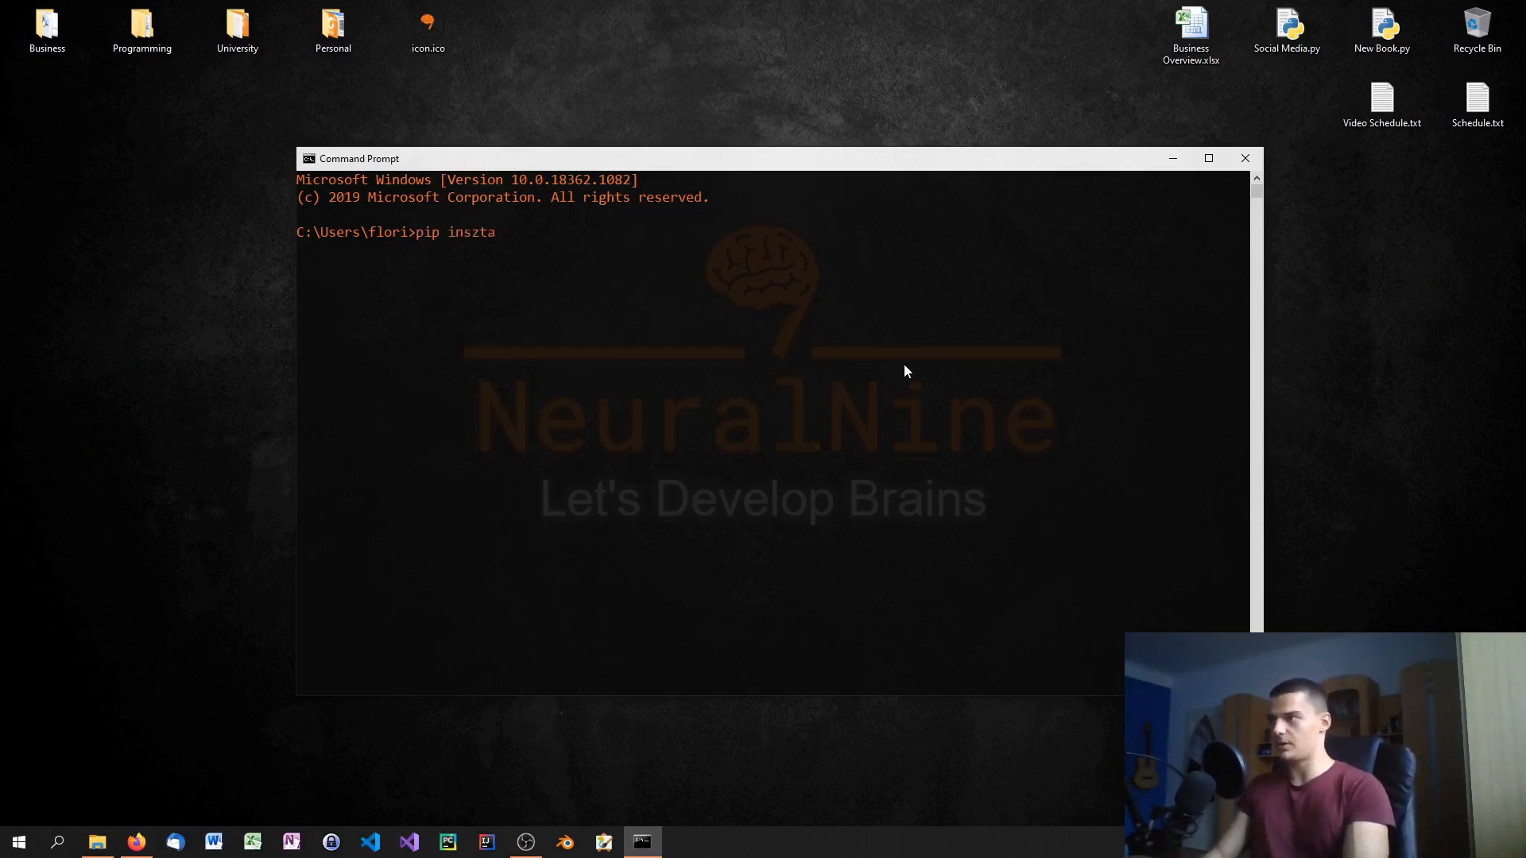
type("instal")
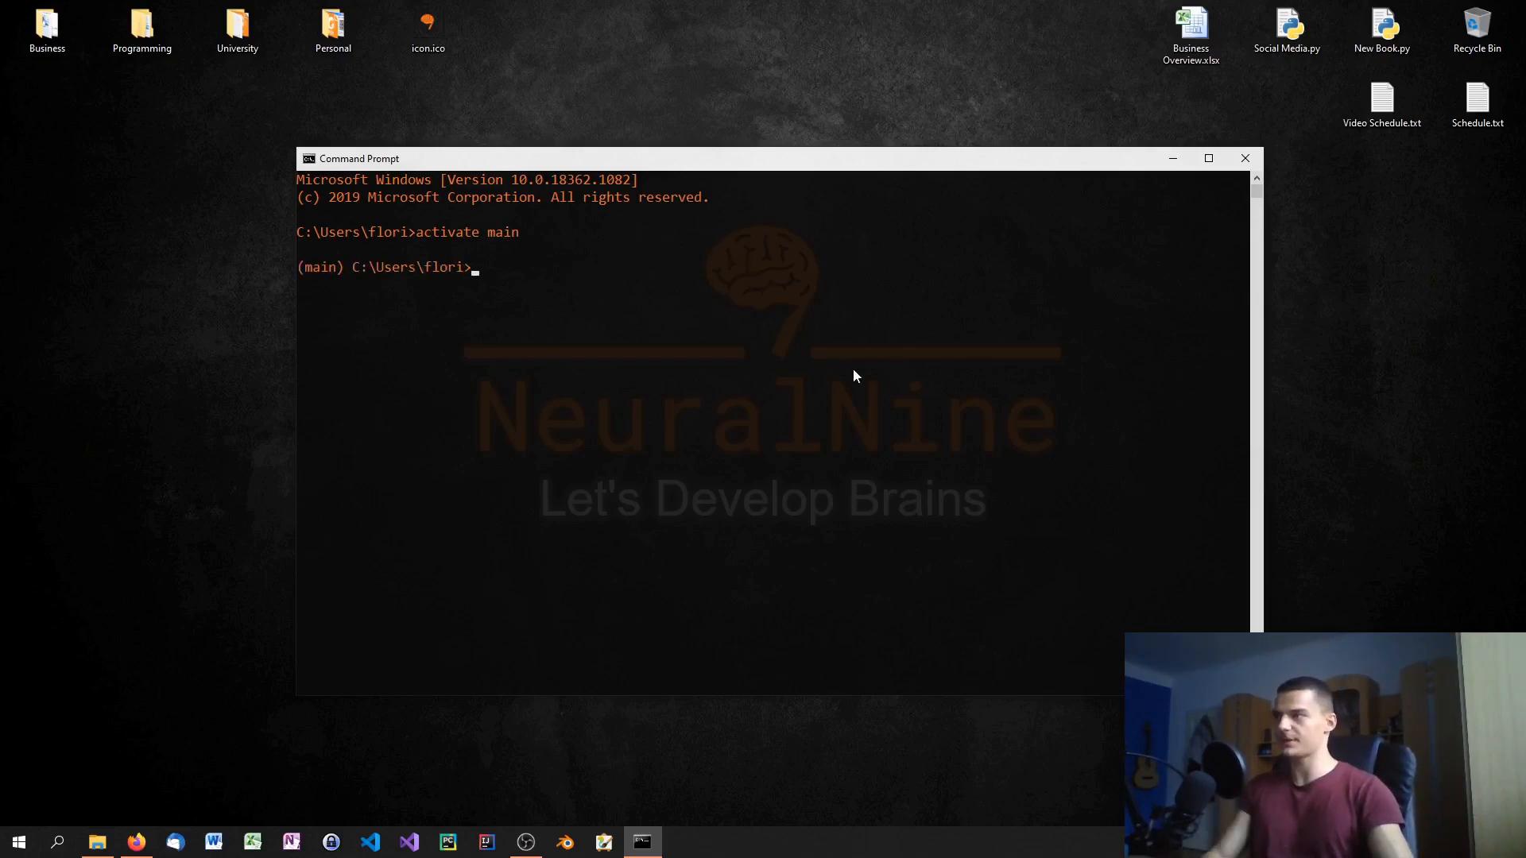
mouse_move(796, 410)
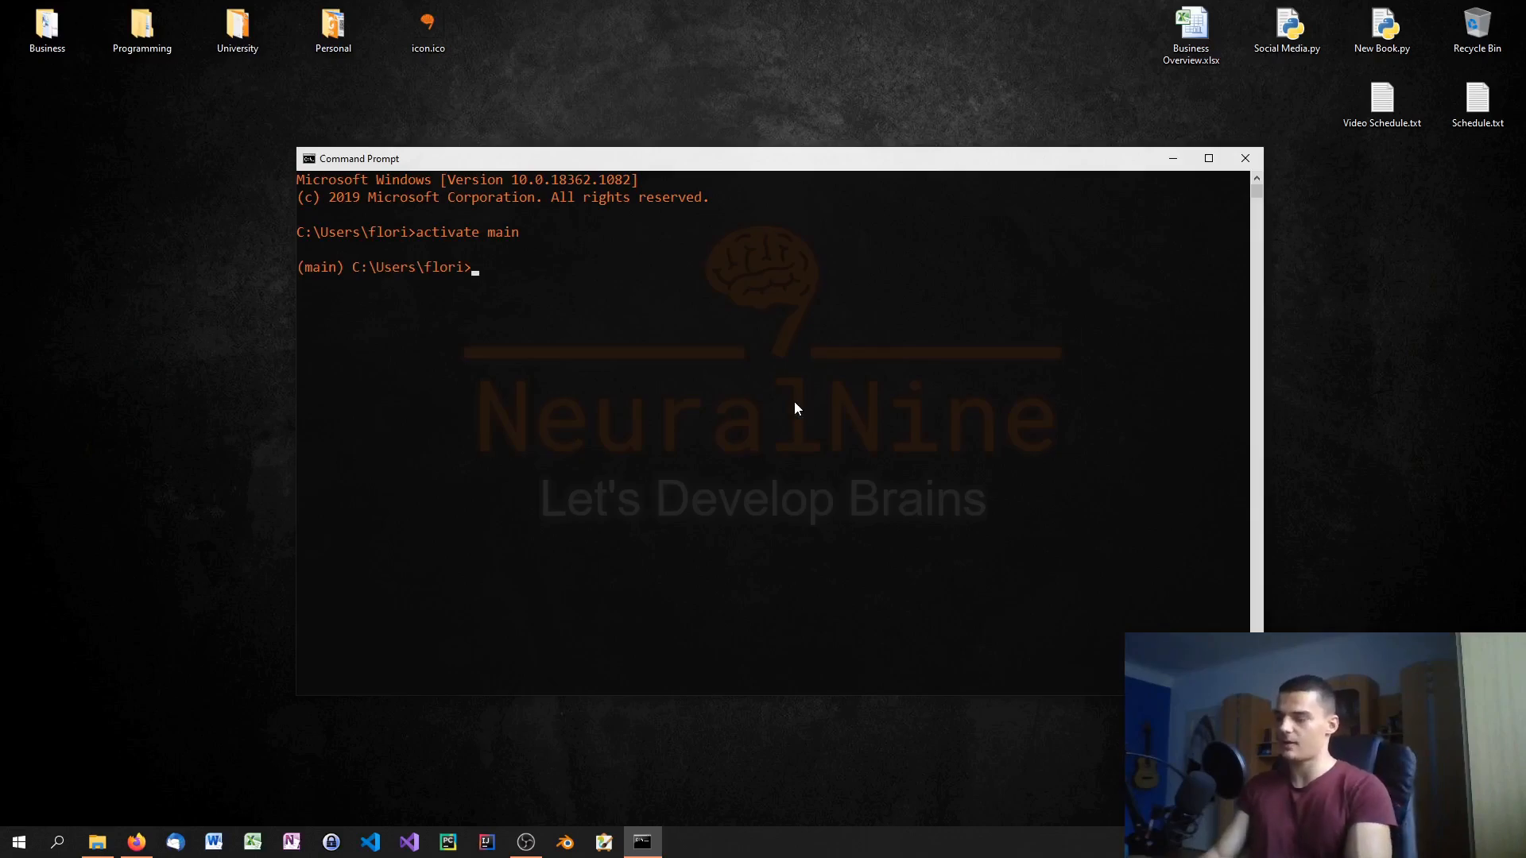
type("pip install")
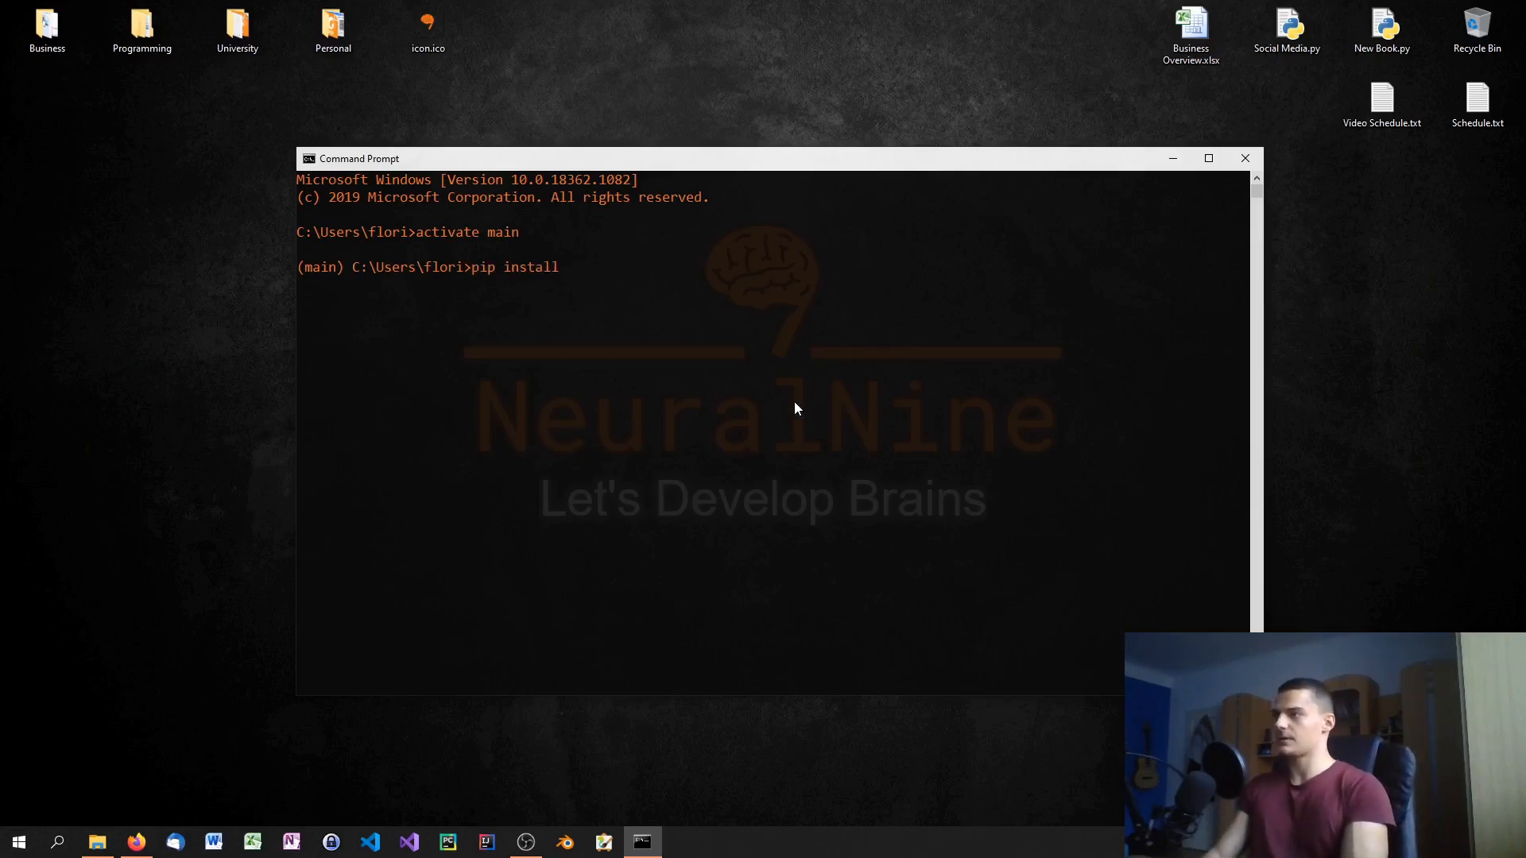
type("pyinstaller")
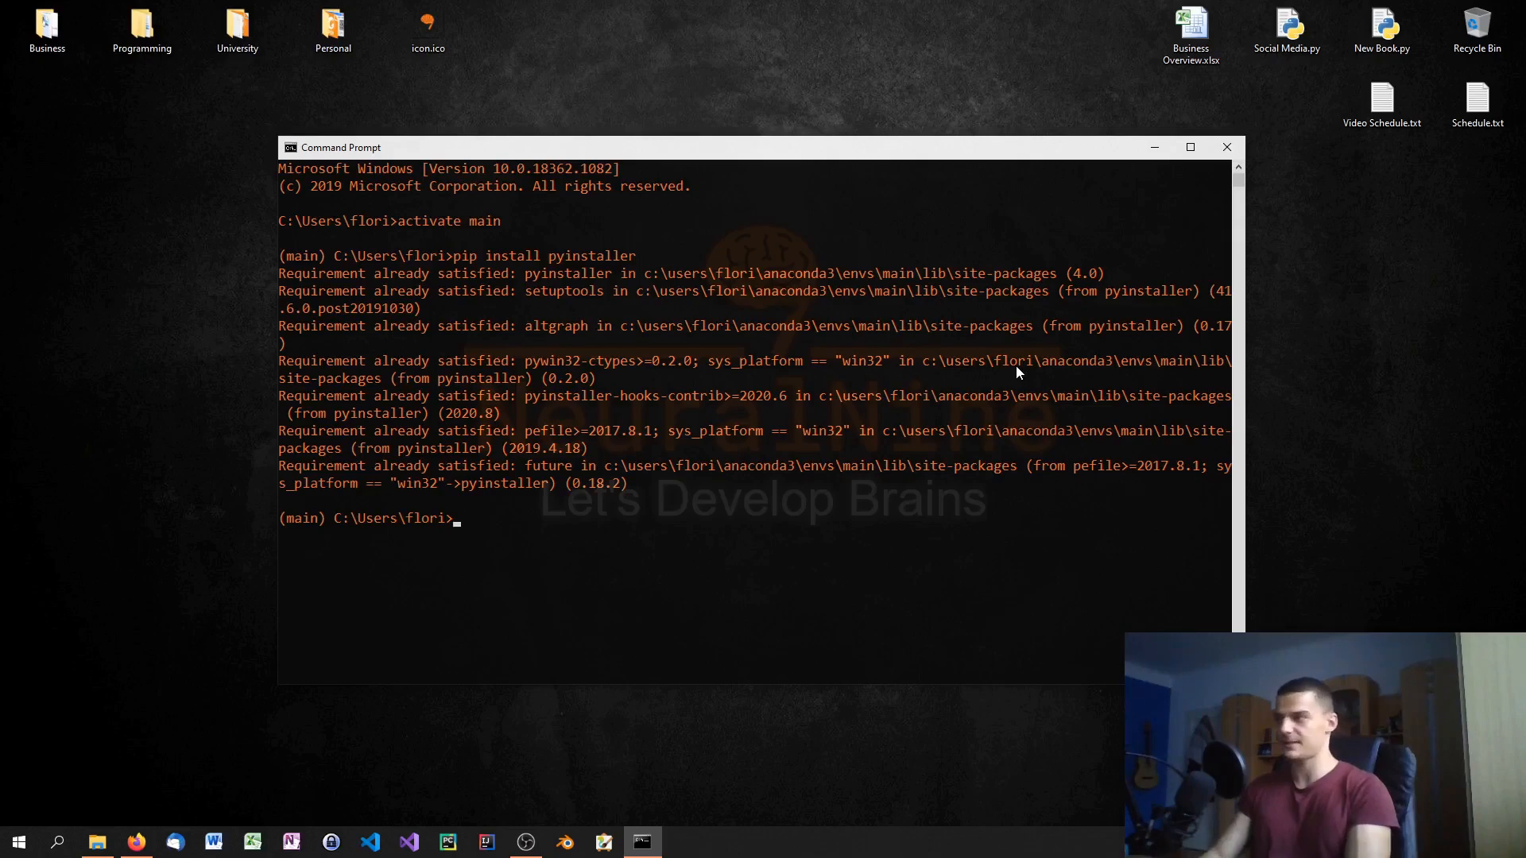
type("cd Desktop")
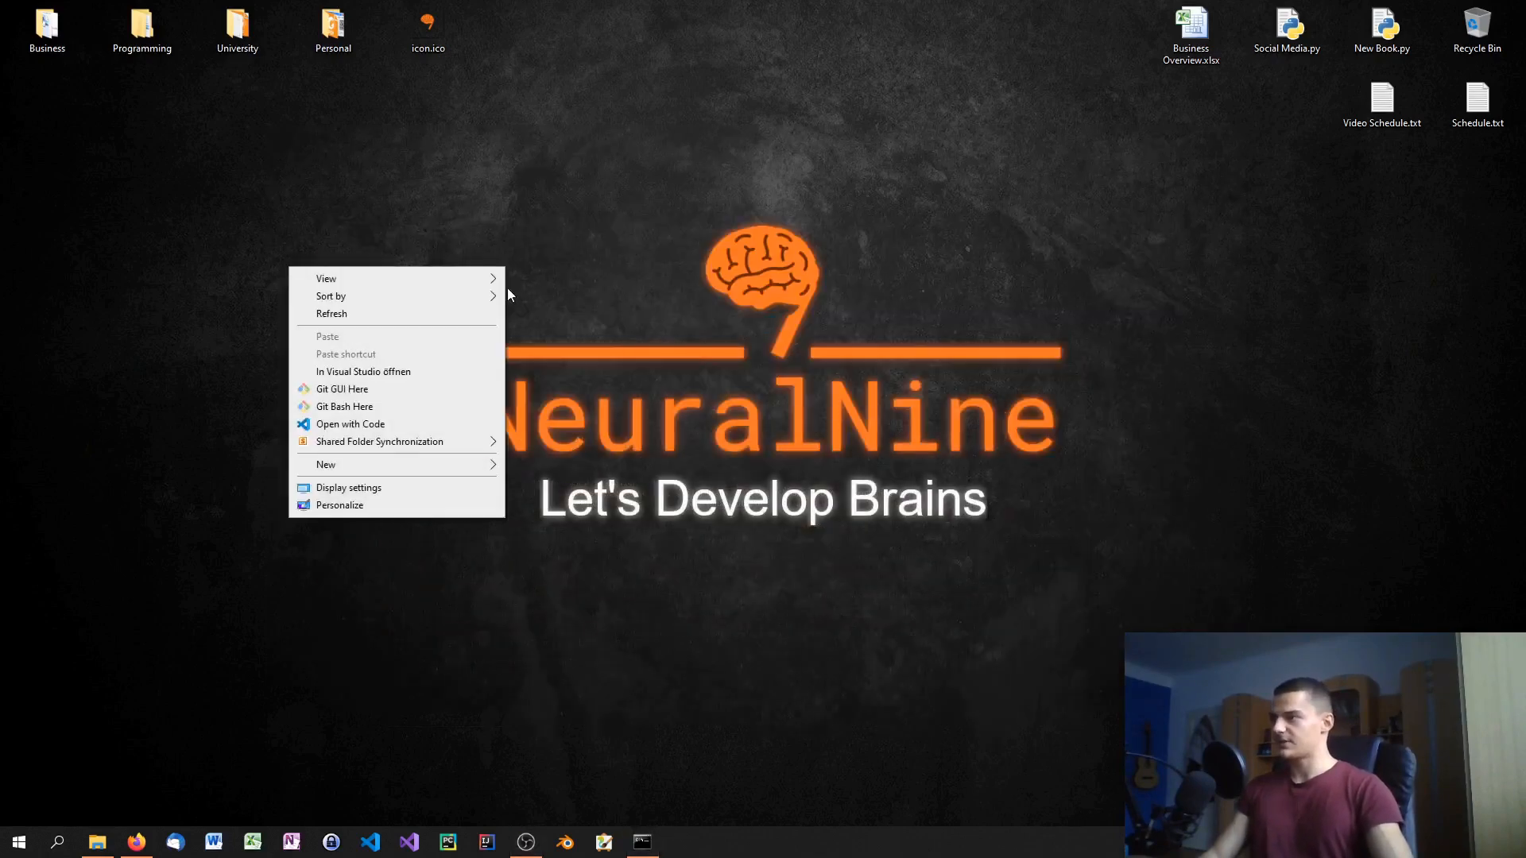
Create main.py on the desktop and edit it with IDLE
left_click(327, 464)
type("main.py")
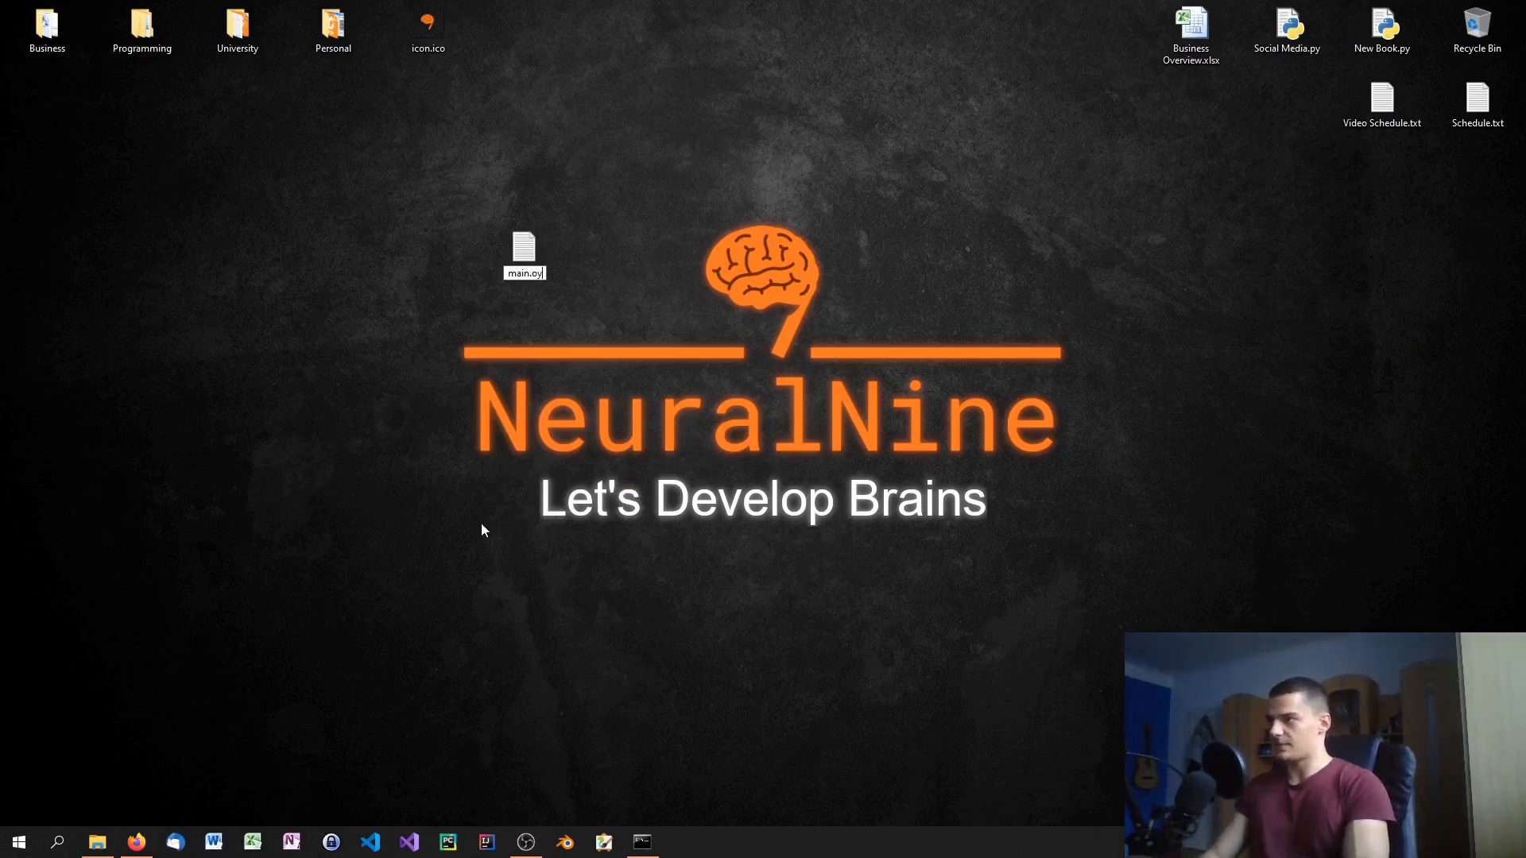
key("Enter")
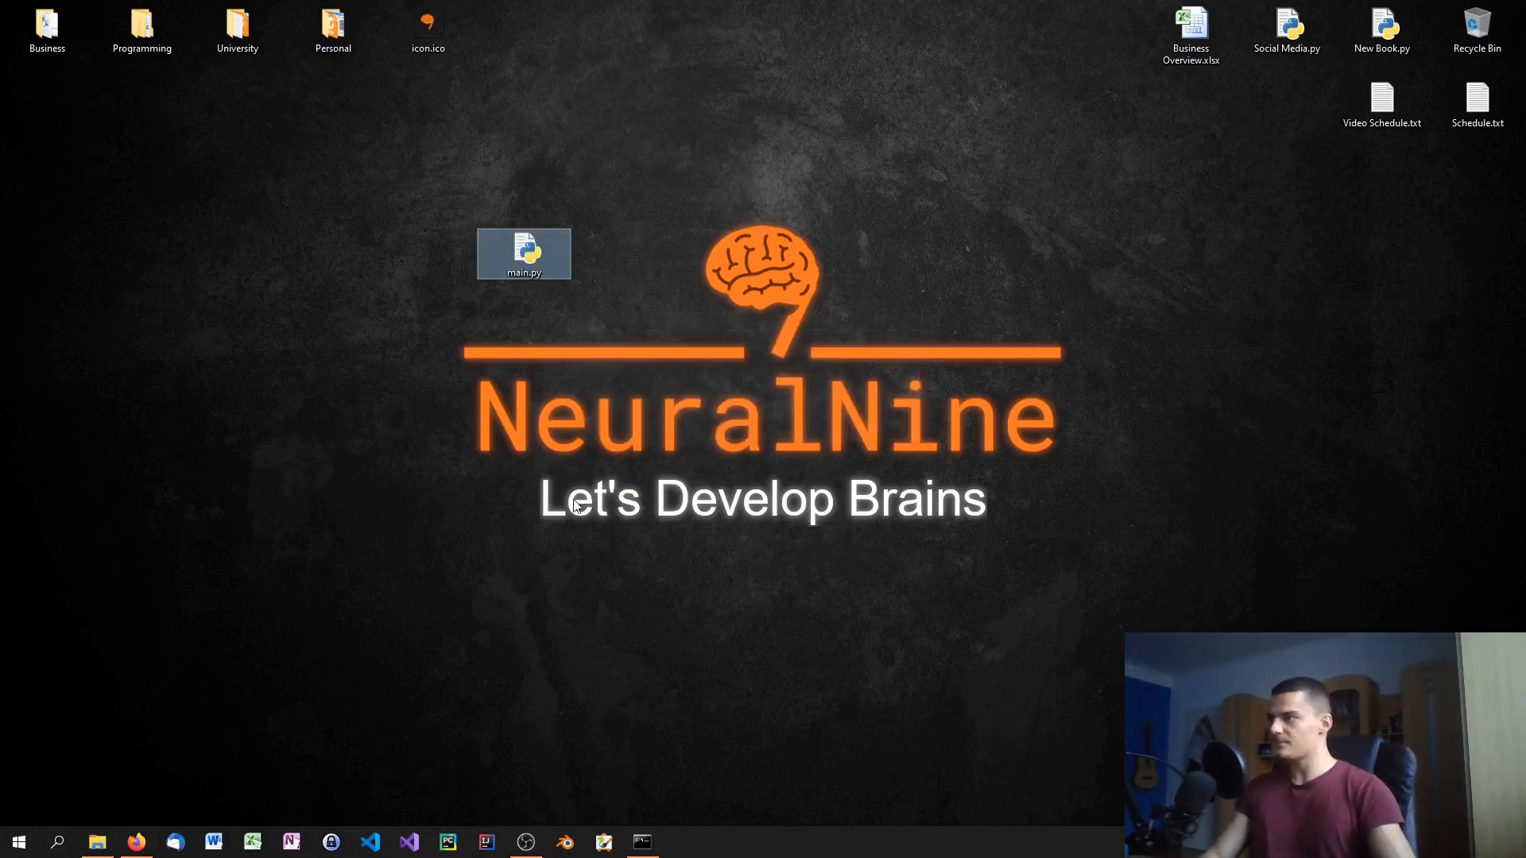
right_click(523, 254)
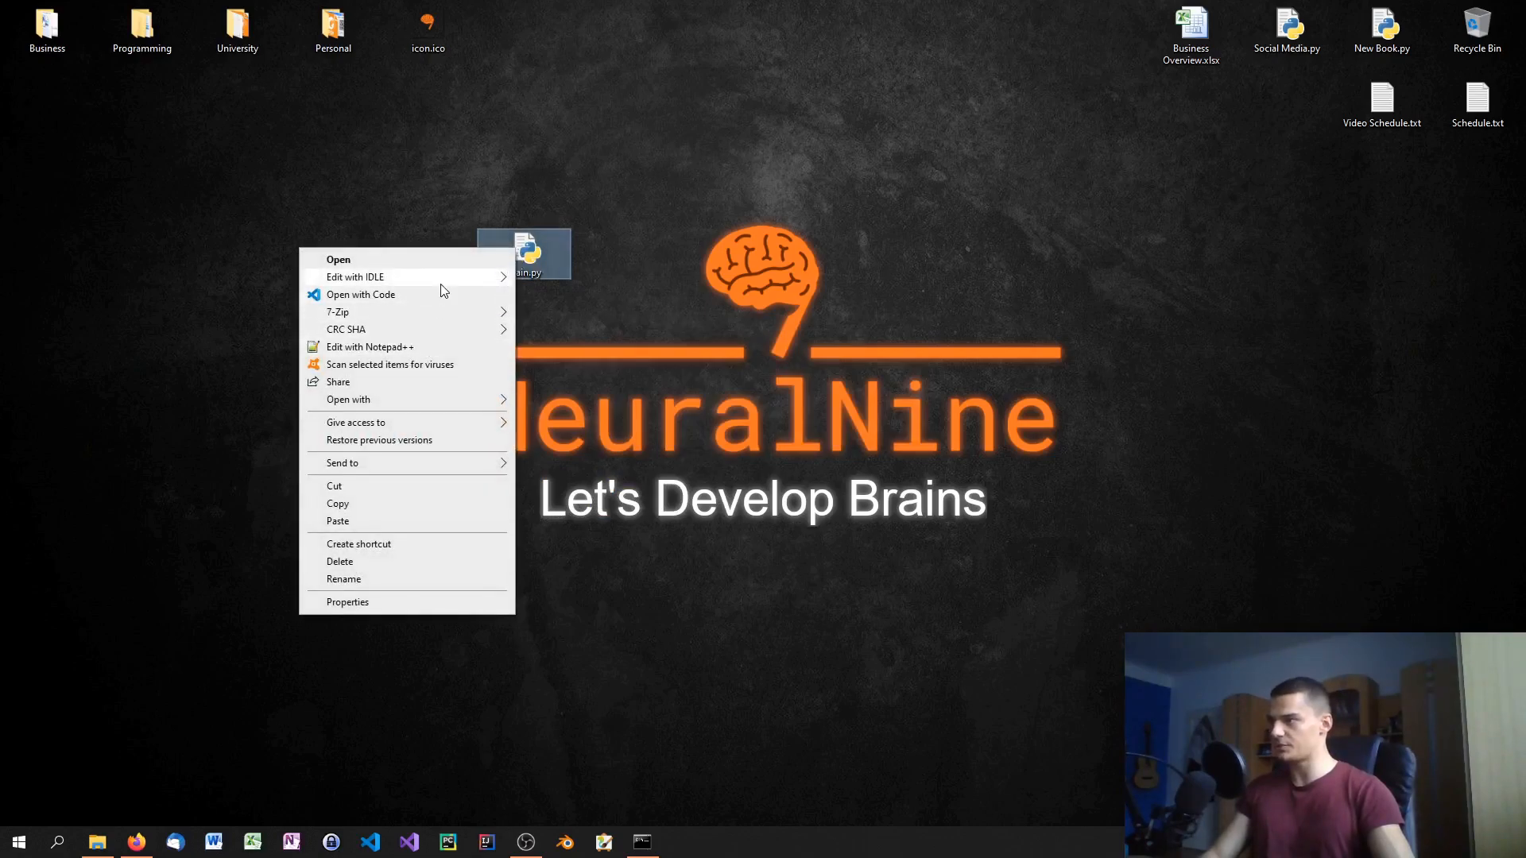
left_click(356, 276)
type("W")
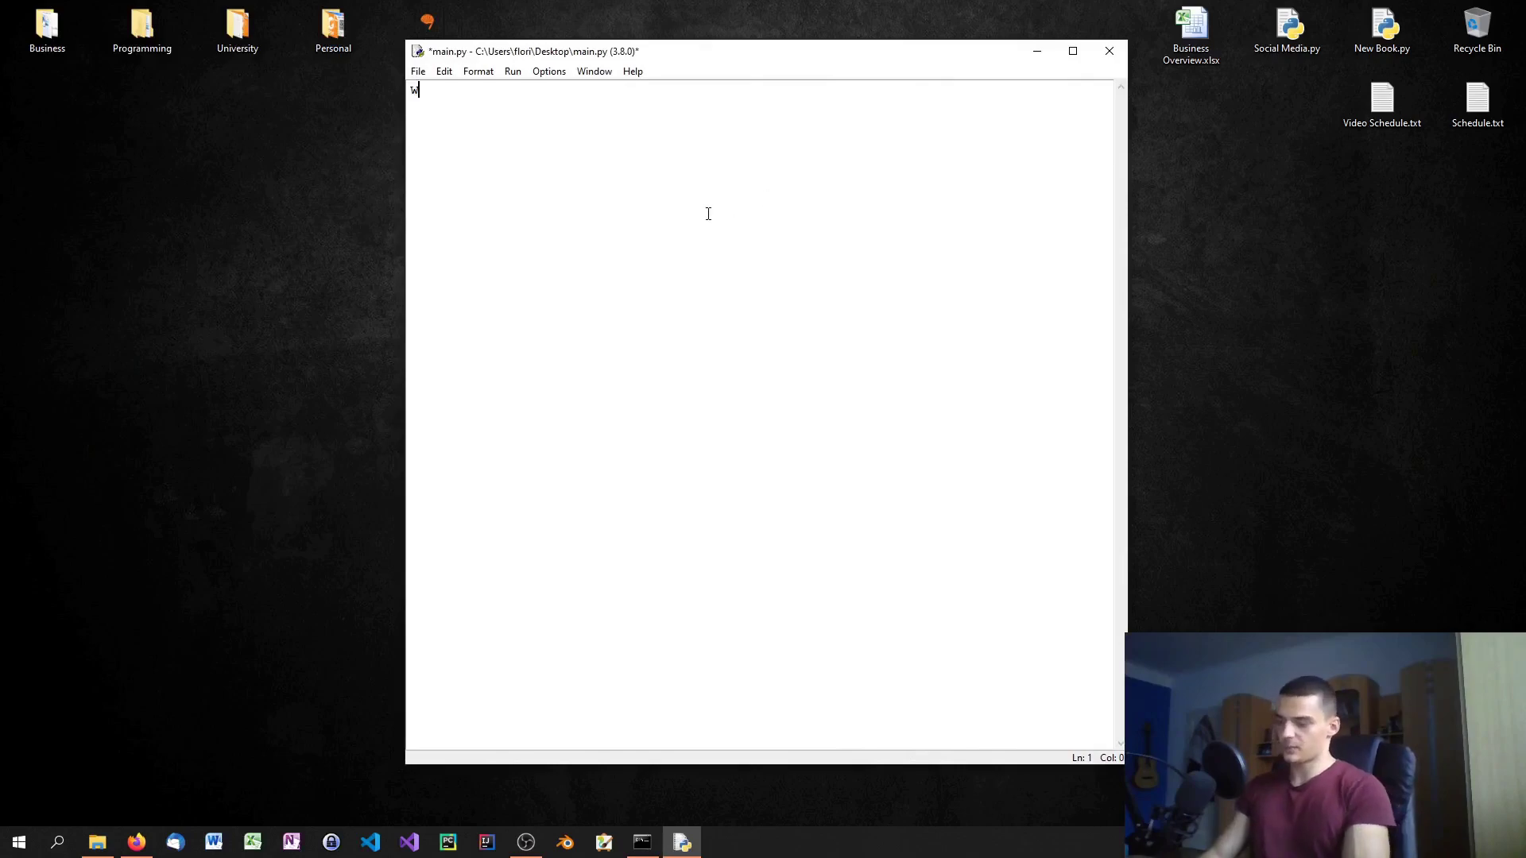
Write code that opens 'myfile.txt' with 'w+' and writes "Hello World!", then check the generated file
type("ith open(")
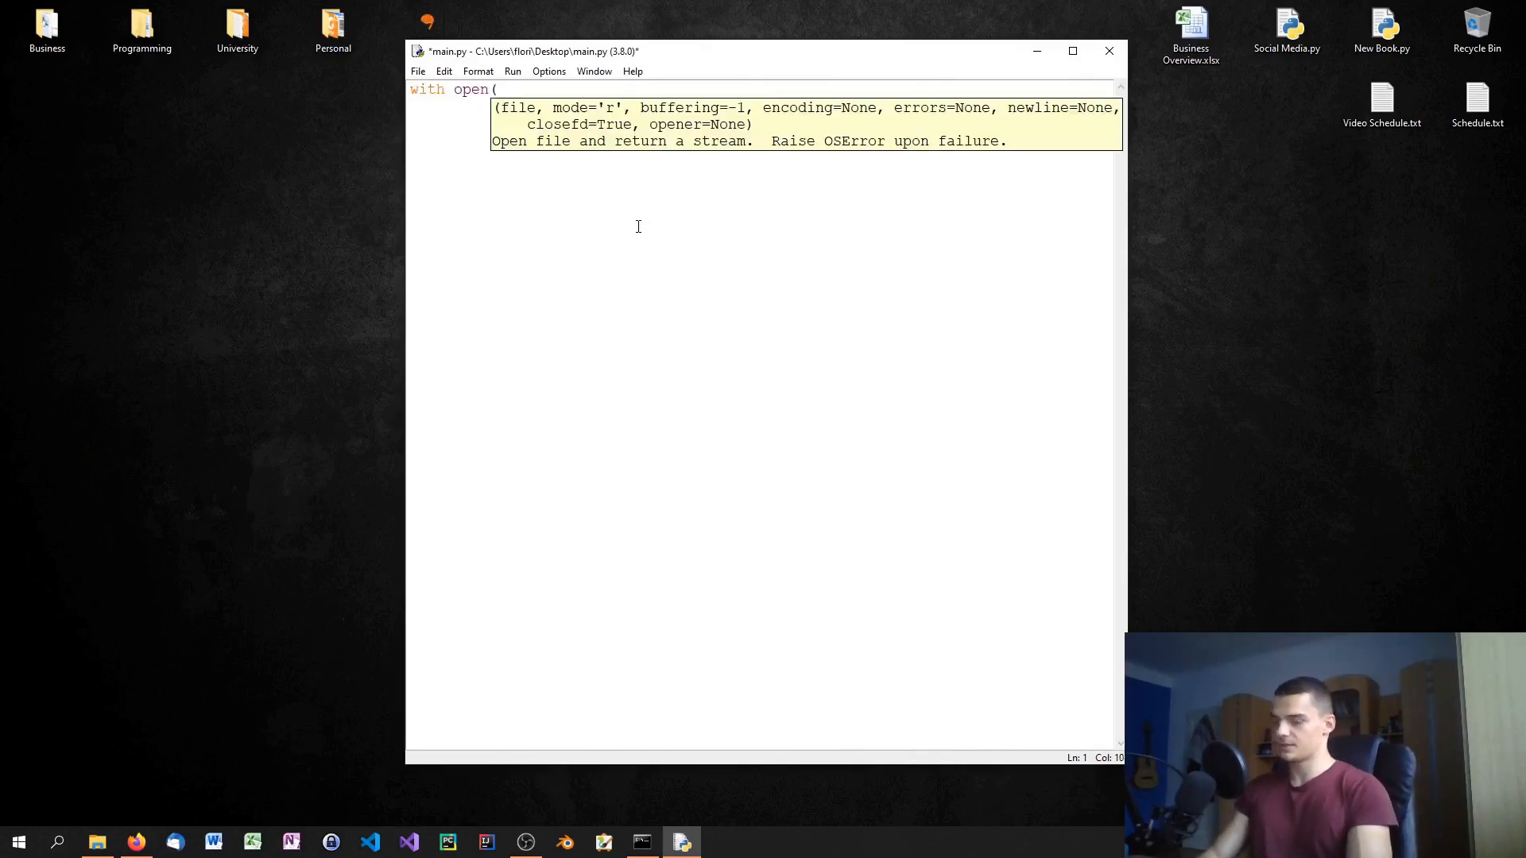
type("'myfil")
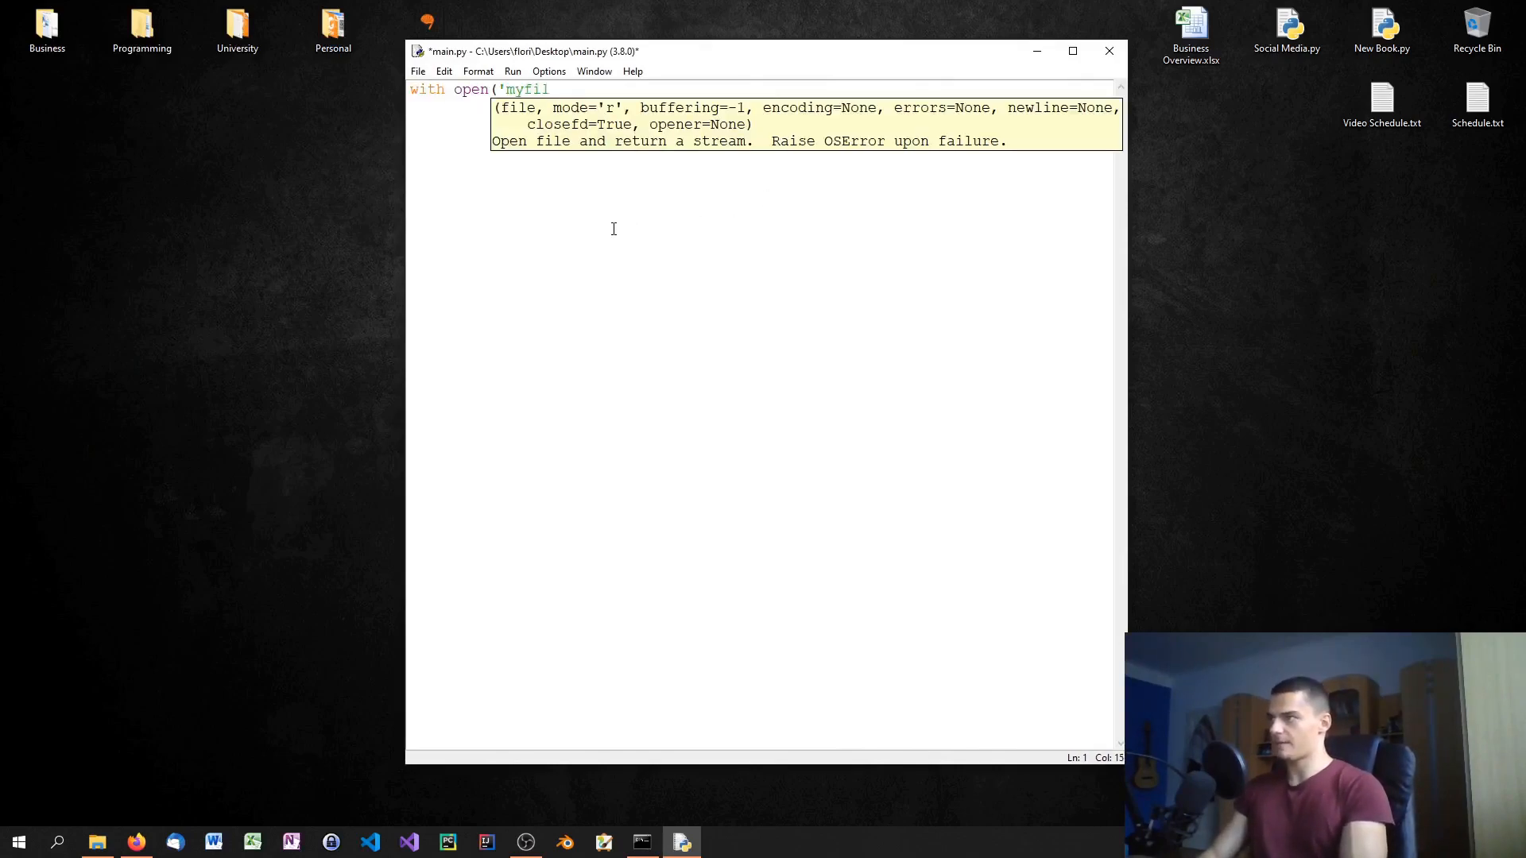
type("e.txt'")
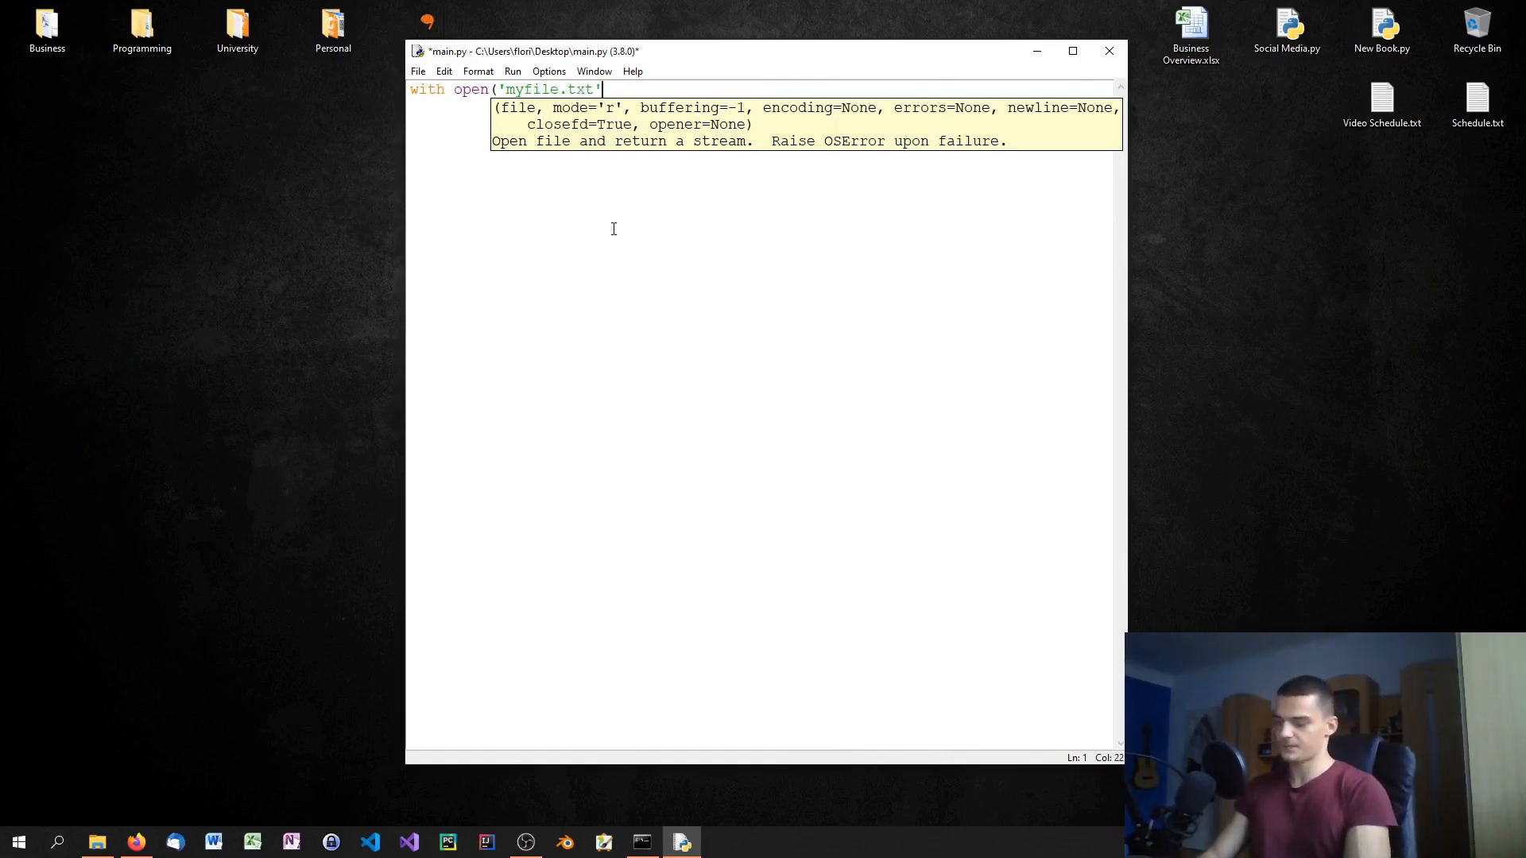
type(", 'w")
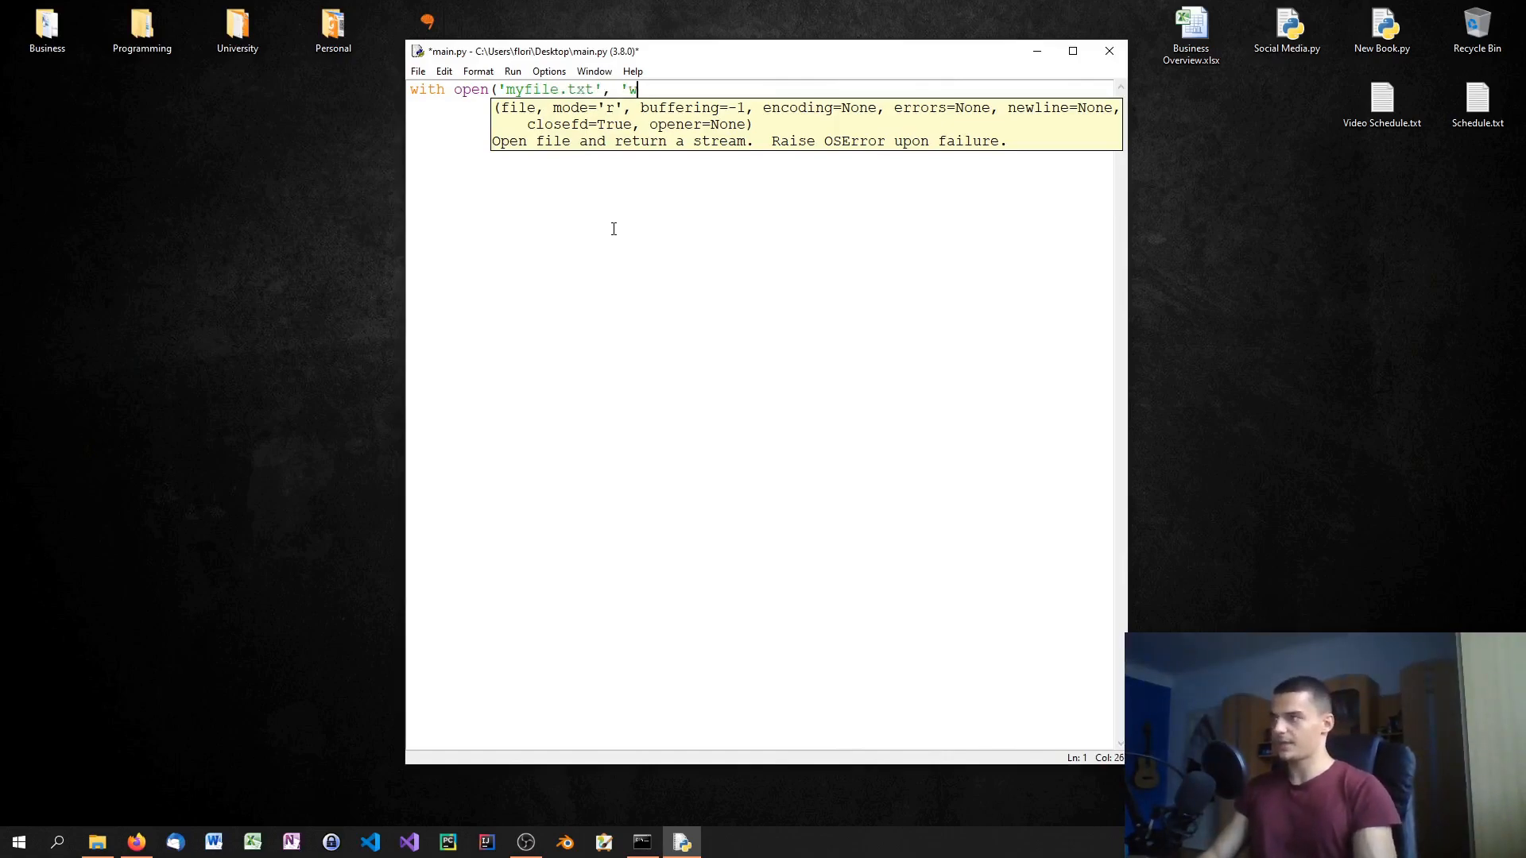
type("+') as")
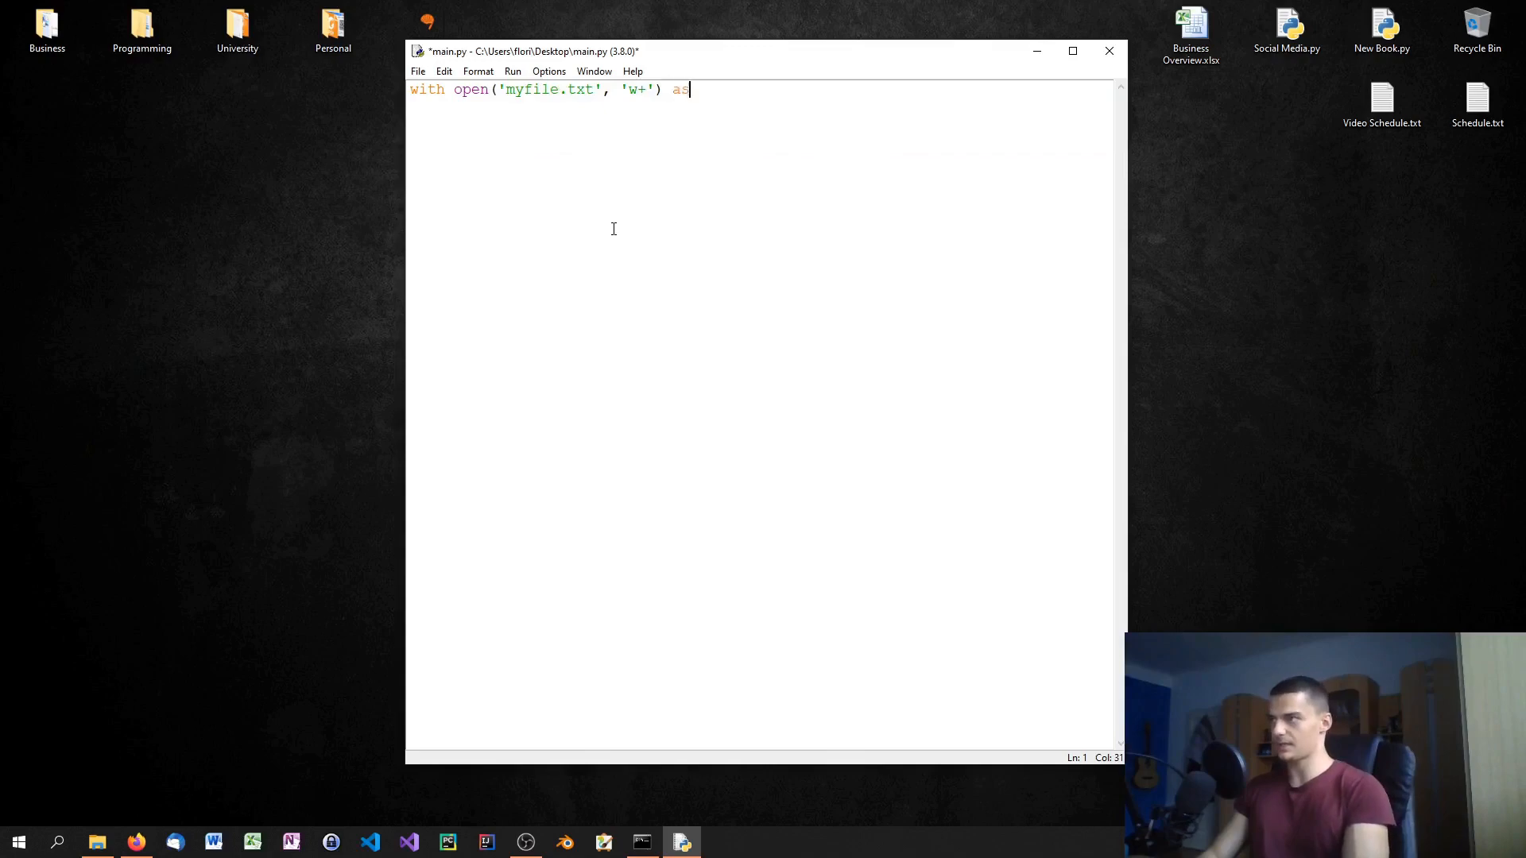
type("f:")
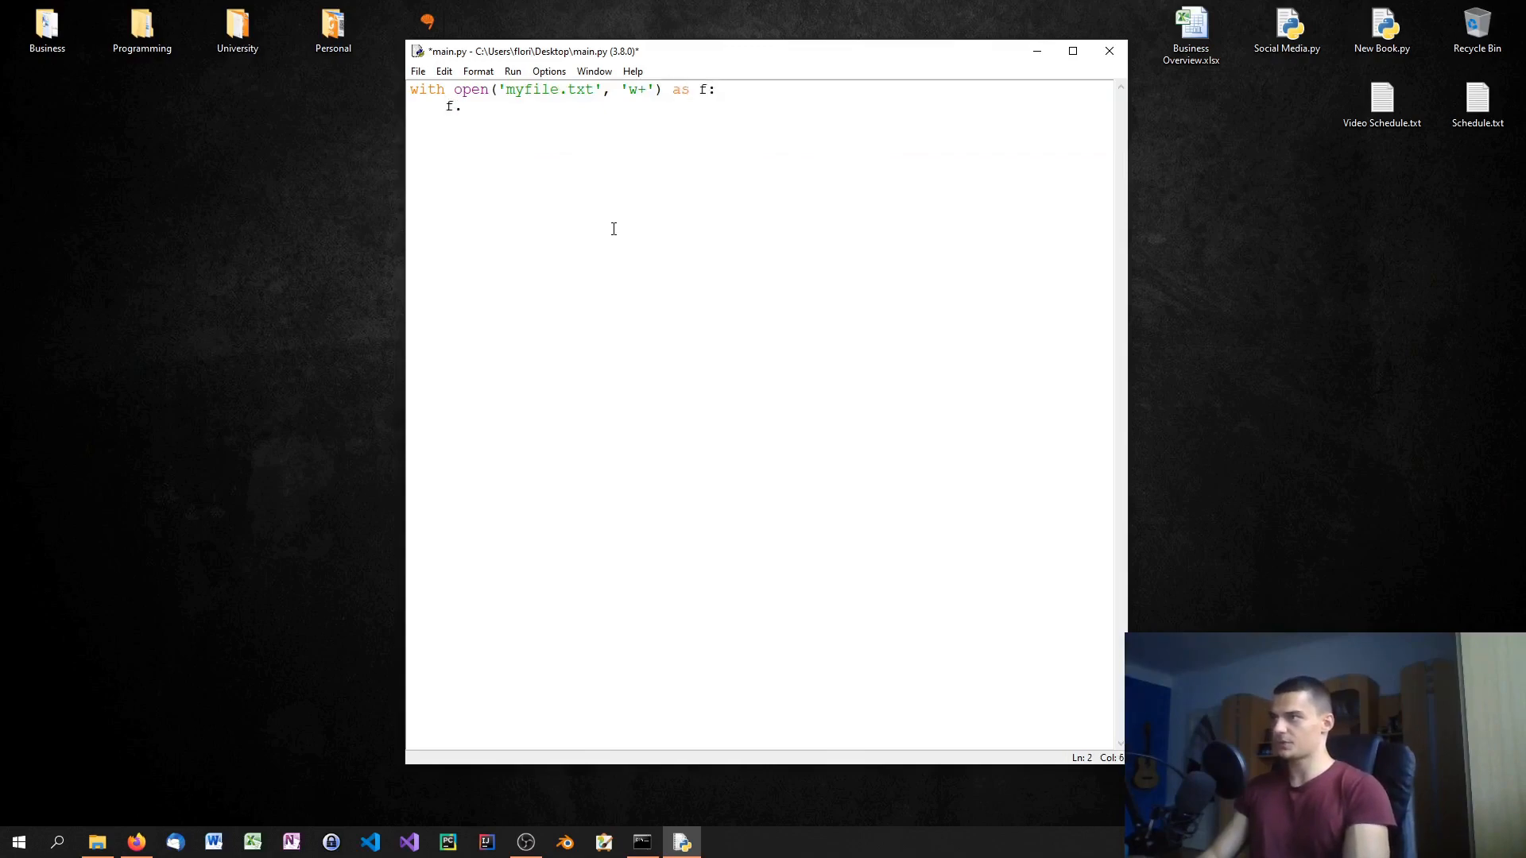
type("write(\"H")
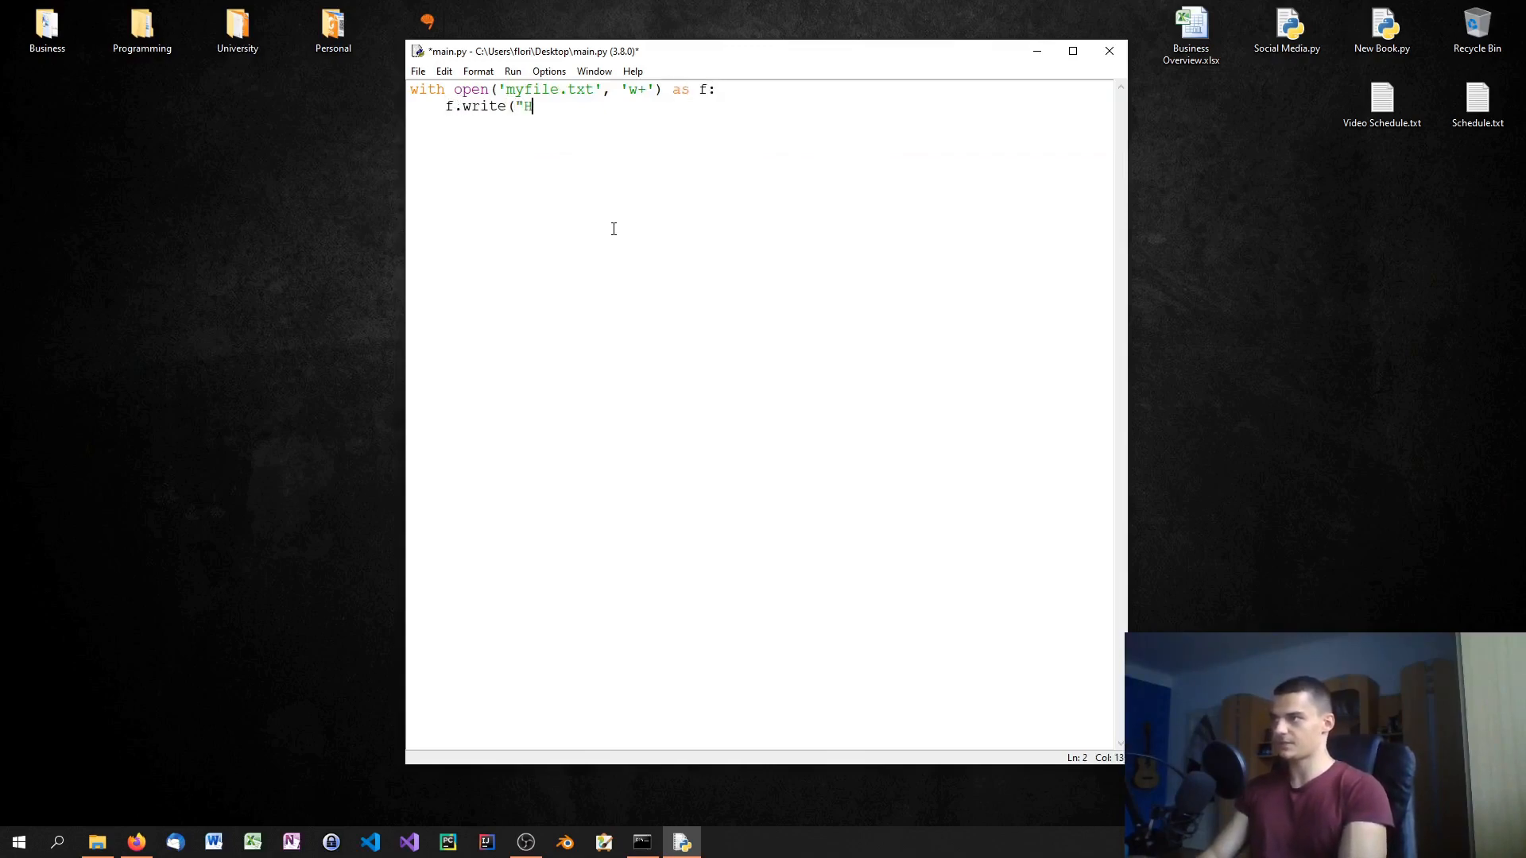
type("ello World!$\"")
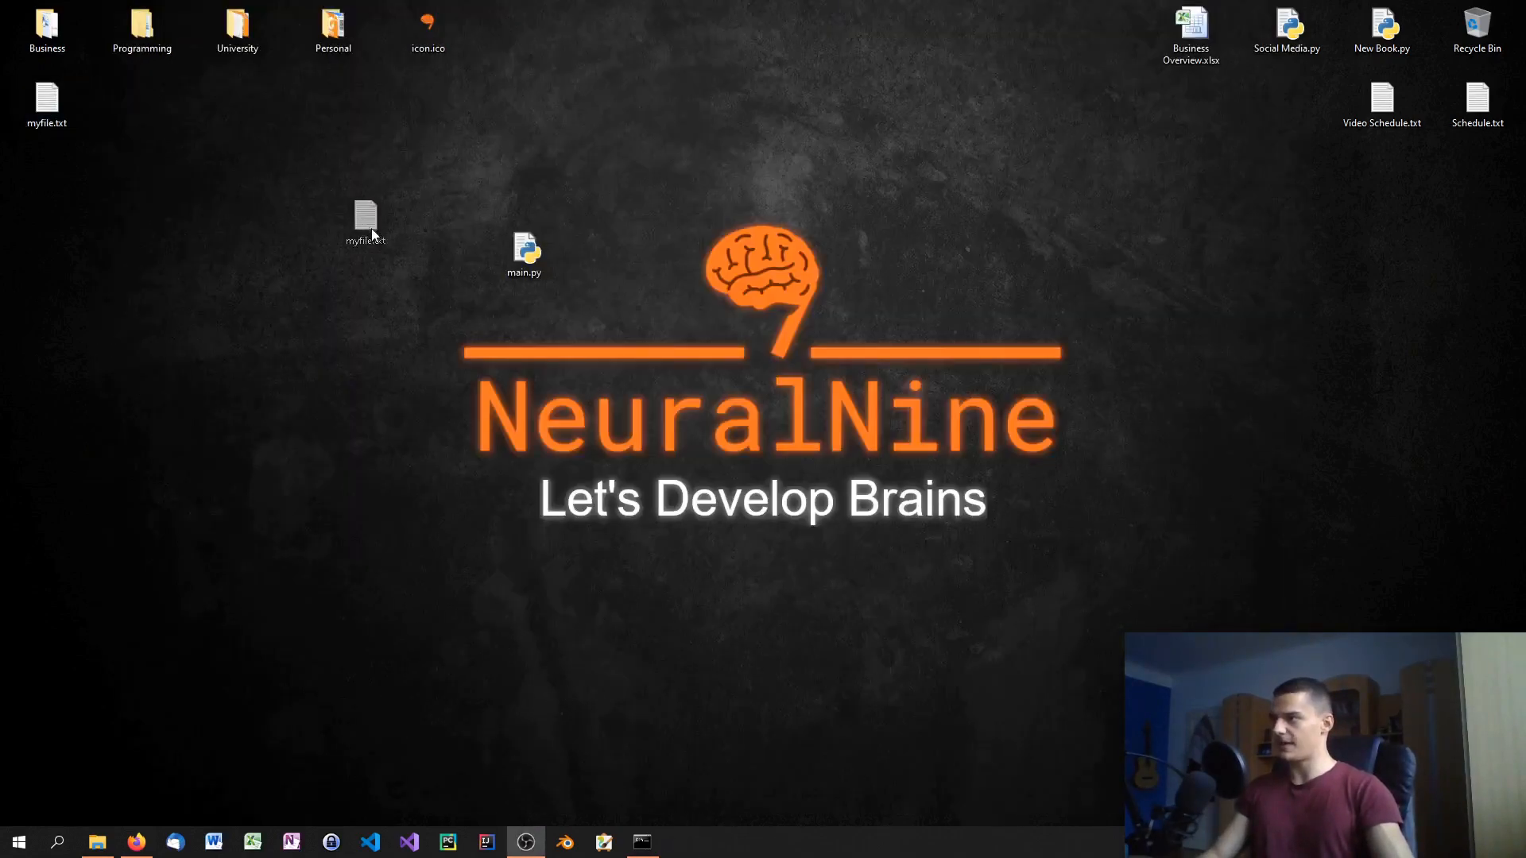
double_click(366, 215)
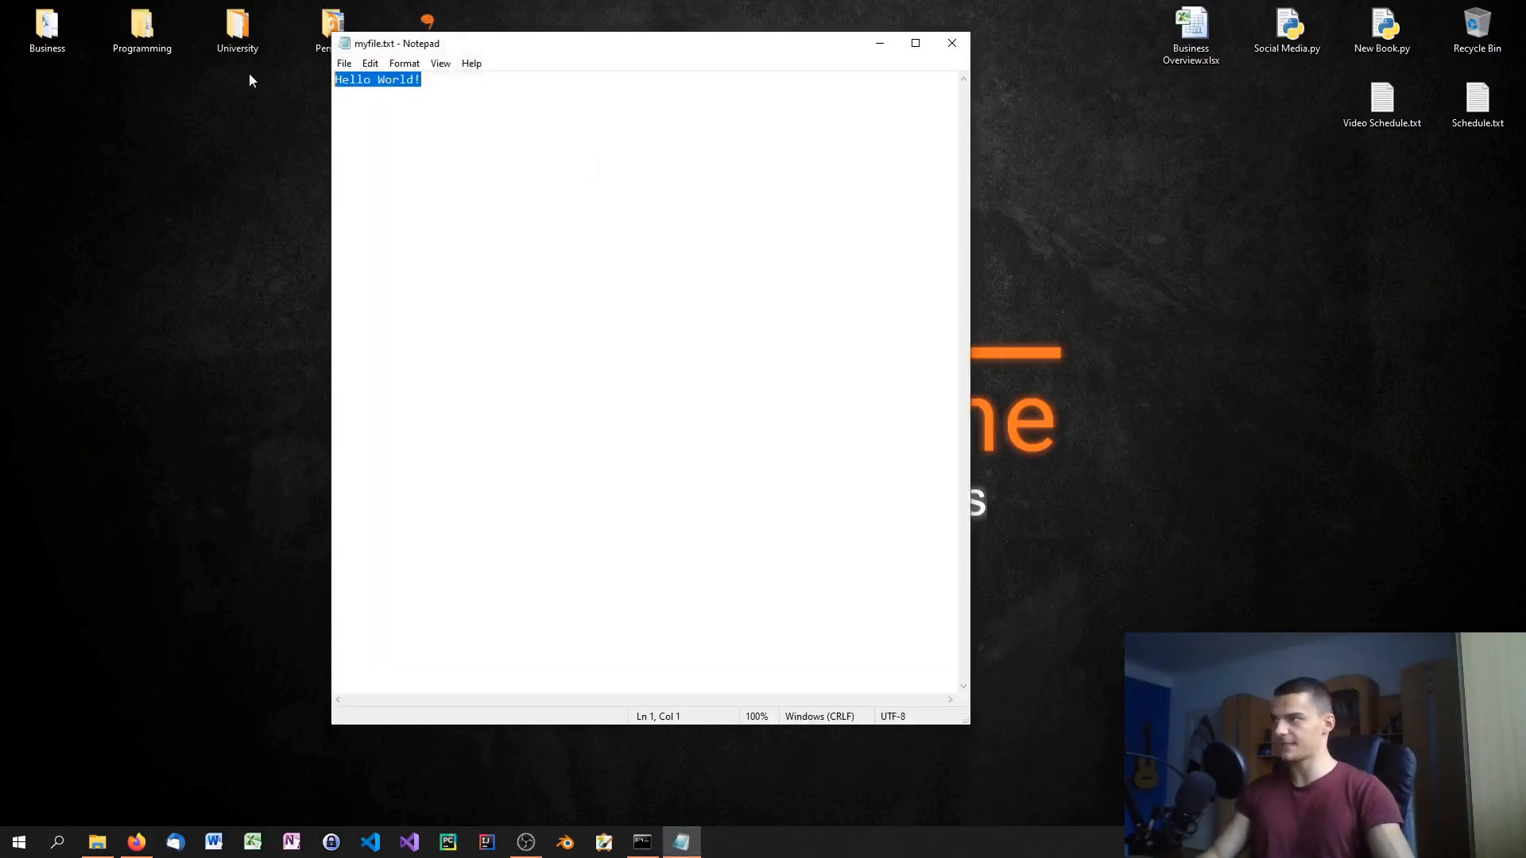
Close the text view, delete myfile.txt, and return to the Command Prompt
left_click(952, 43)
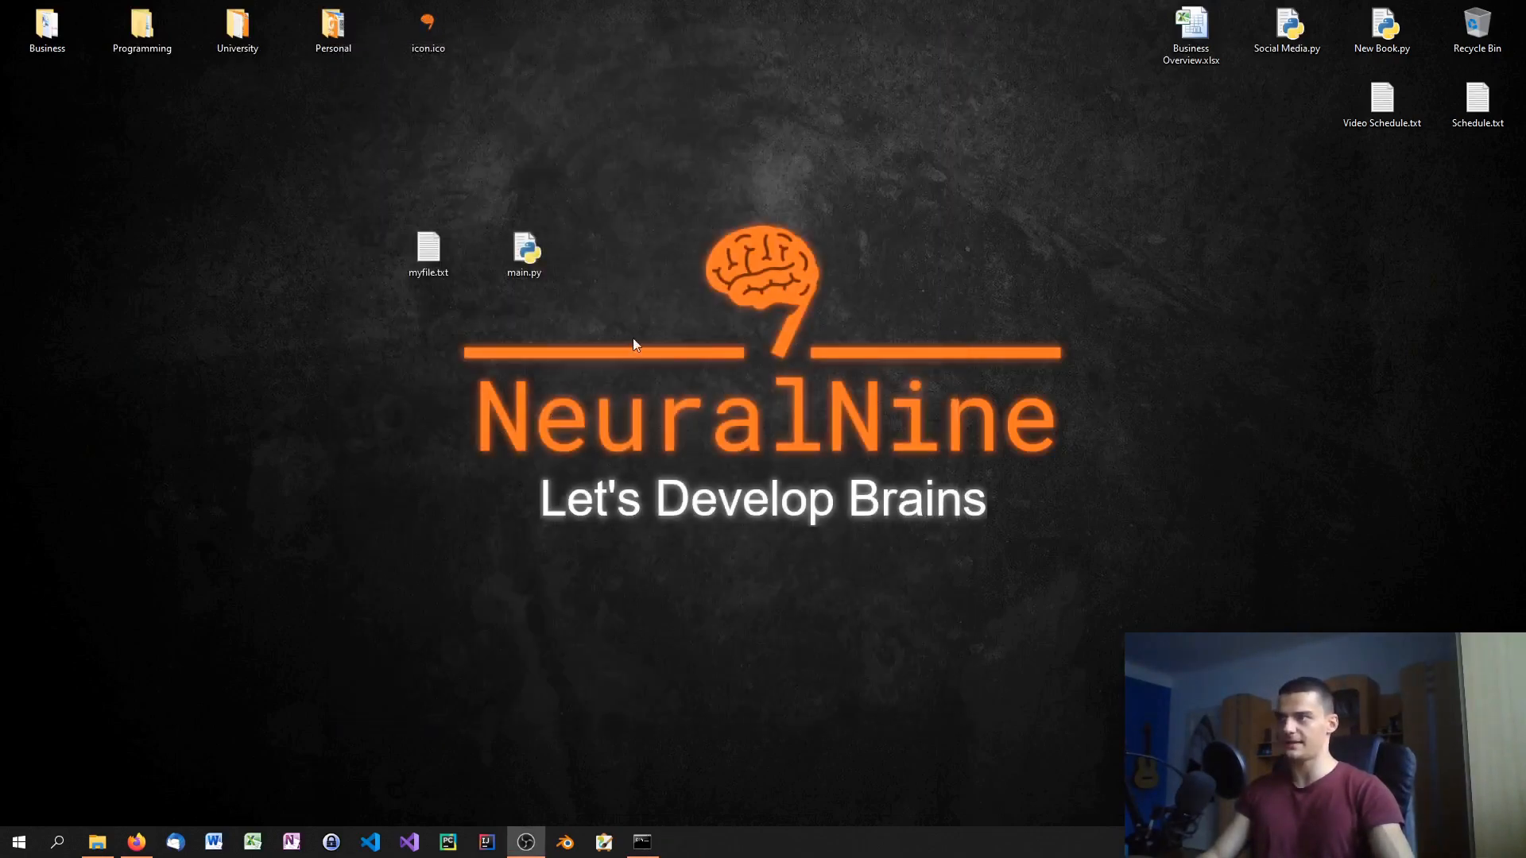
mouse_move(375, 400)
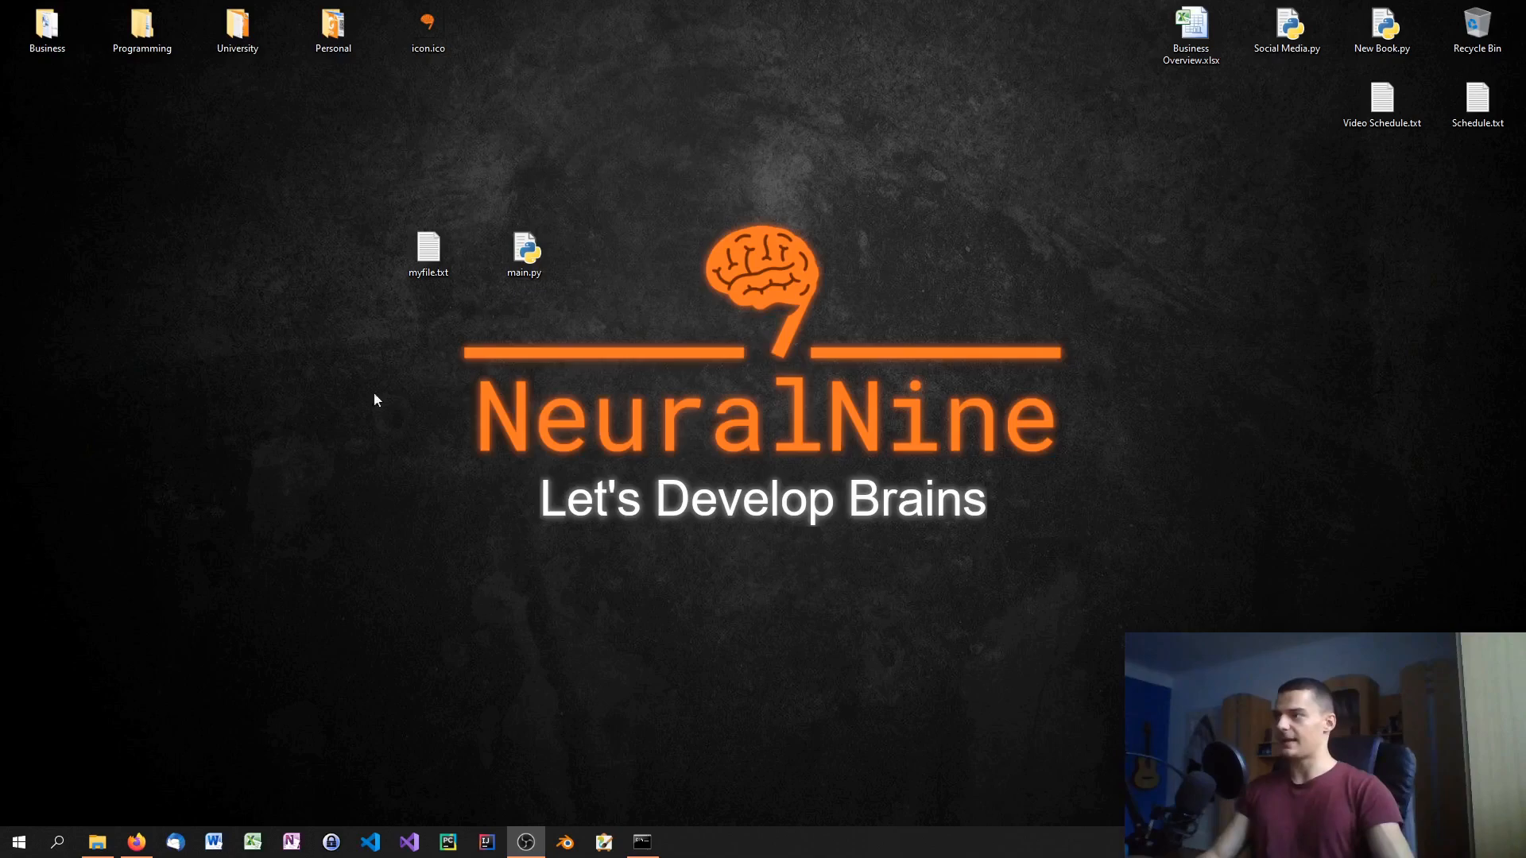
left_click(430, 253)
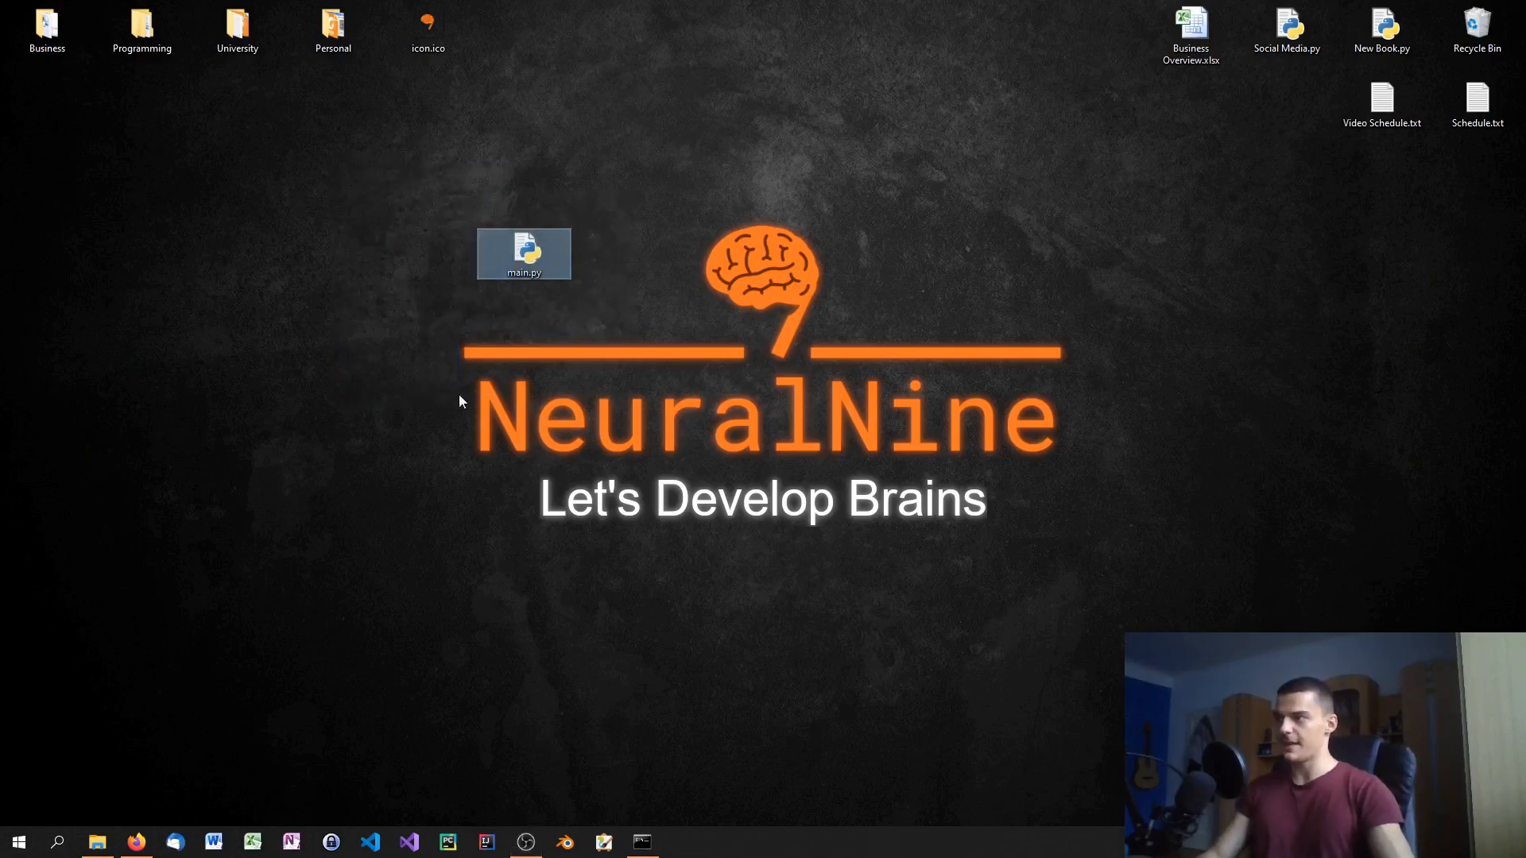
left_click(642, 843)
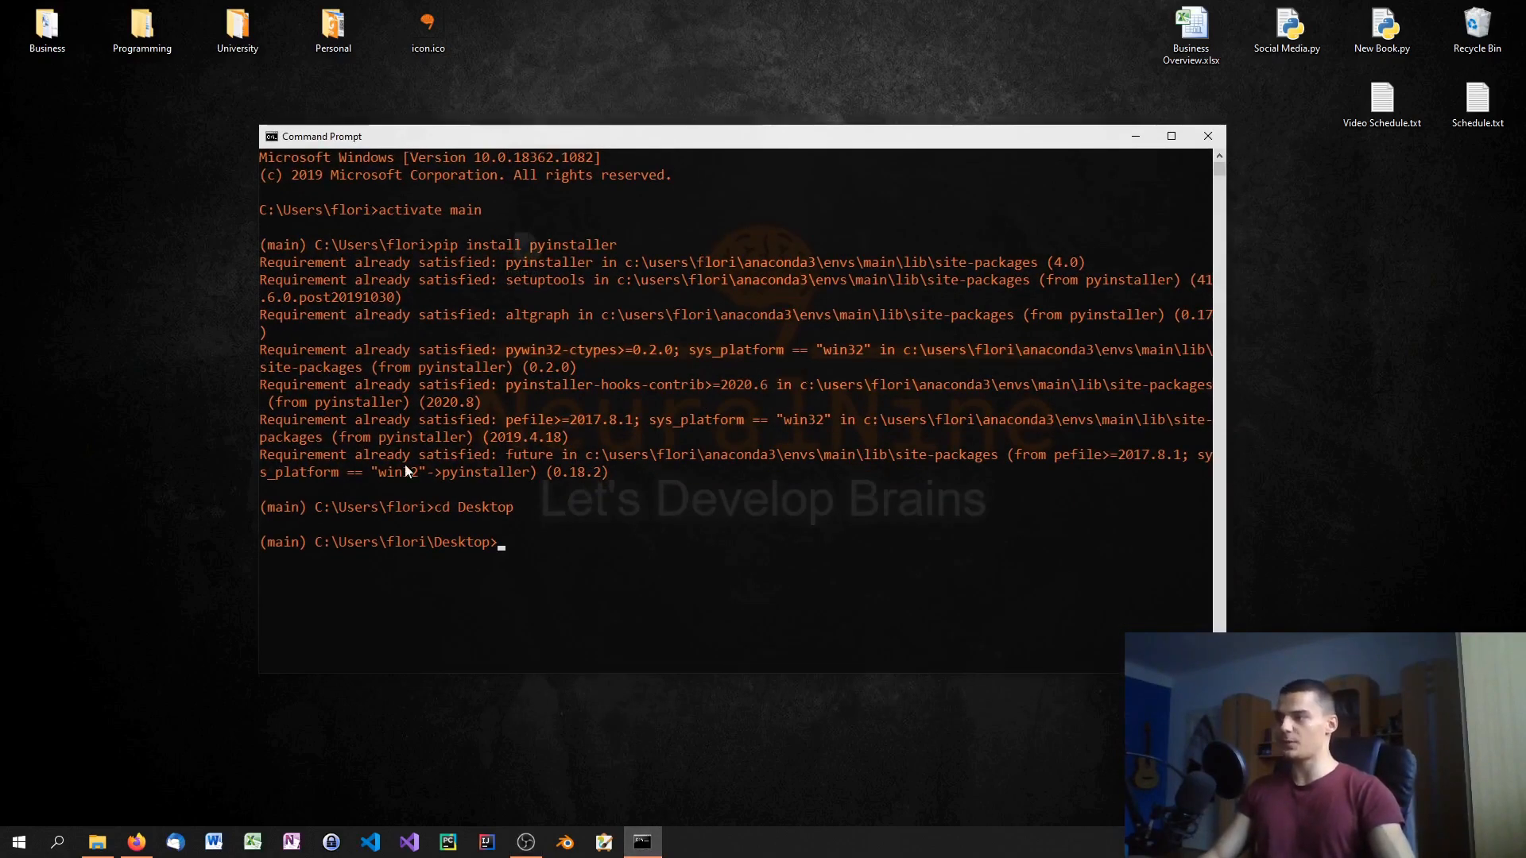
Draft the command 'pyinstaller --onefile -w -i icon.ico' at the Desktop prompt
type("pyinstall")
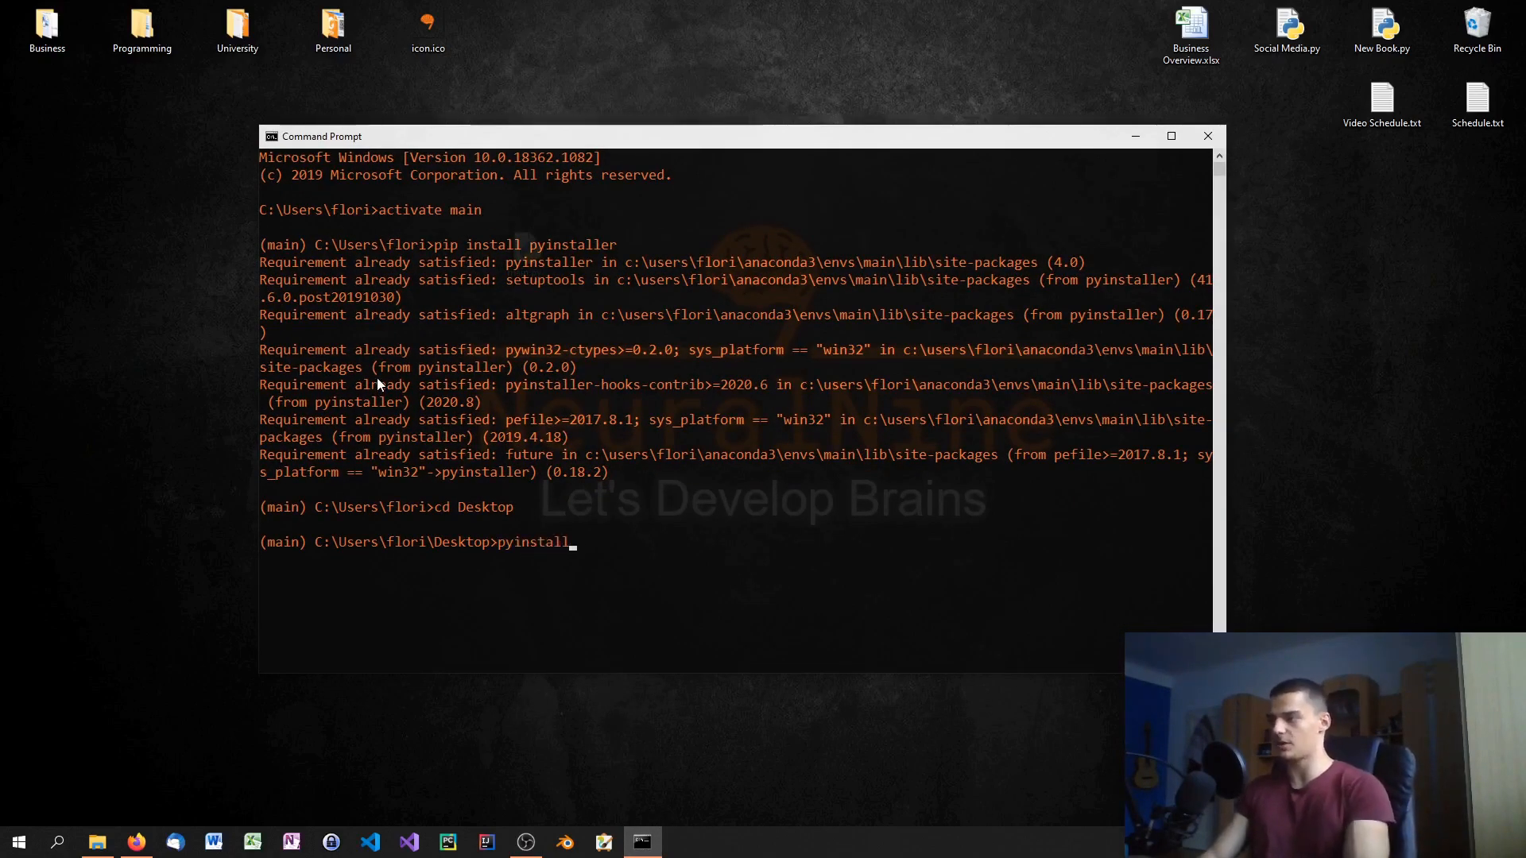
type("er")
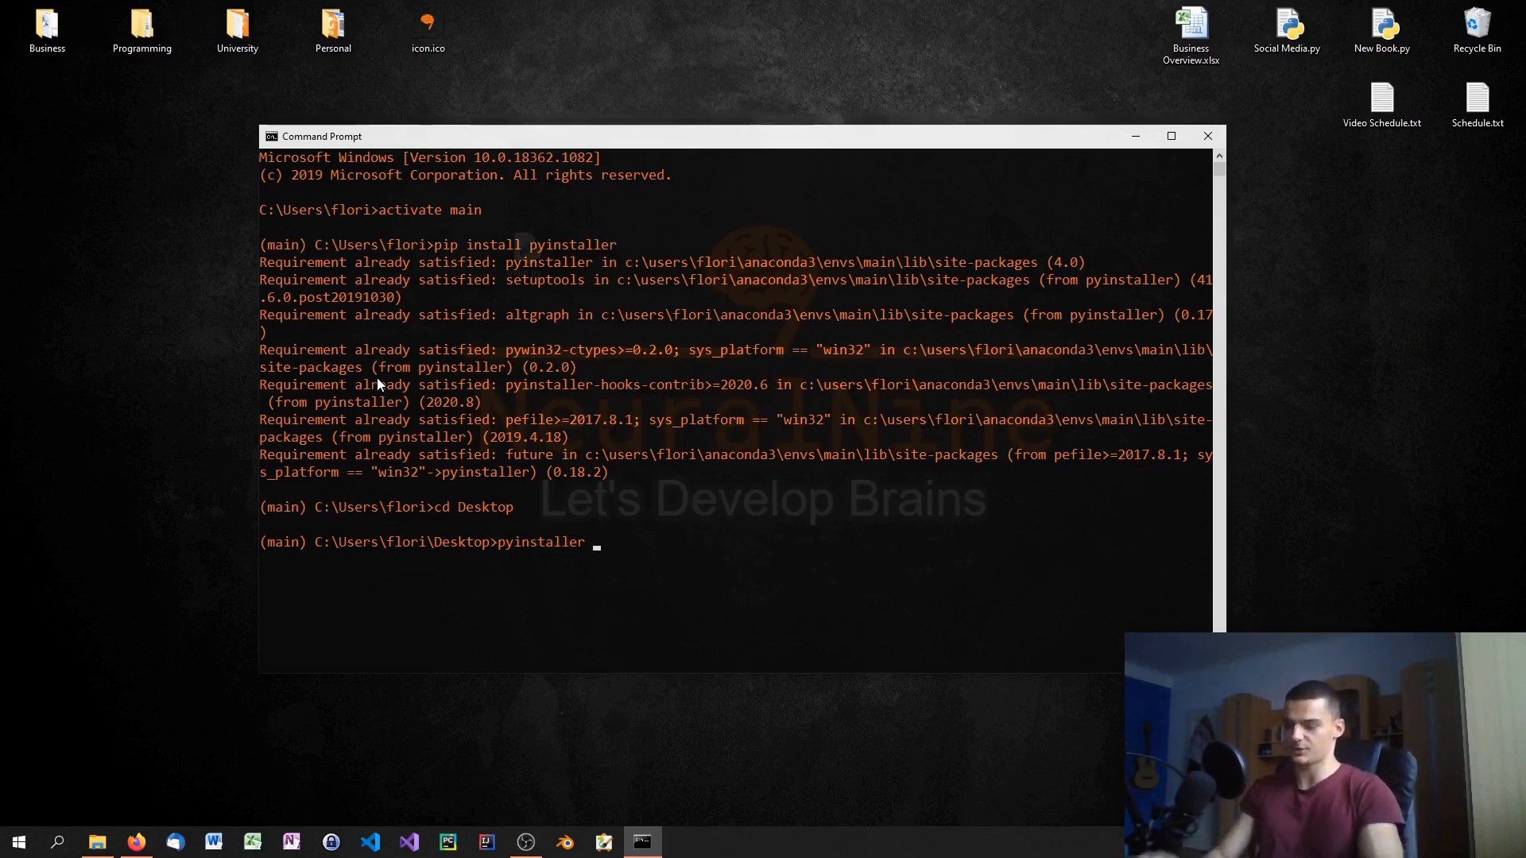
type("--")
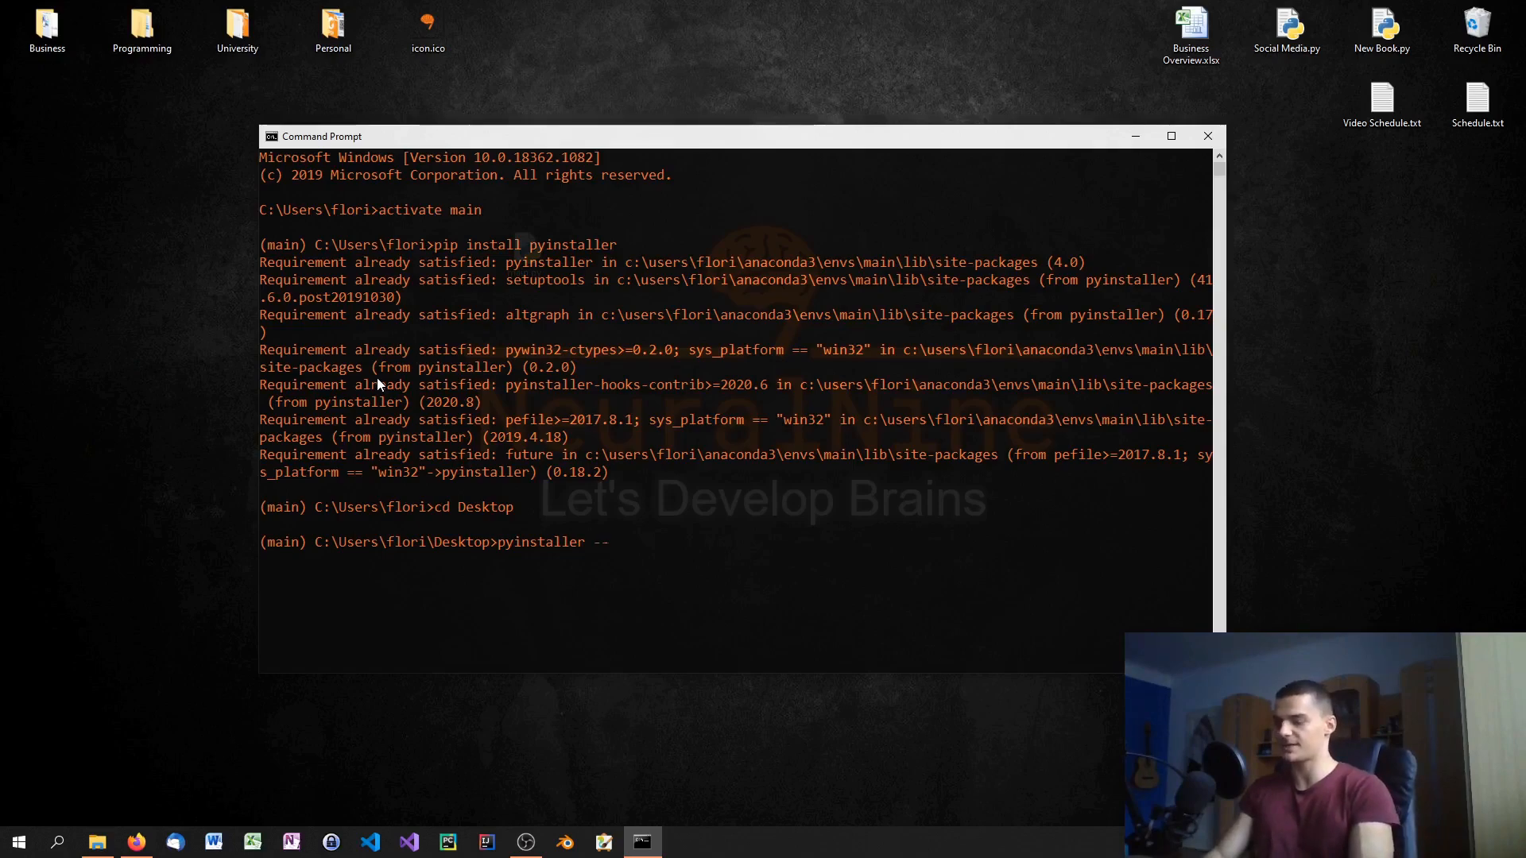
type("onefile")
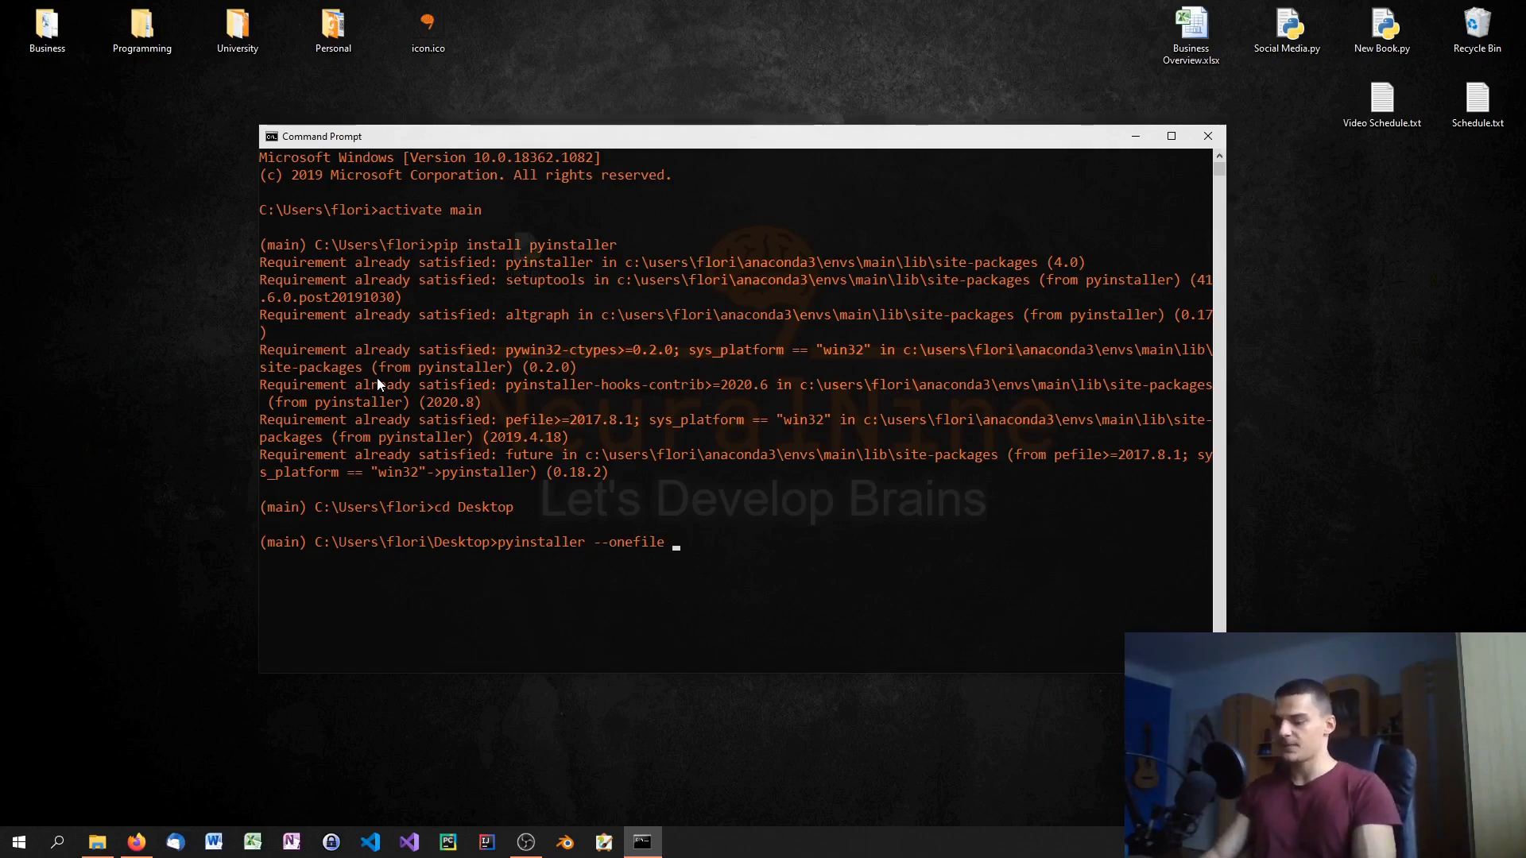
type("-w")
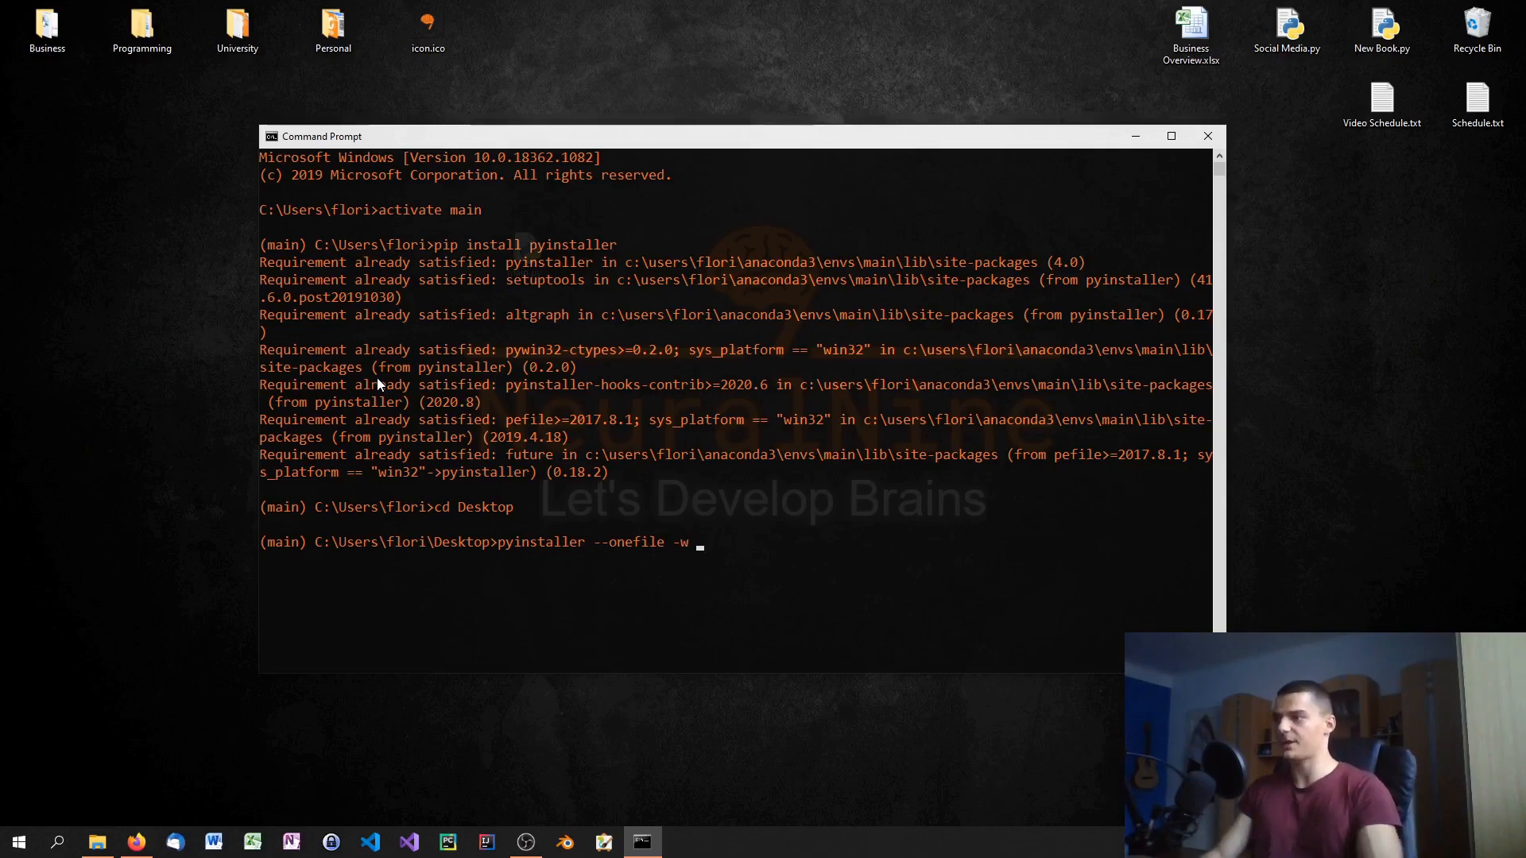
mouse_move(553, 659)
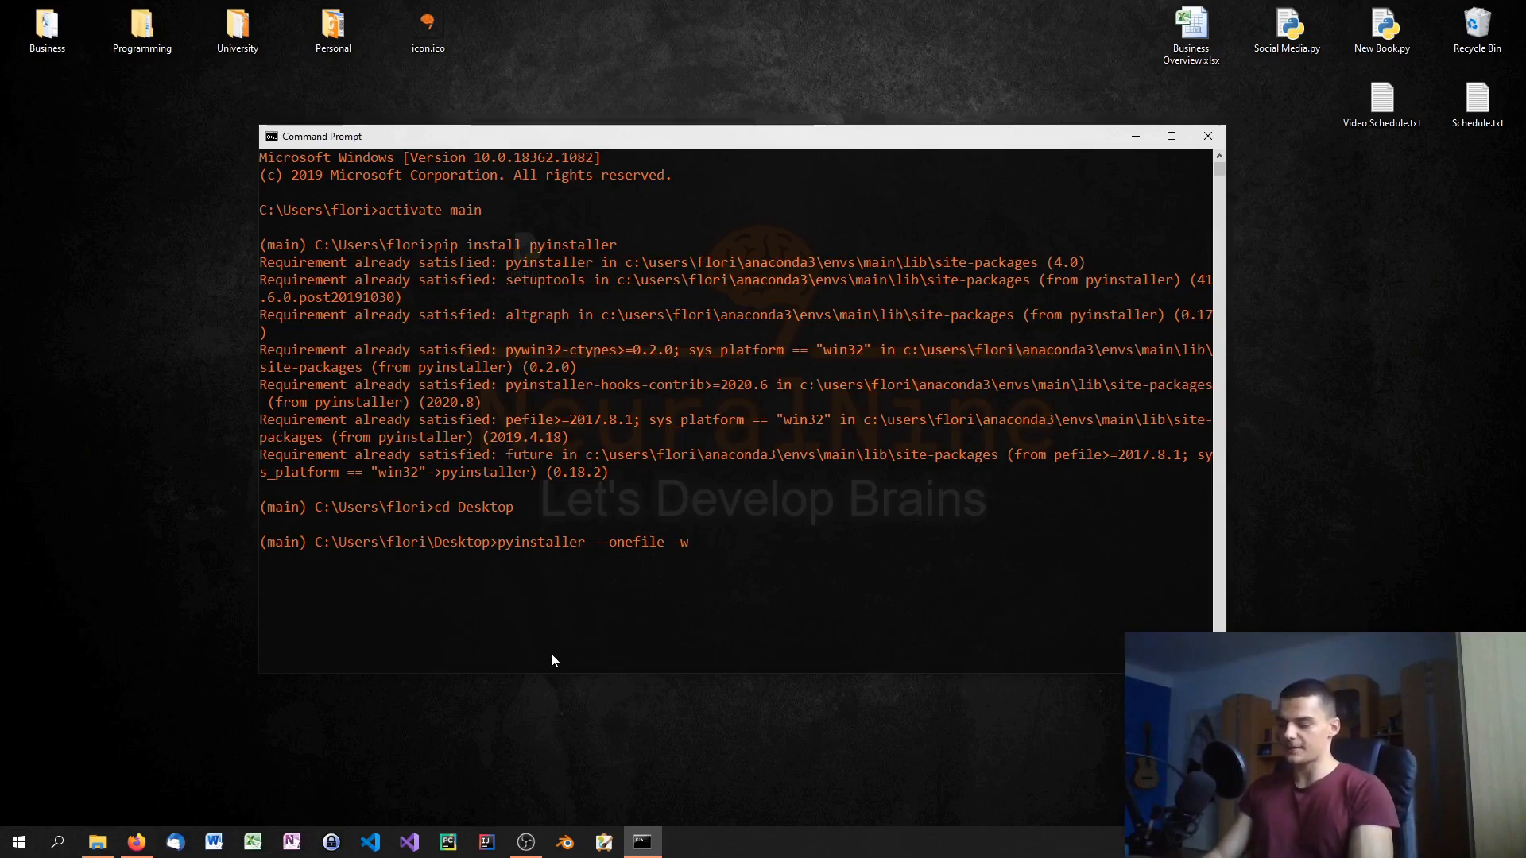
type("-i")
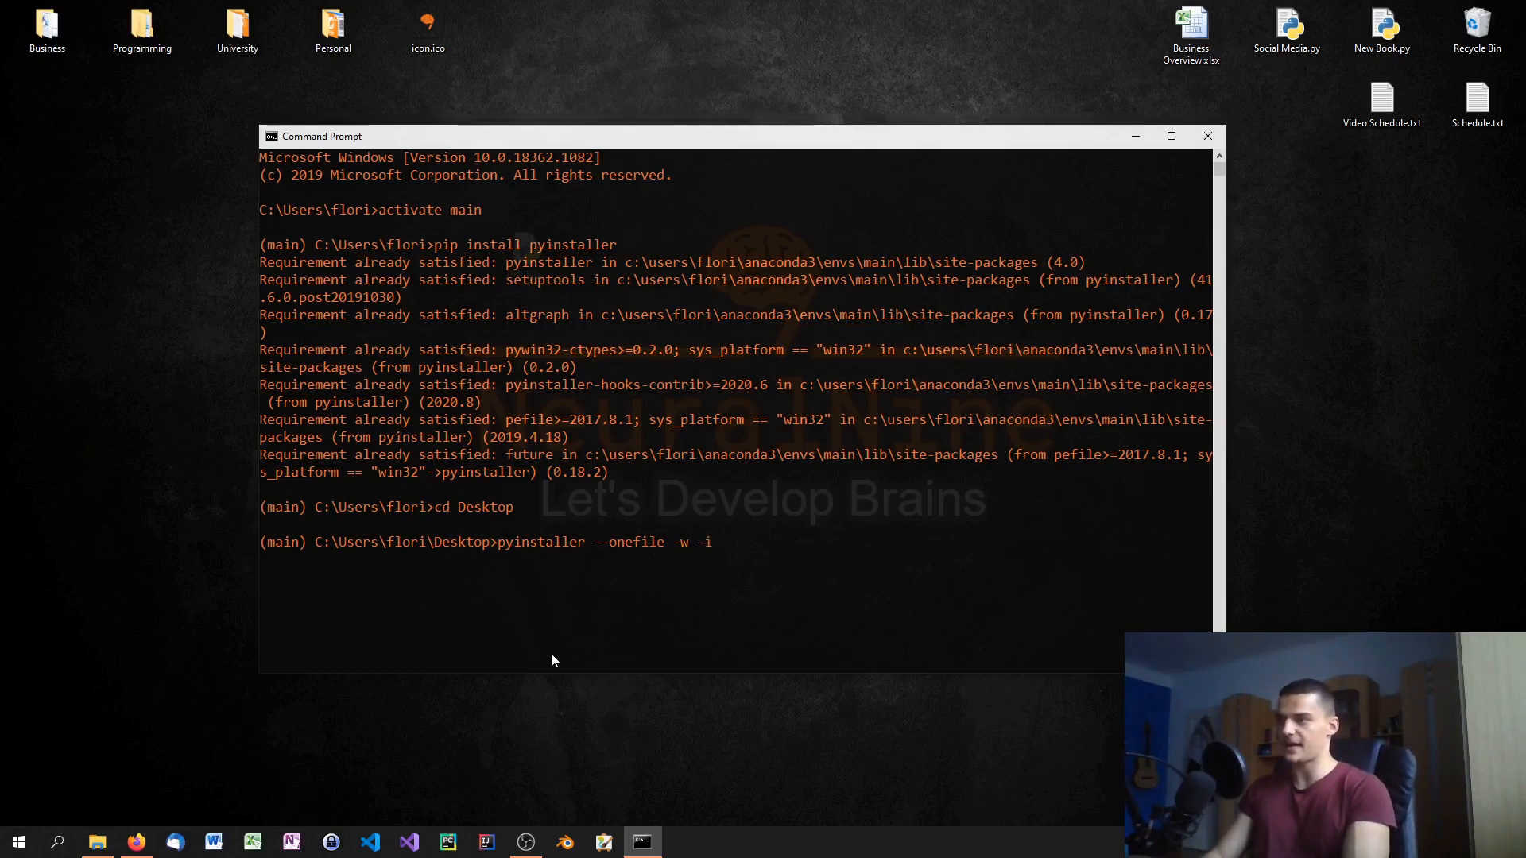
type("i")
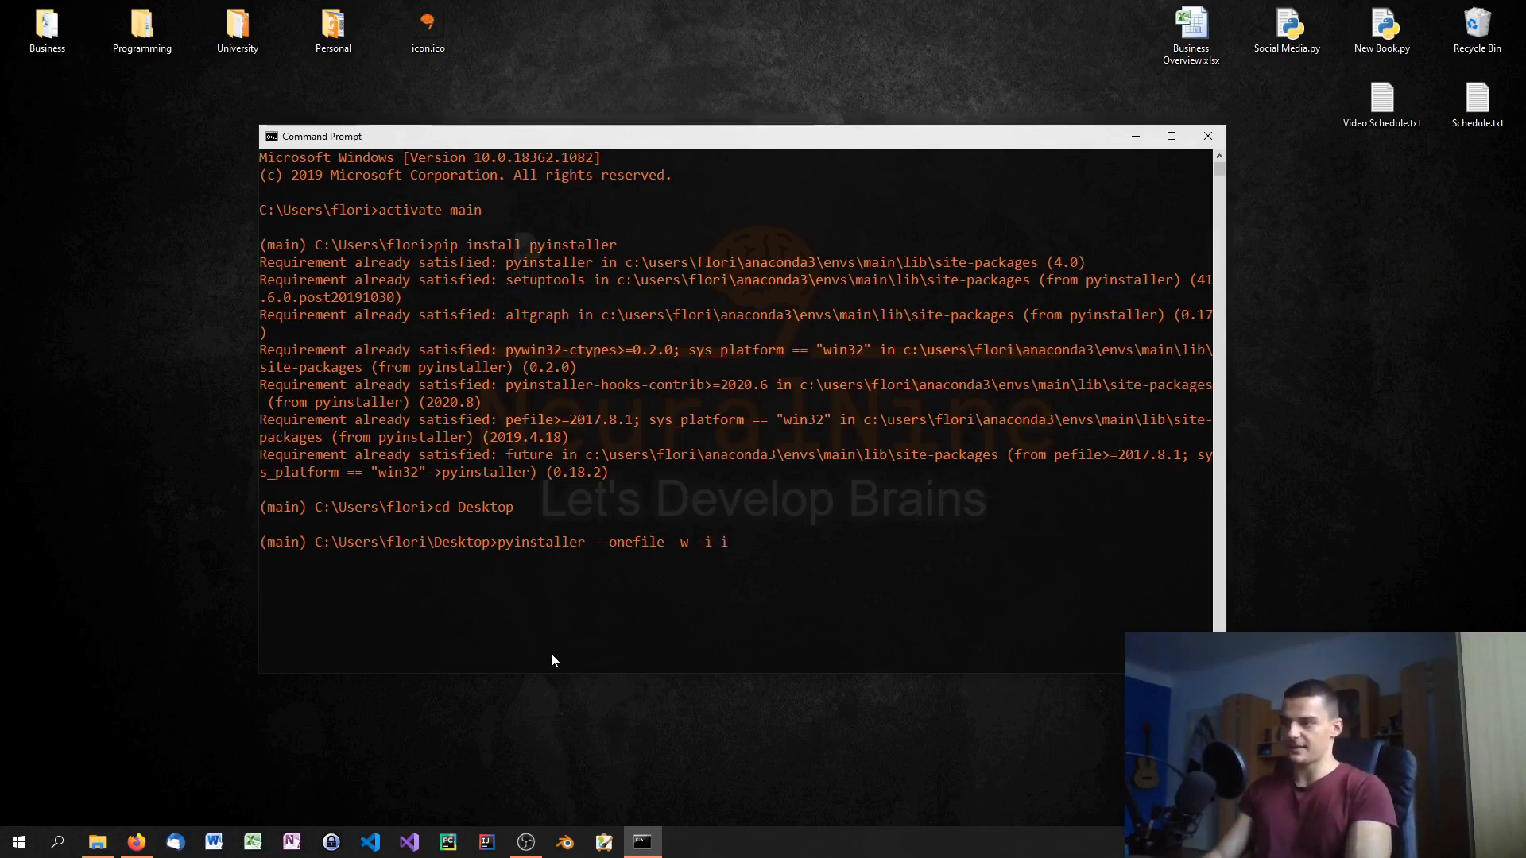
type("con.ico")
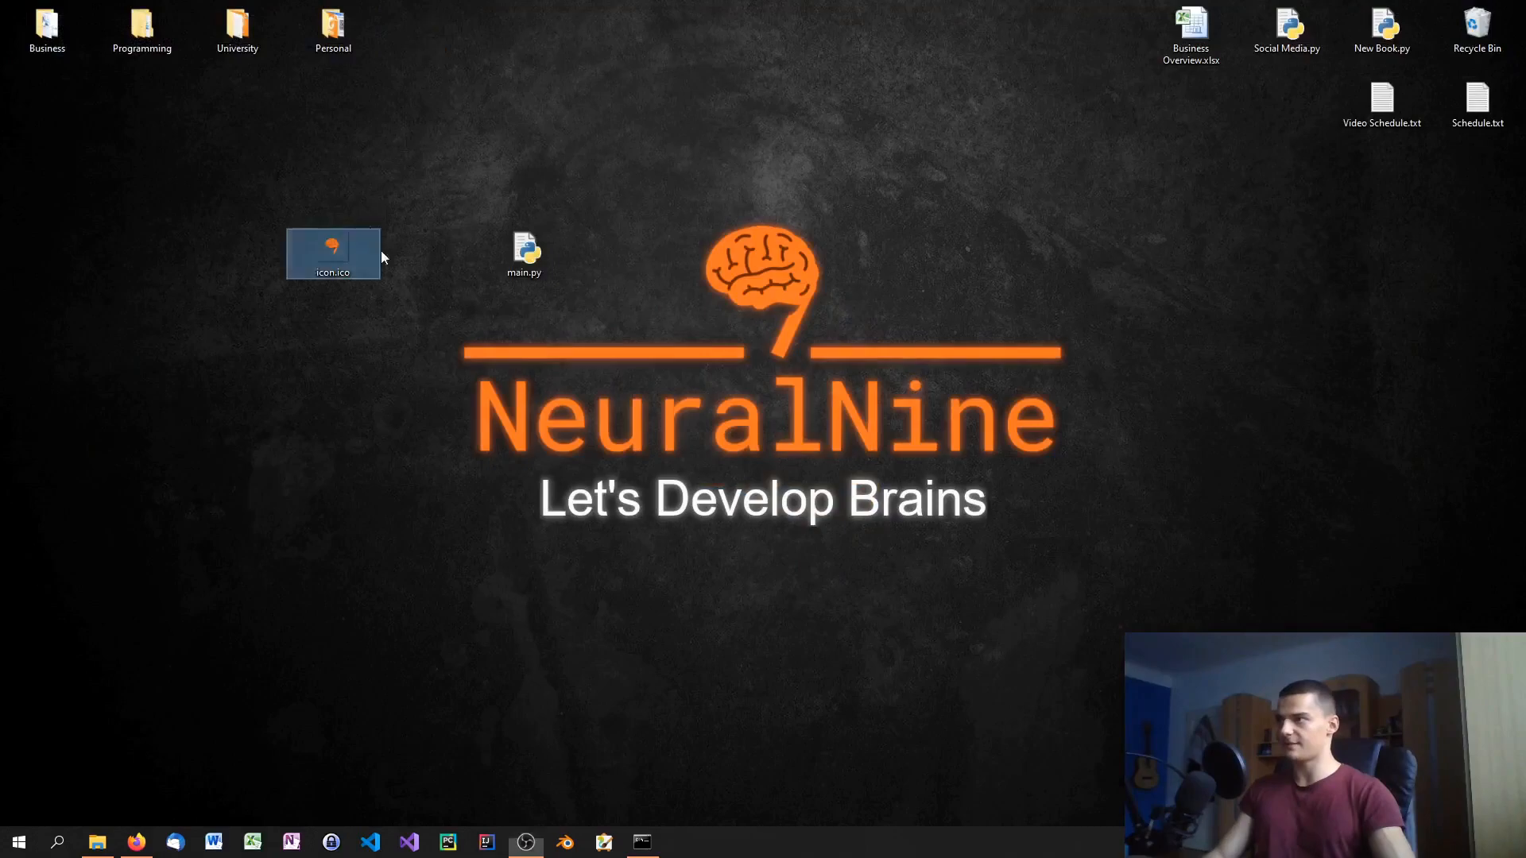
left_click(642, 842)
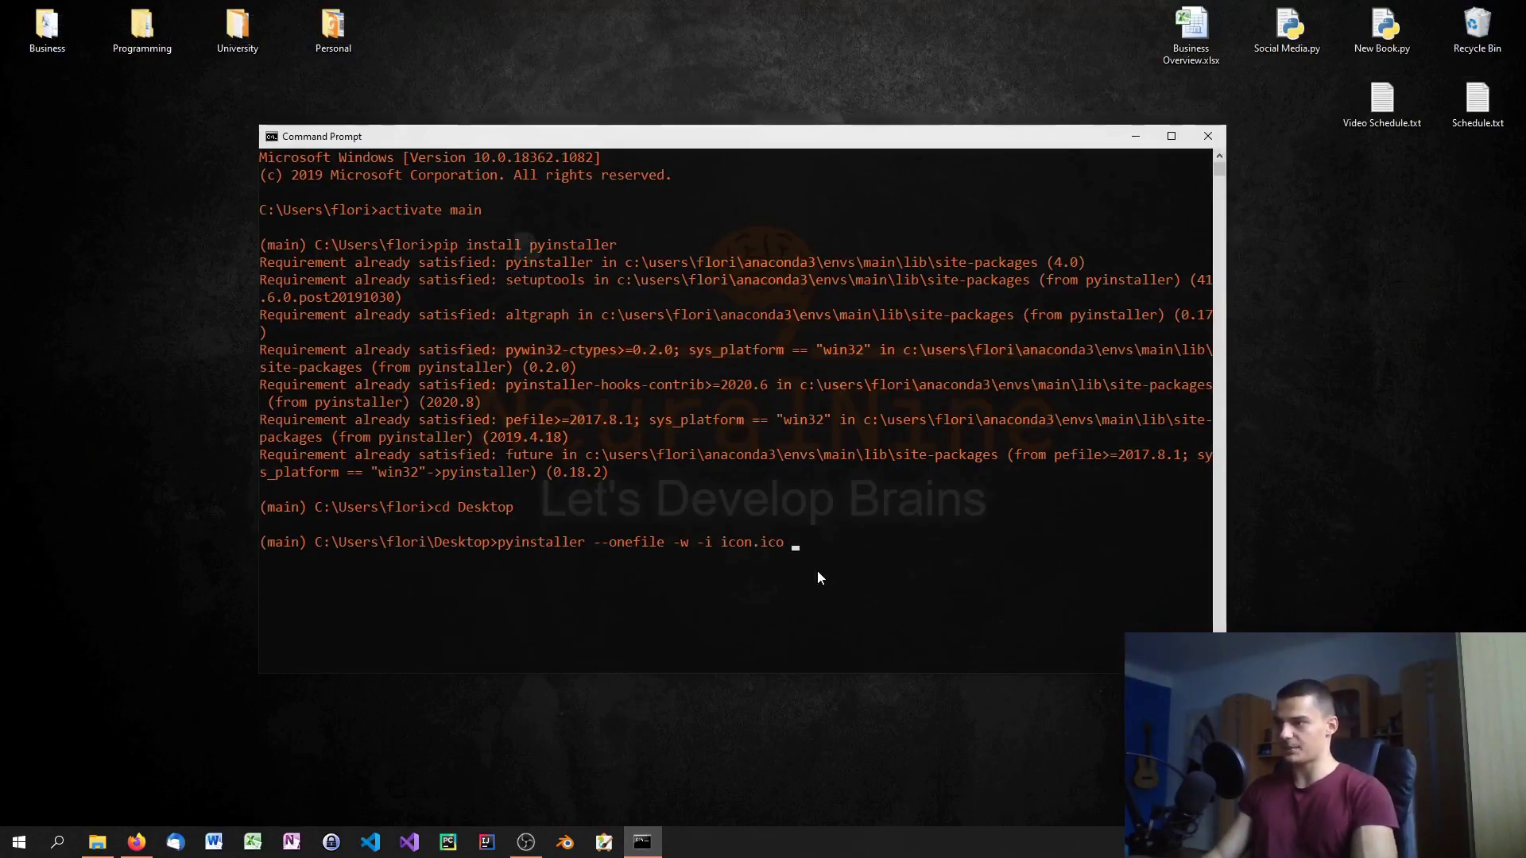
Complete the command with main.py, run the PyInstaller build, and minimize the console
type("mai")
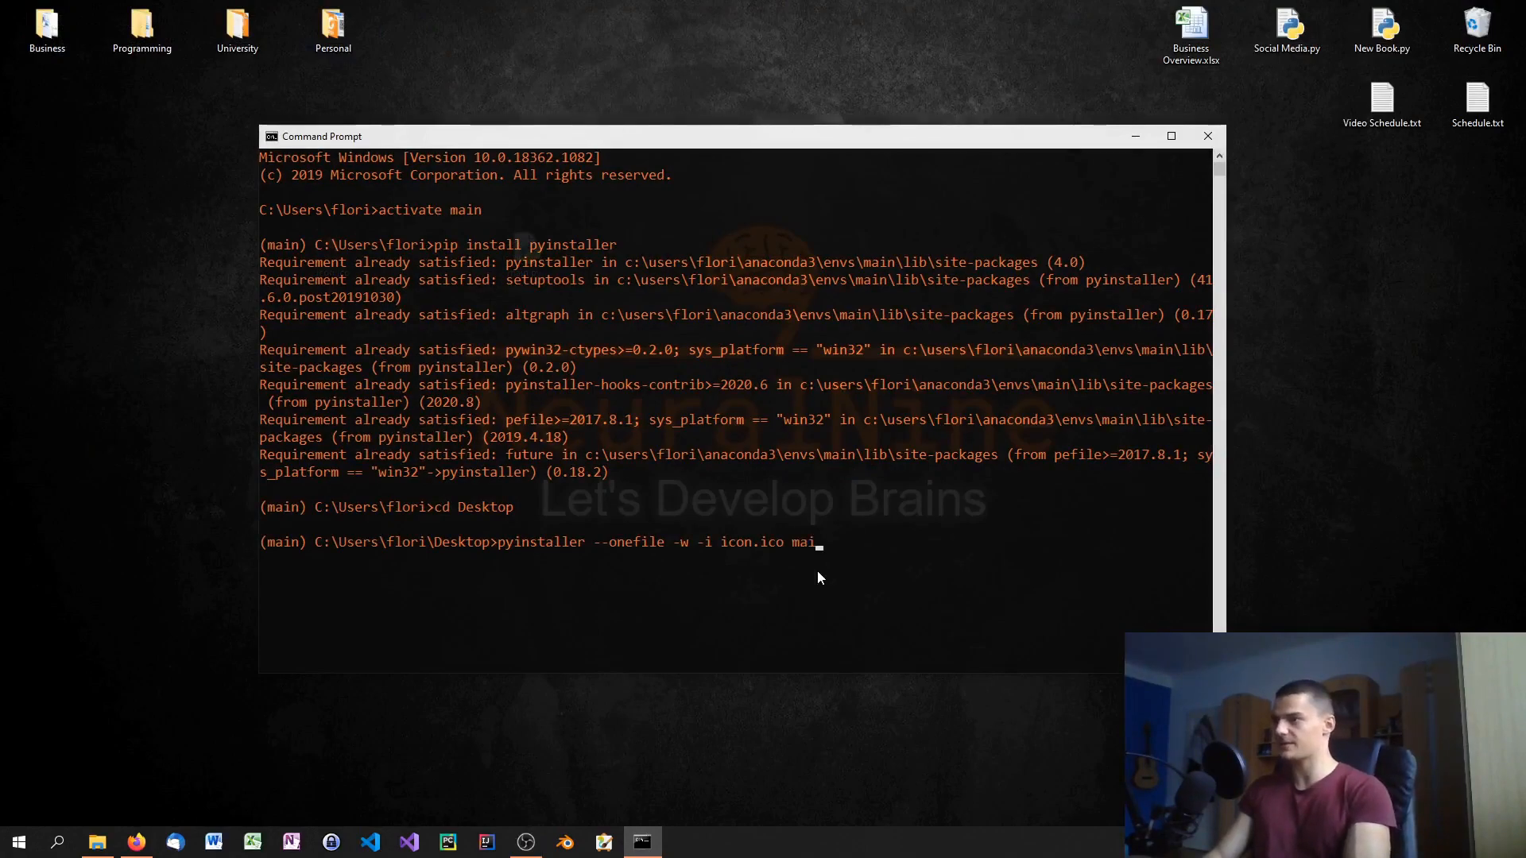
type("n.py")
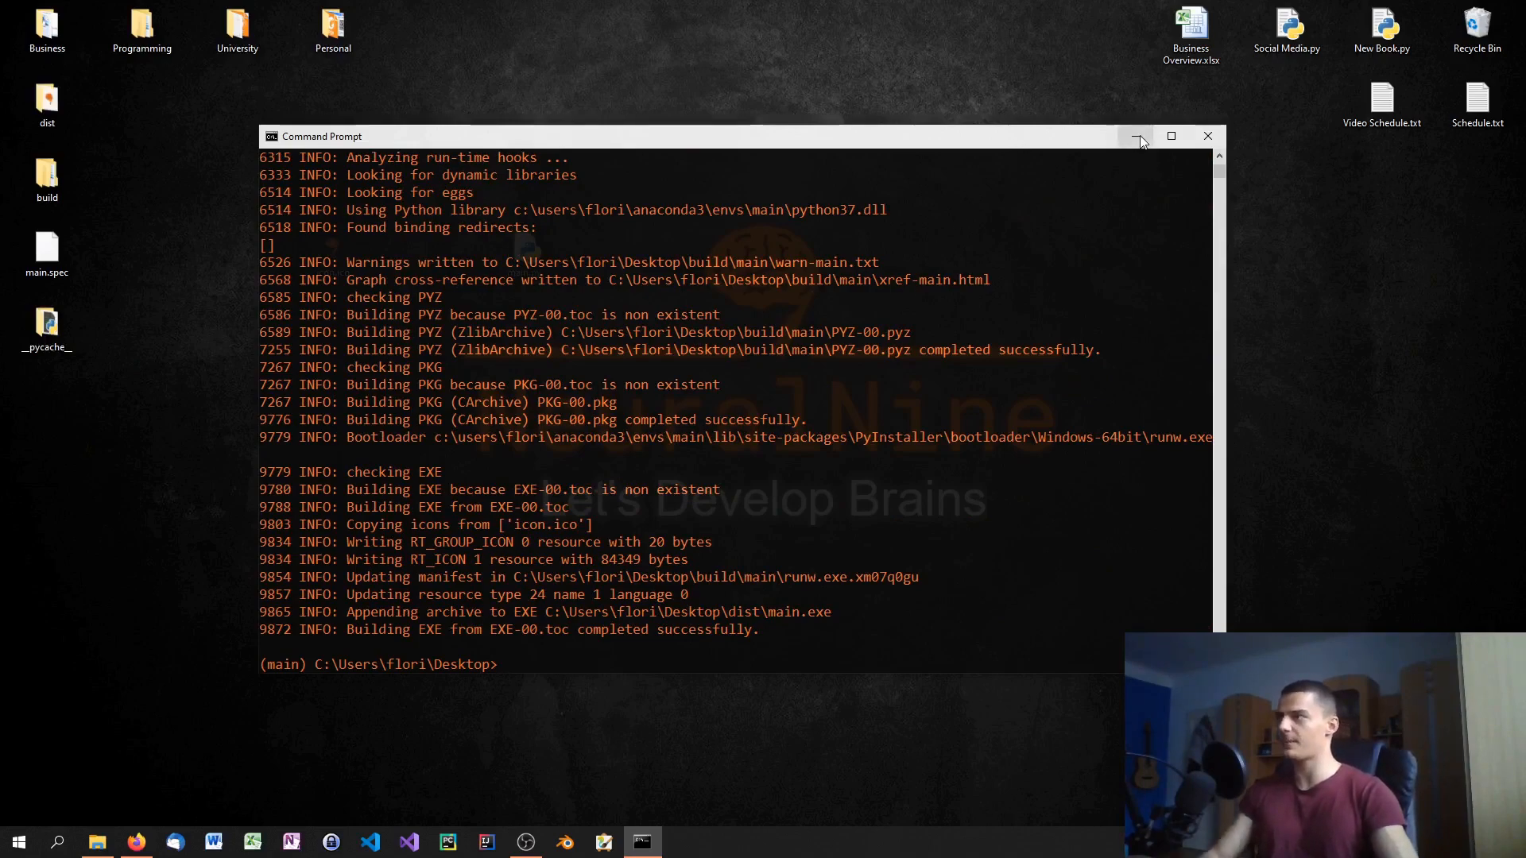
mouse_move(1135, 137)
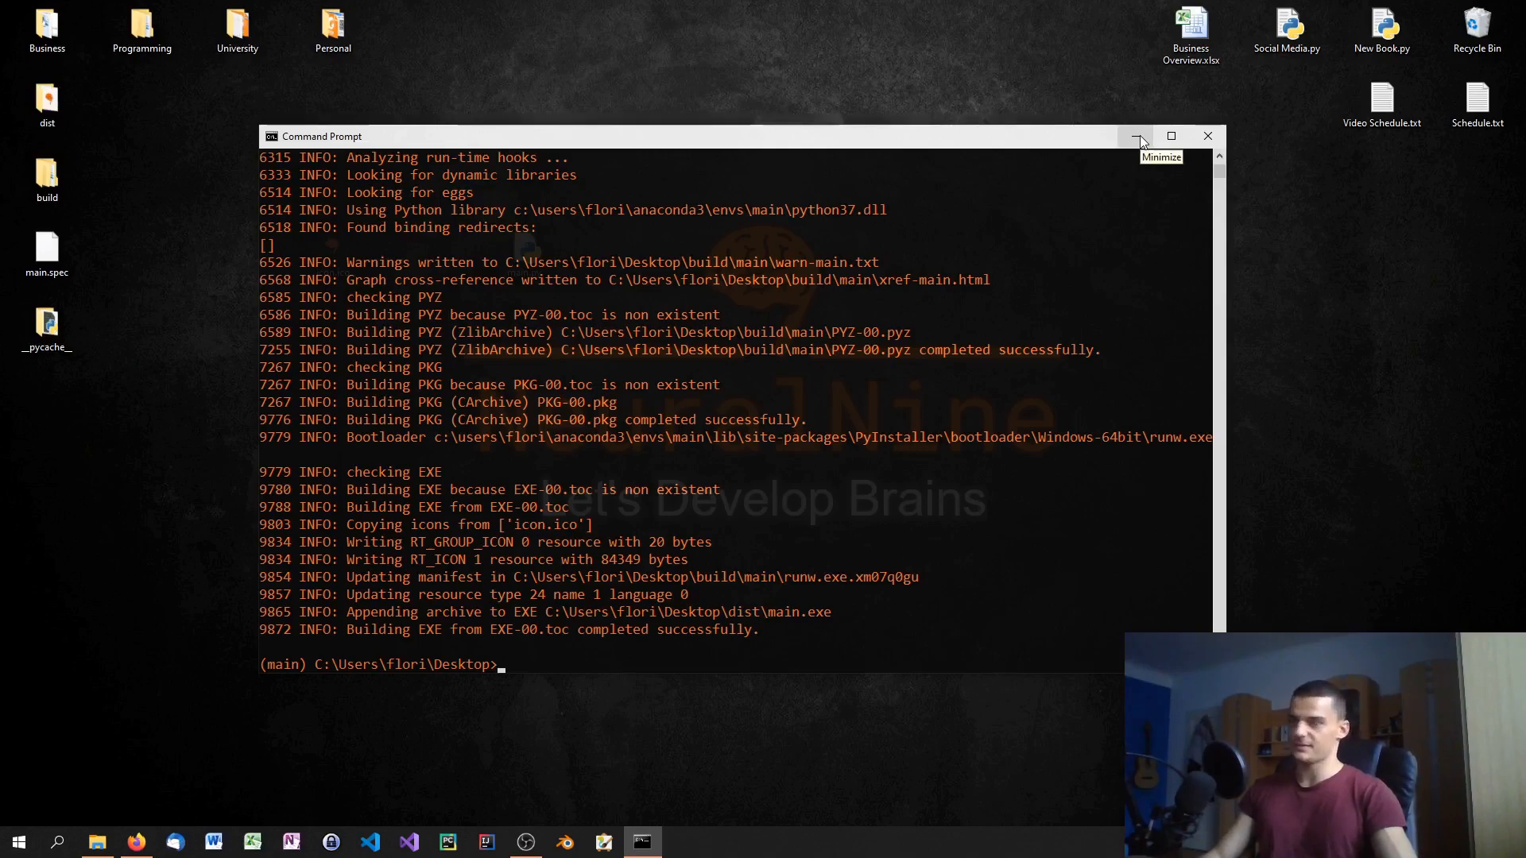
left_click(1135, 137)
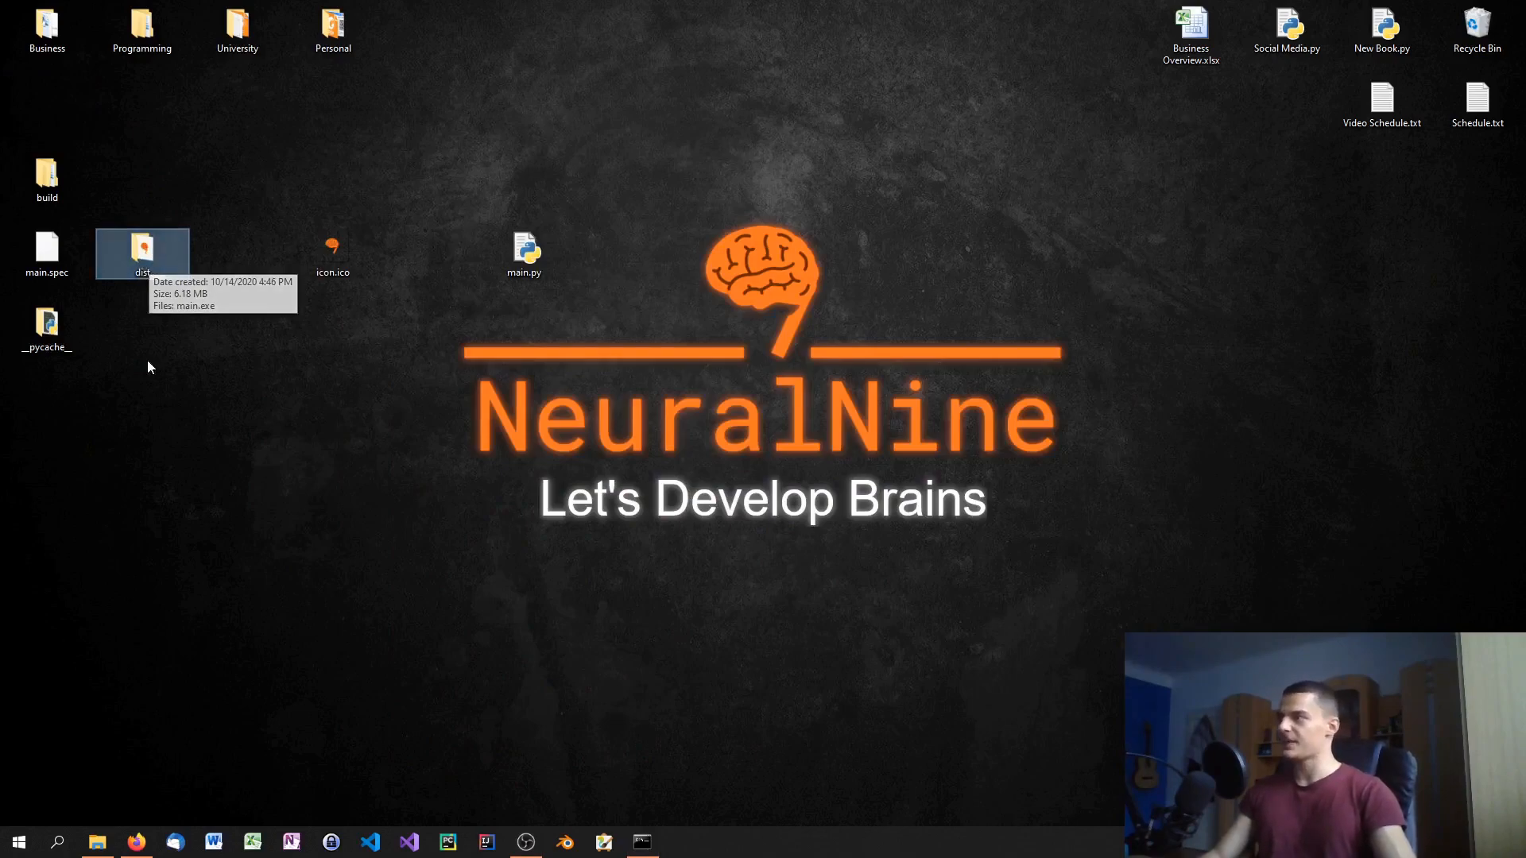
mouse_move(46, 138)
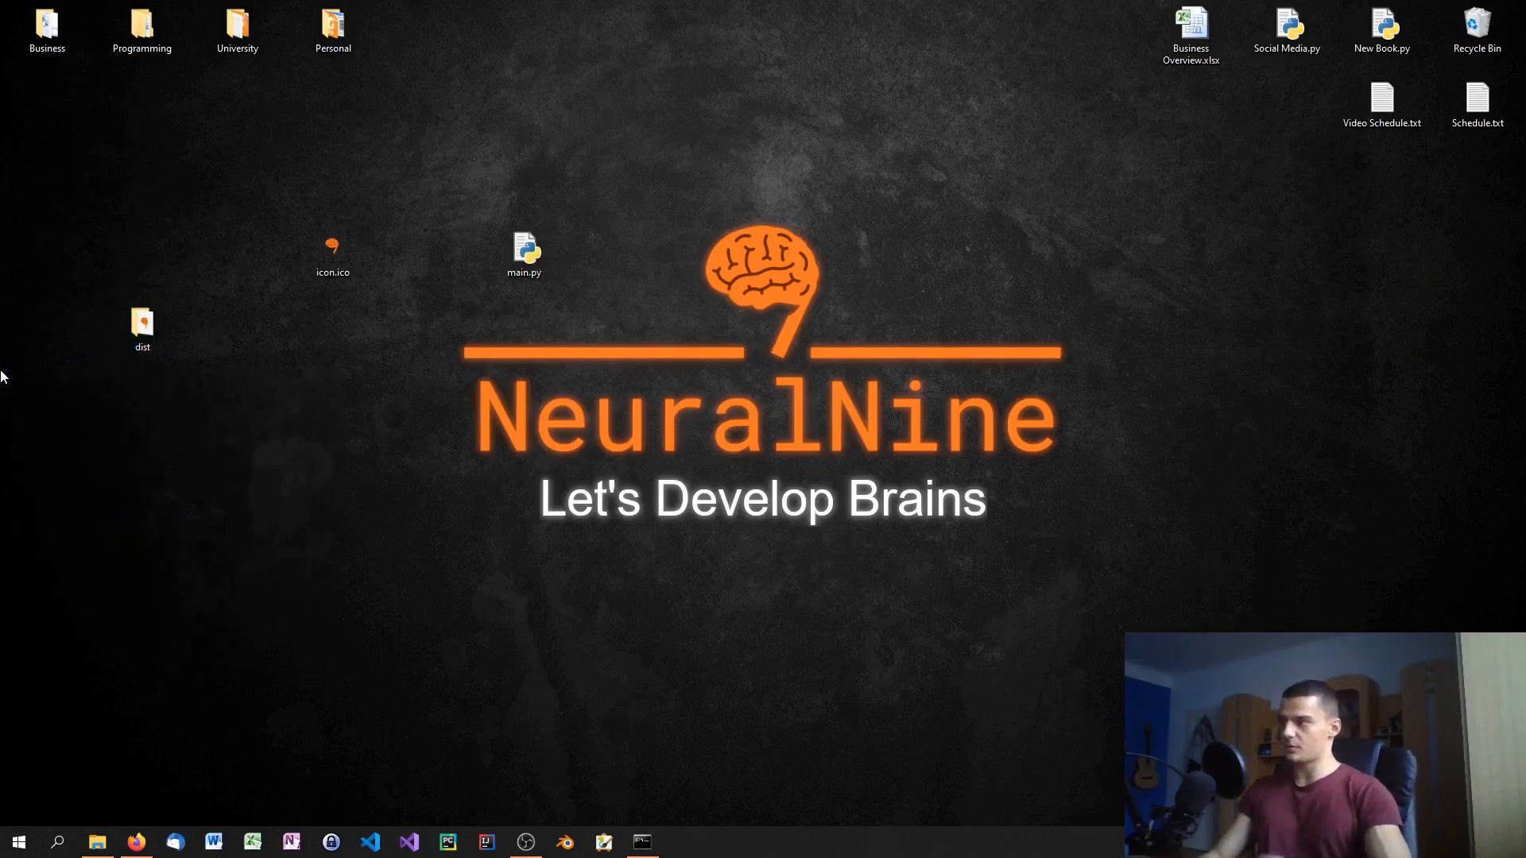
Empty the Recycle Bin, delete main.py, and empty the Recycle Bin again
right_click(1477, 26)
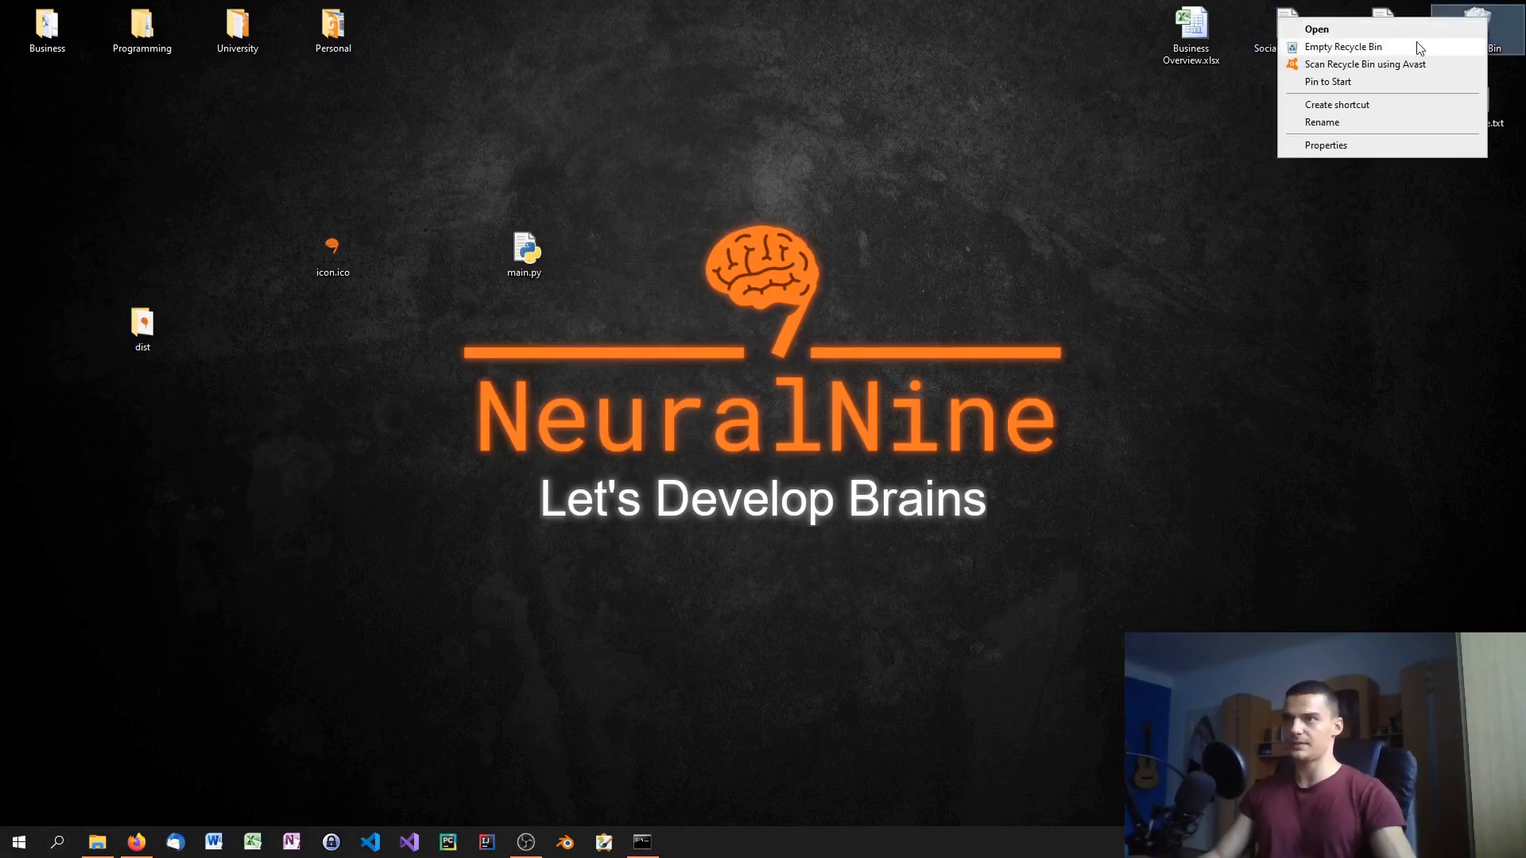
left_click(626, 479)
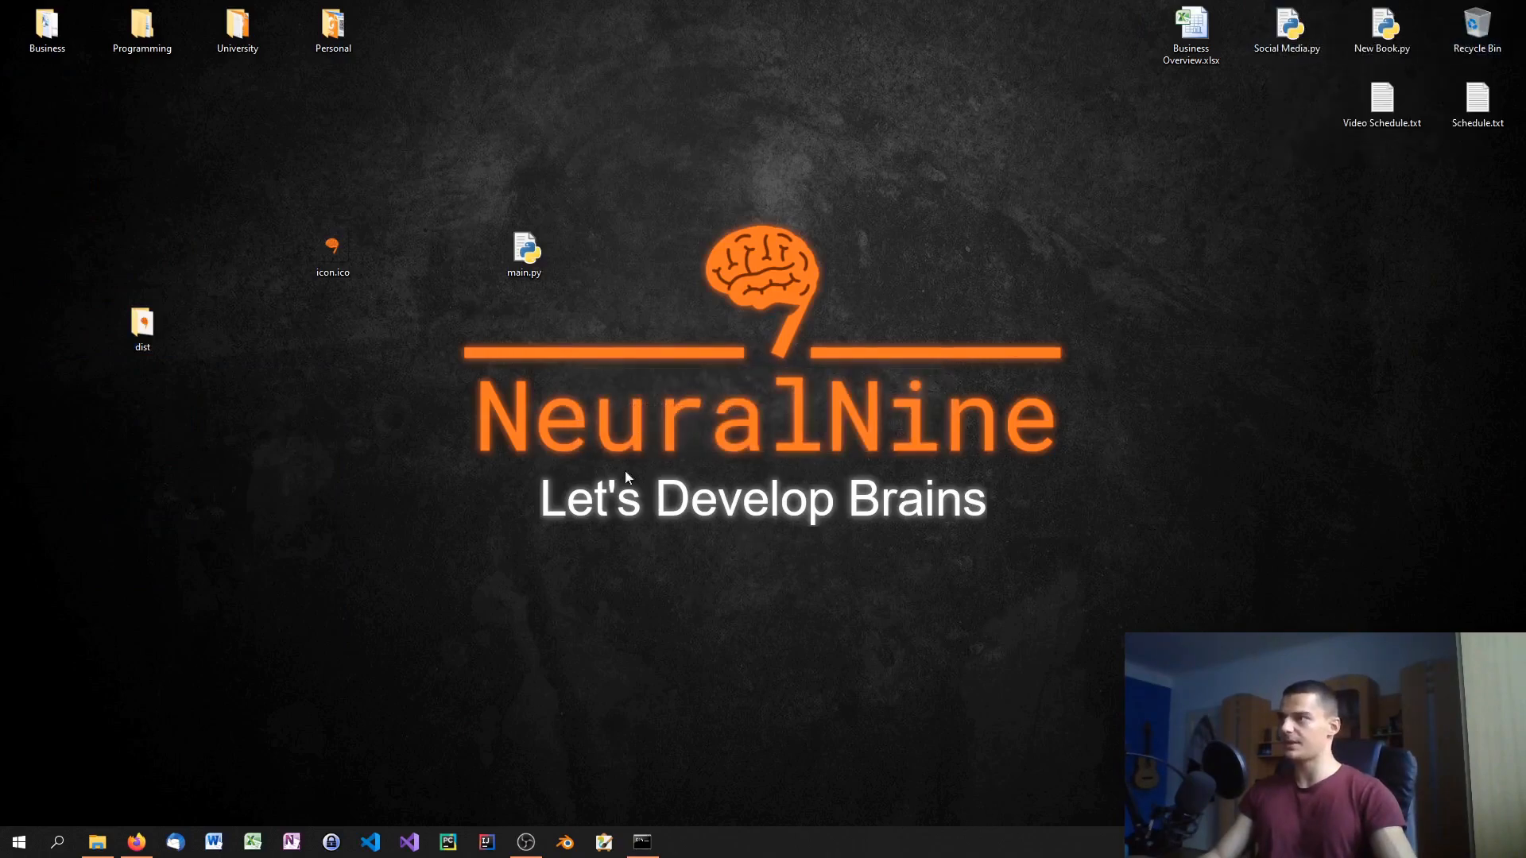
left_click(525, 254)
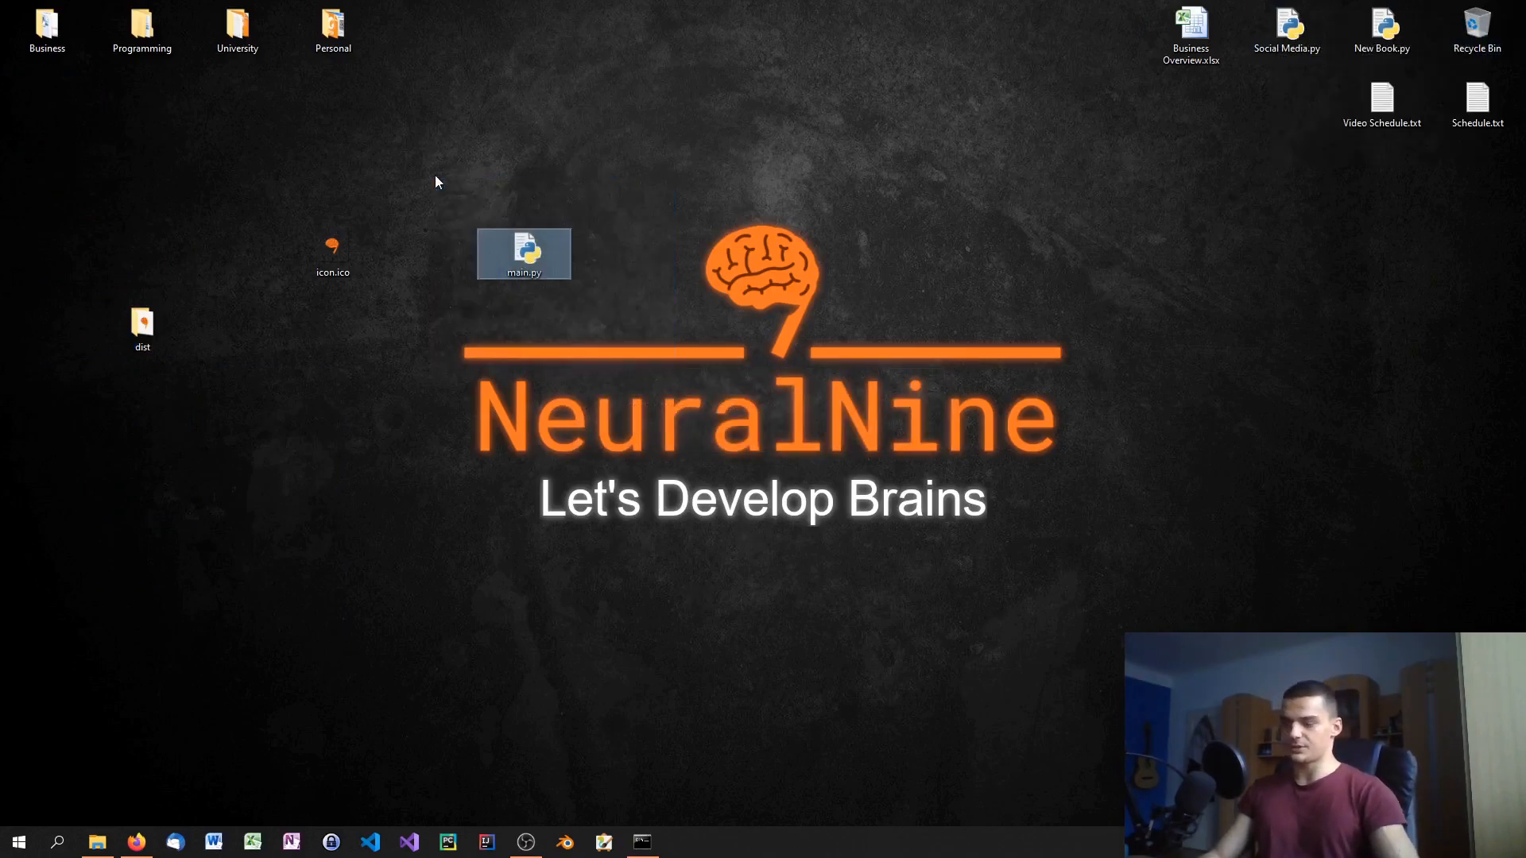
right_click(1476, 24)
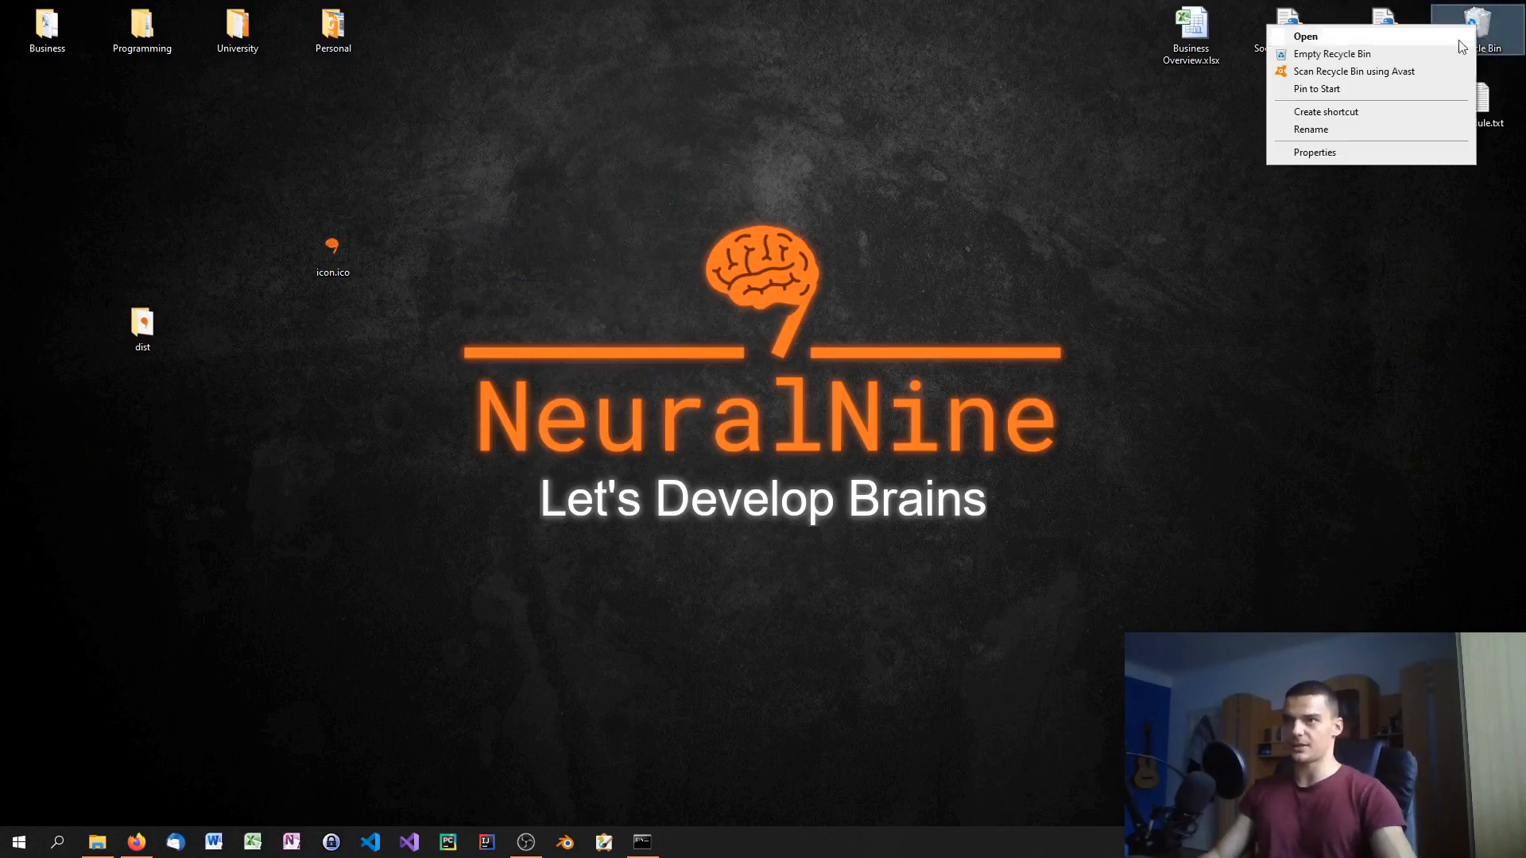
left_click(404, 486)
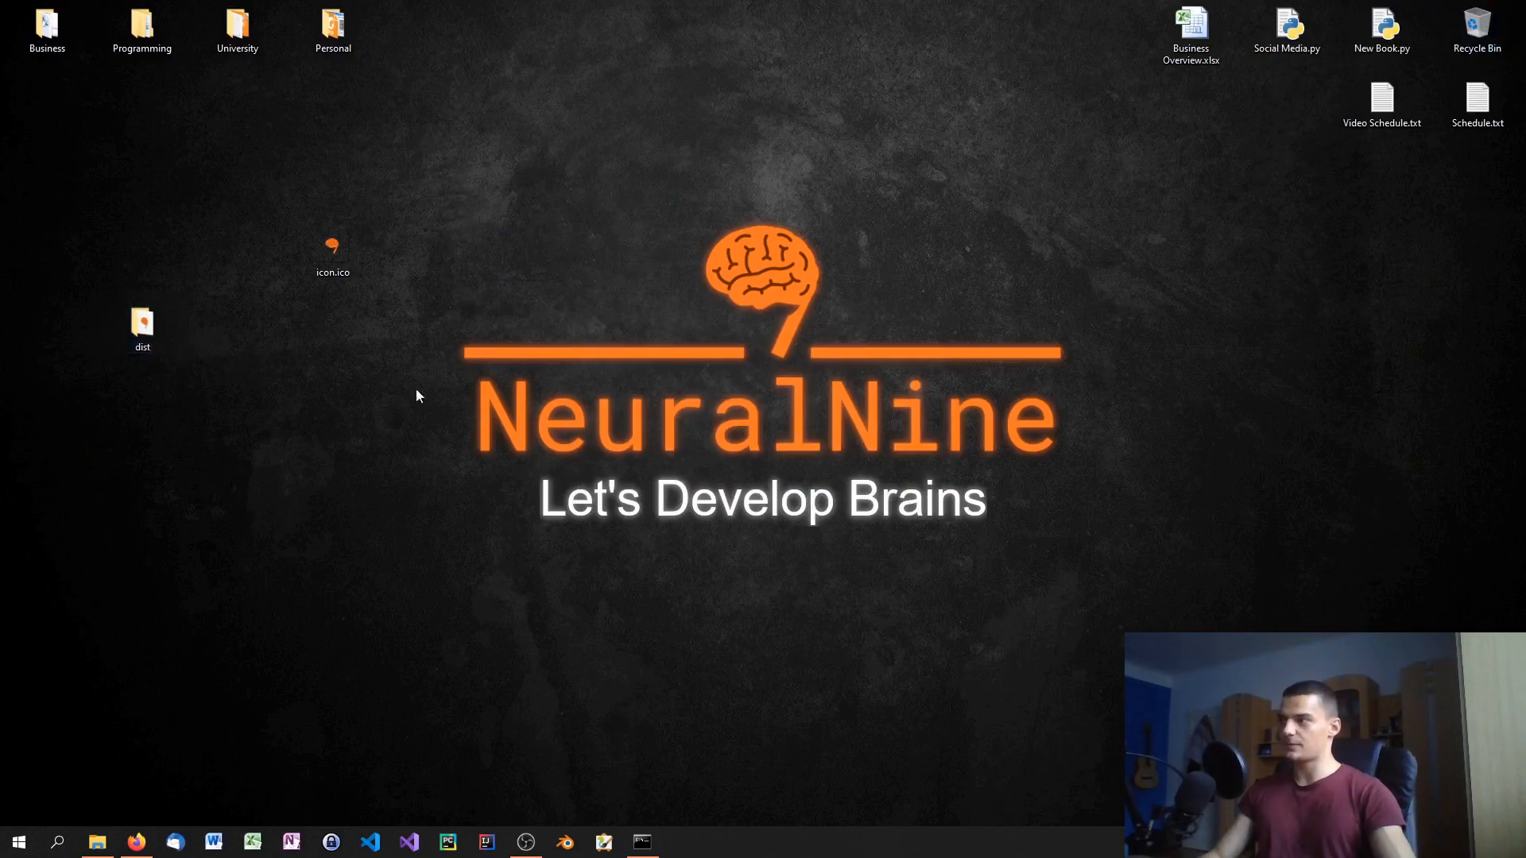
Run main.exe from inside the dist folder
double_click(141, 324)
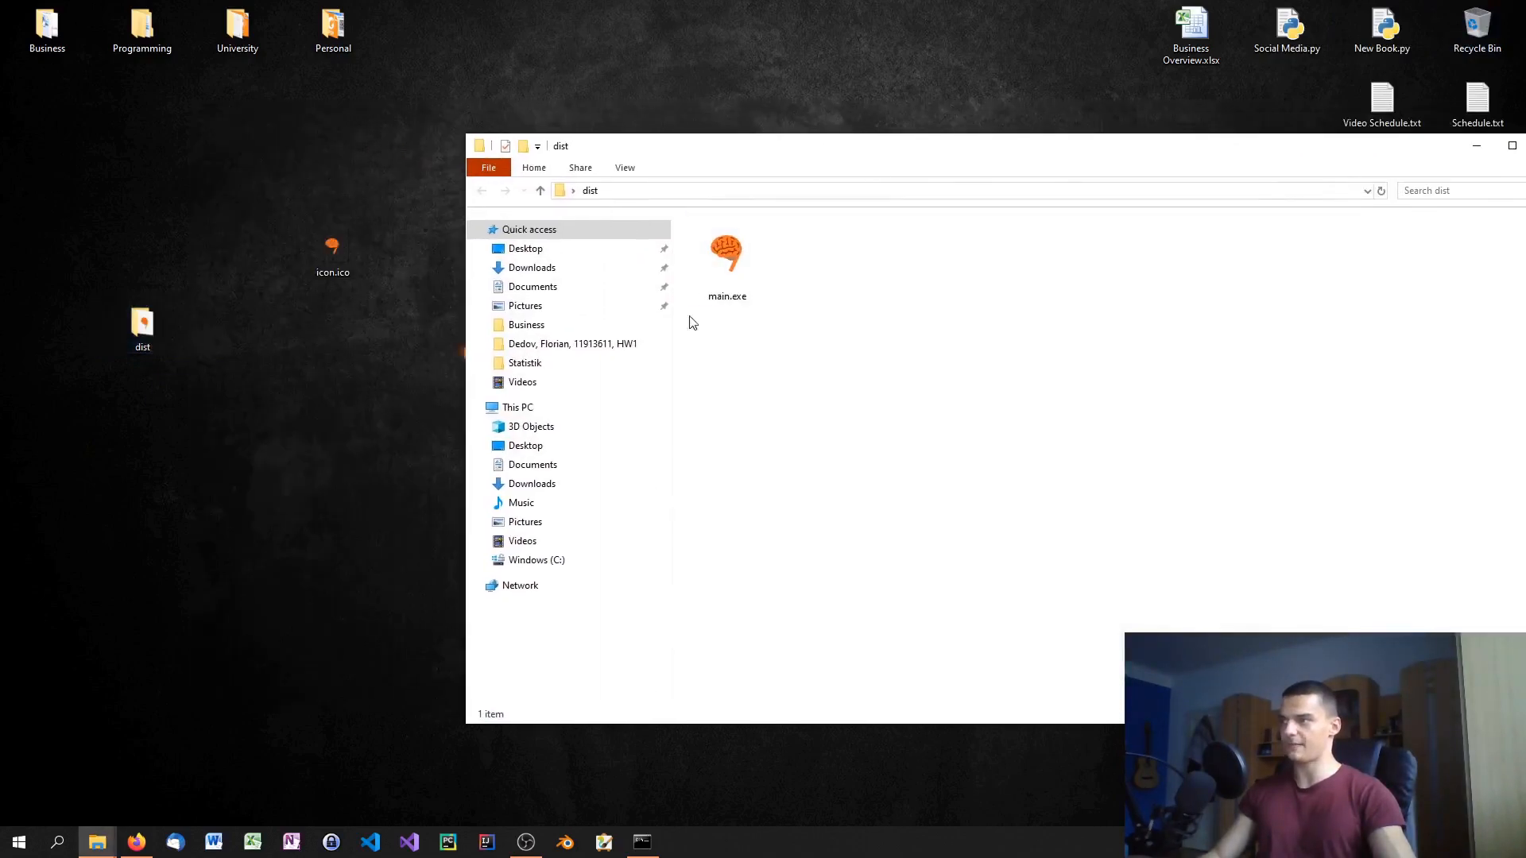
left_click(726, 254)
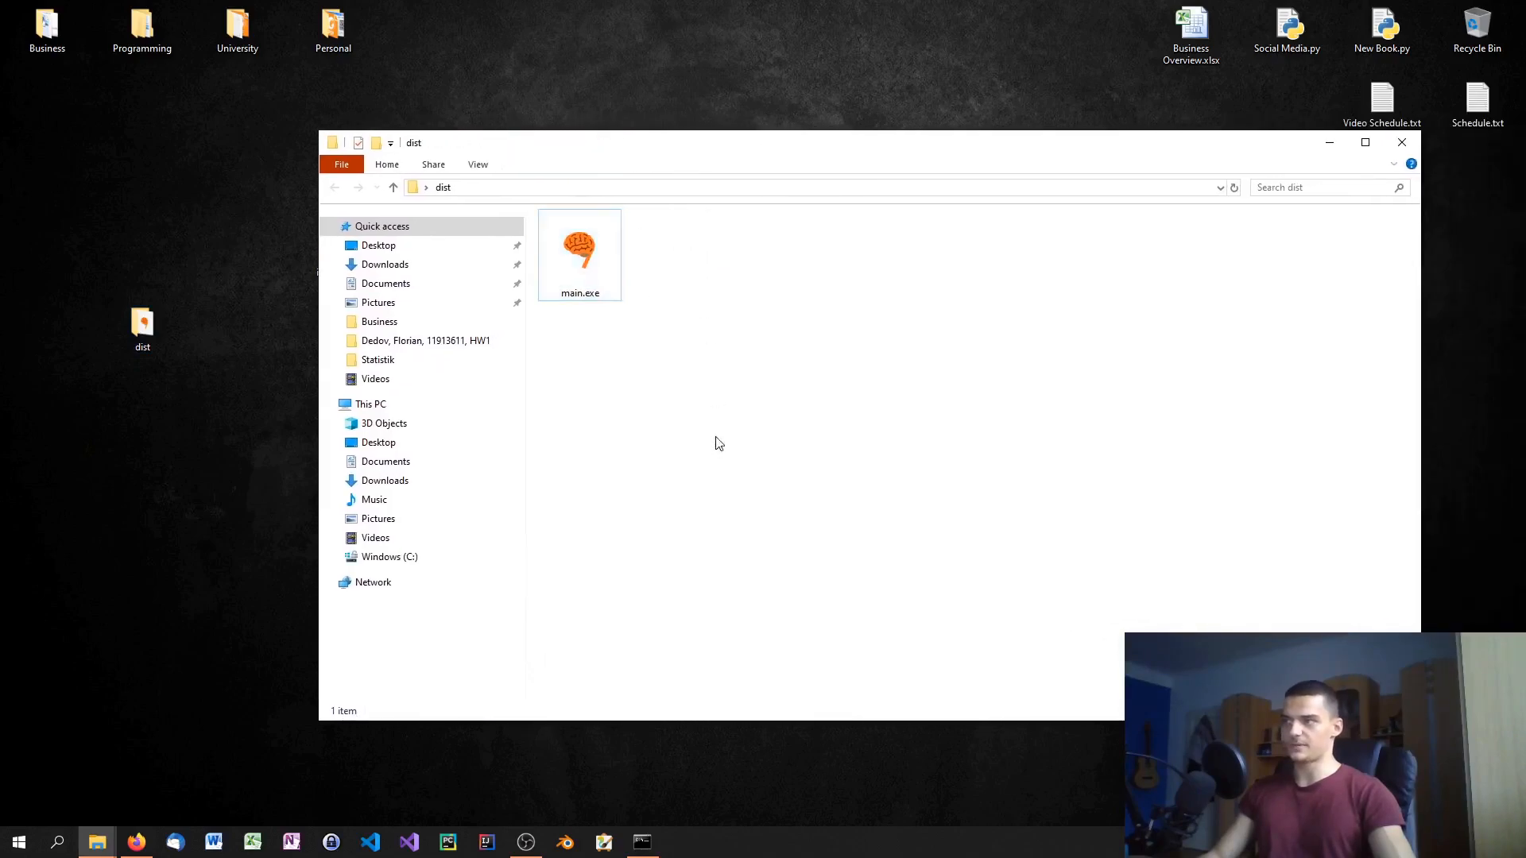
left_click(575, 255)
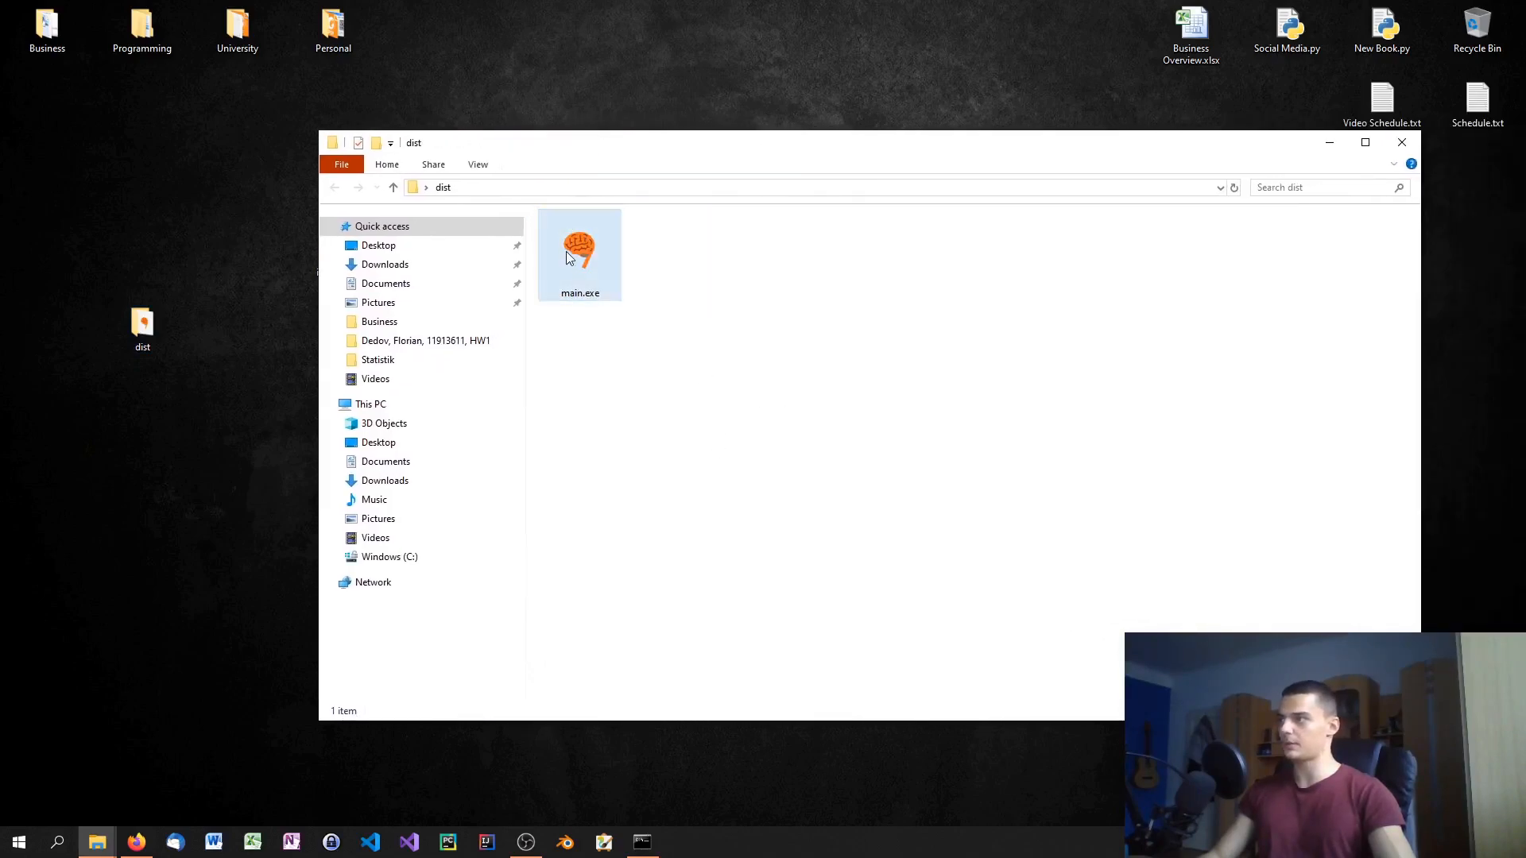
double_click(579, 246)
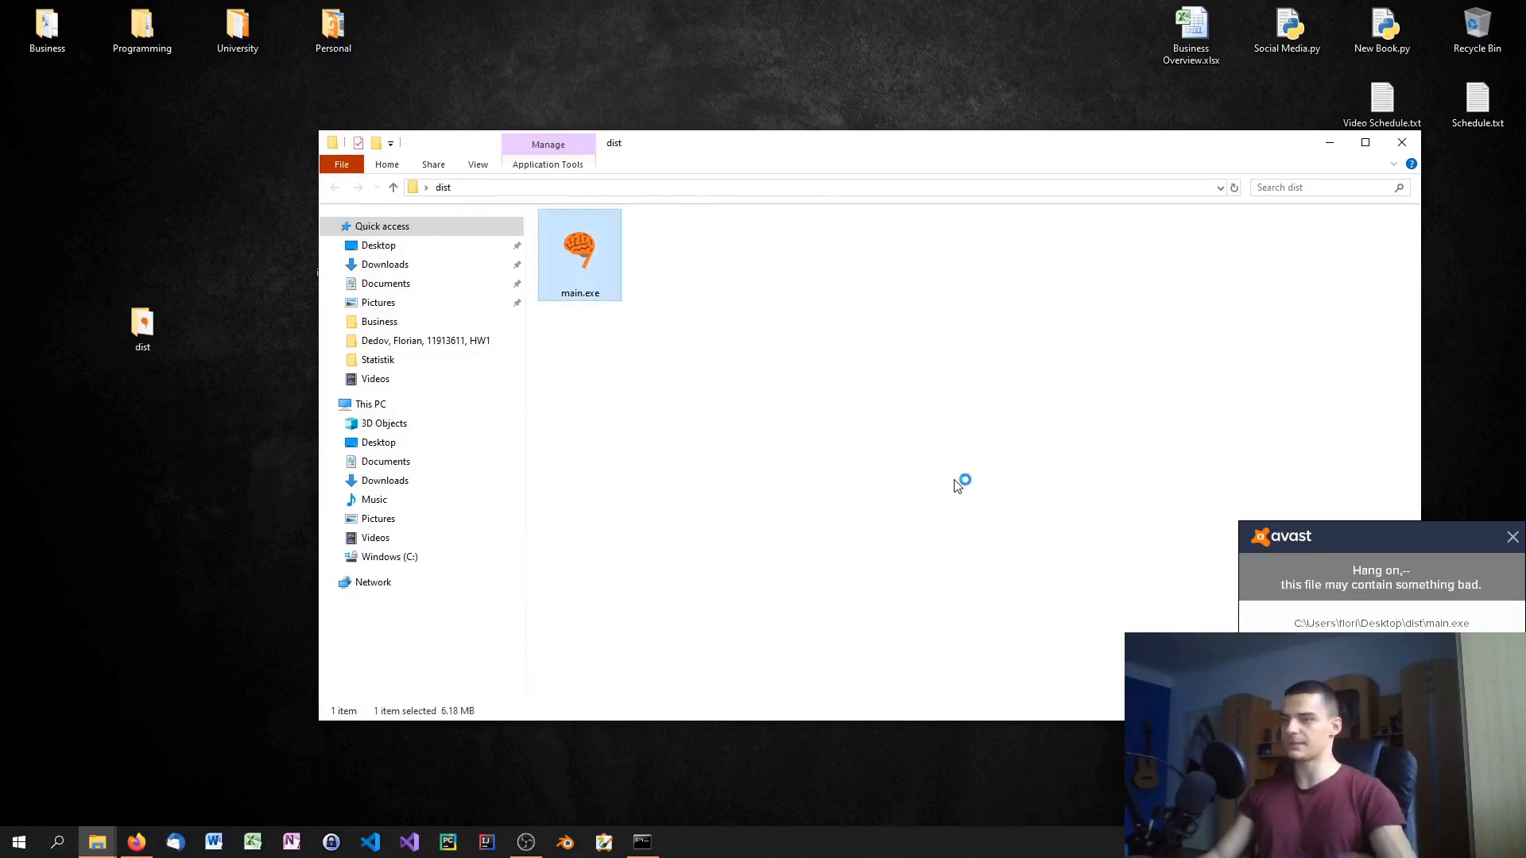
Verify myfile.txt shows Hello World!, then move main.exe onto the desktop
left_click(1513, 537)
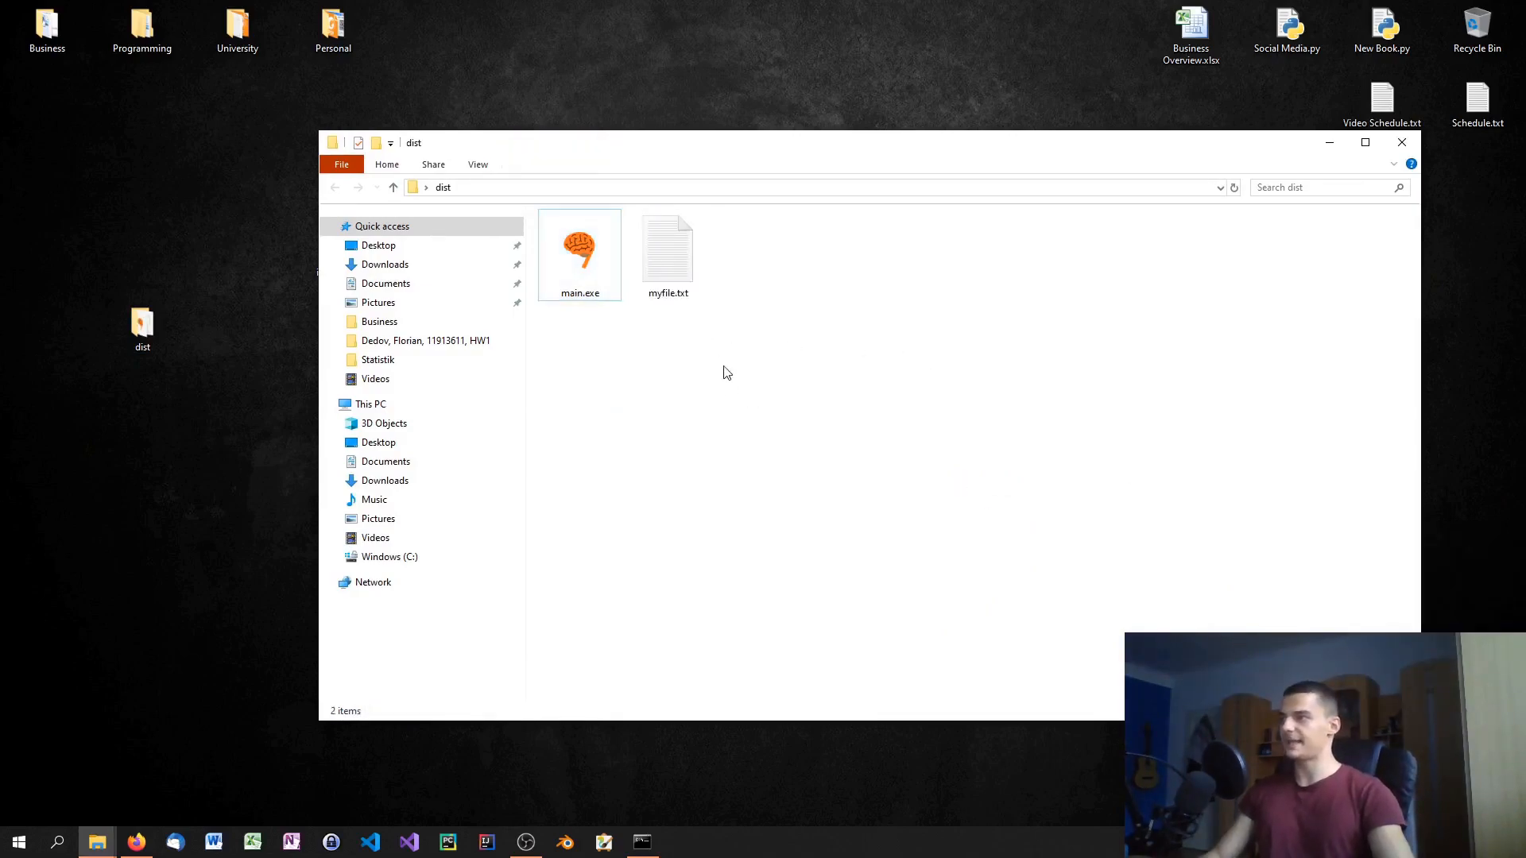
double_click(667, 246)
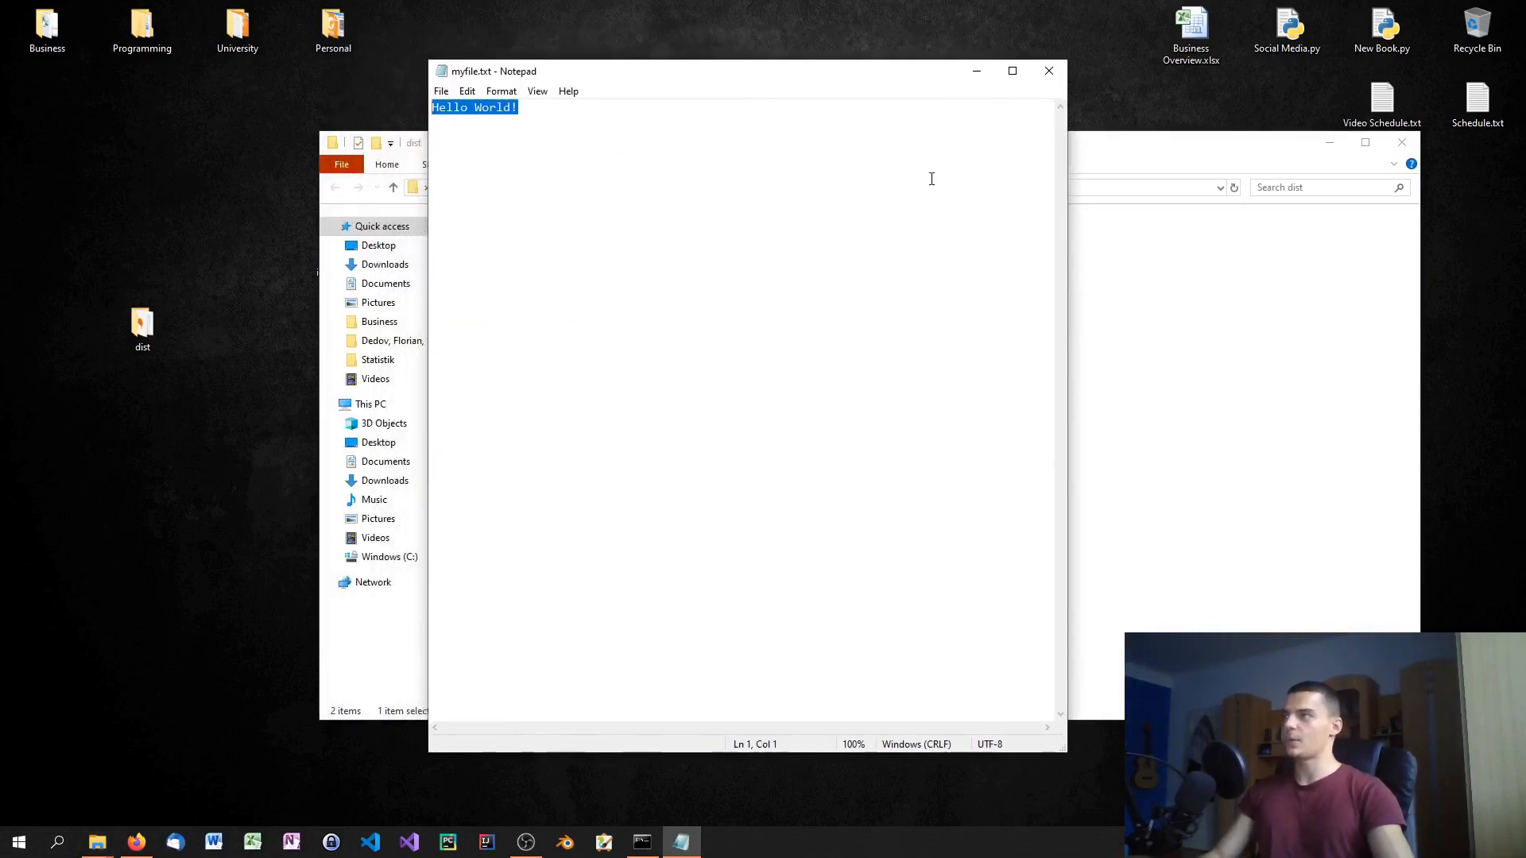
left_click(1049, 72)
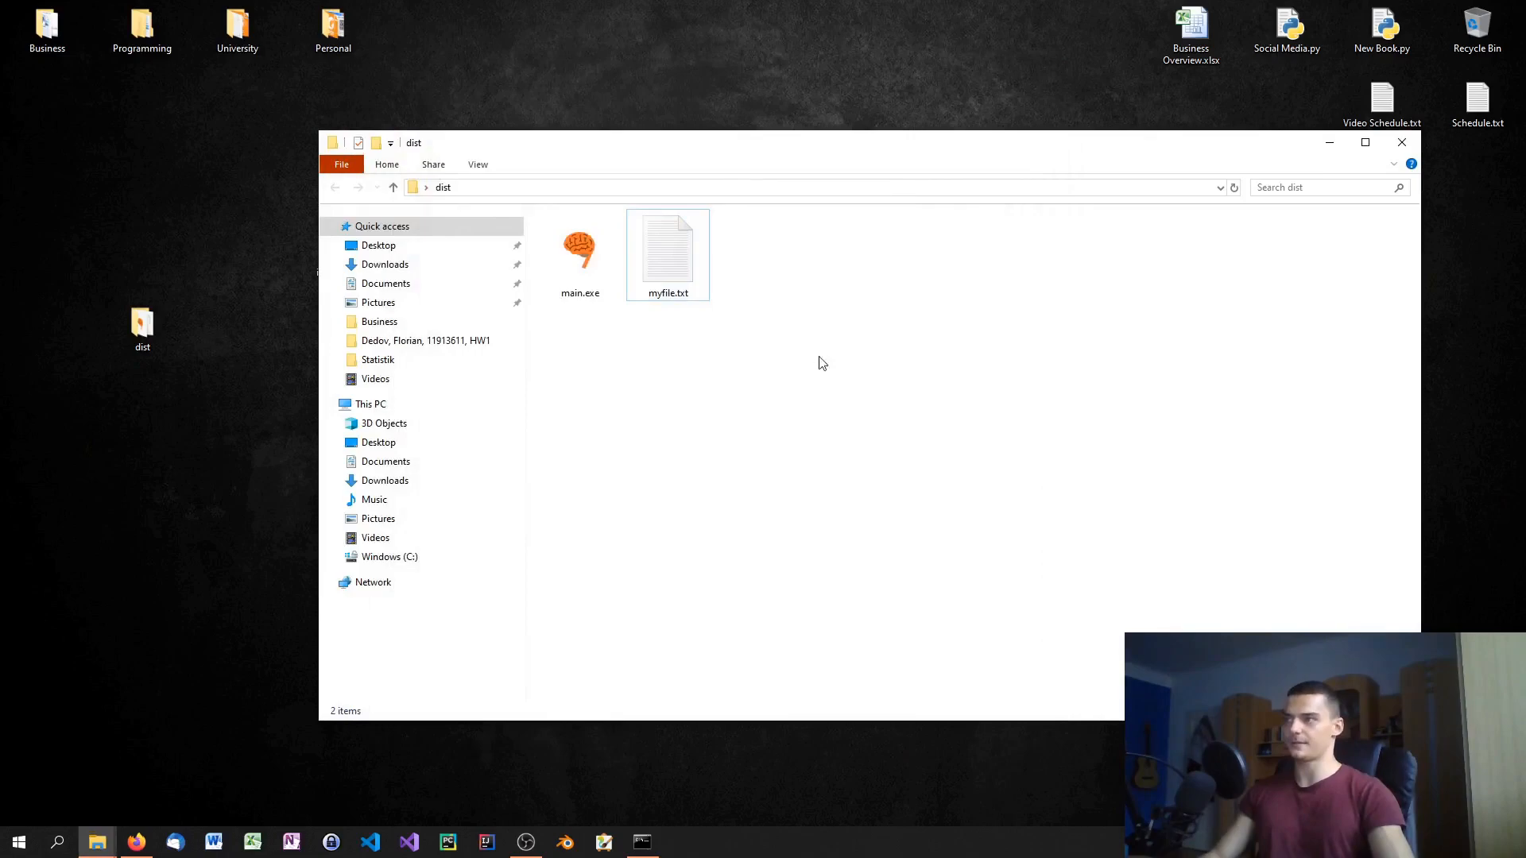
left_click_drag(581, 253, 622, 64)
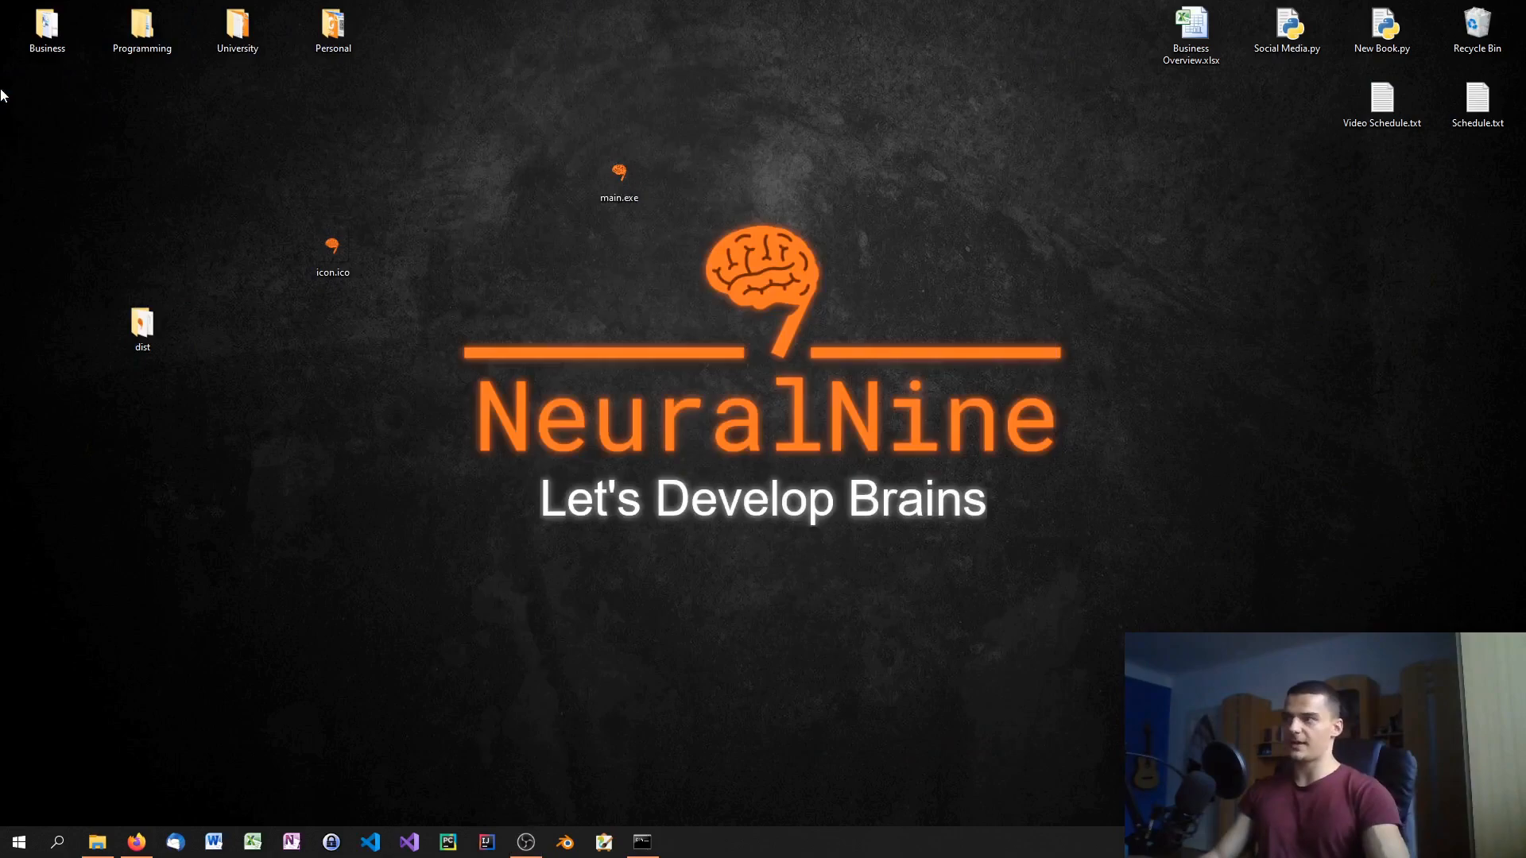
right_click(620, 172)
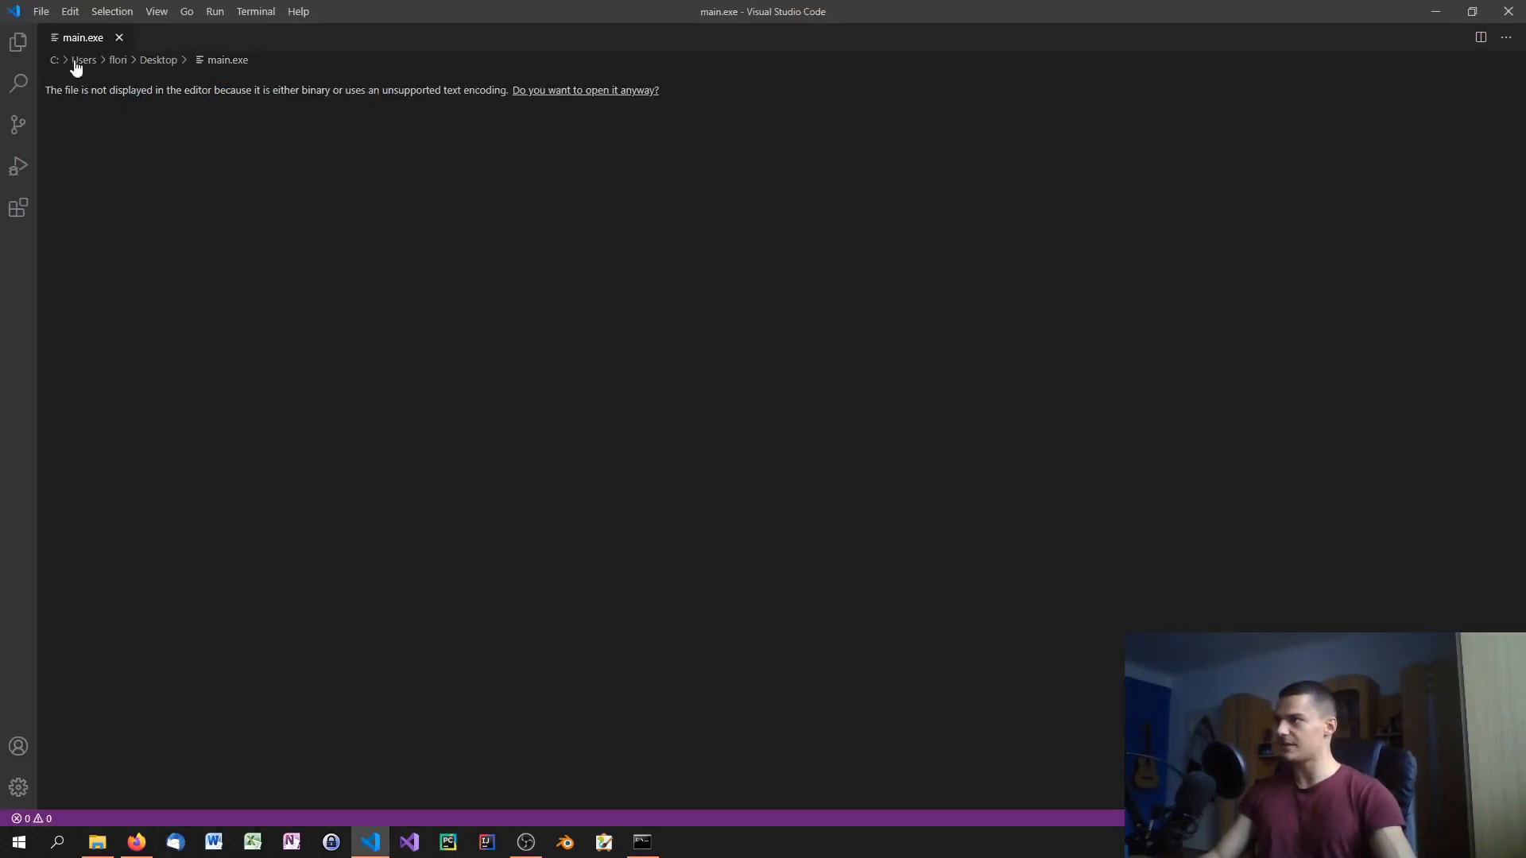
left_click(585, 89)
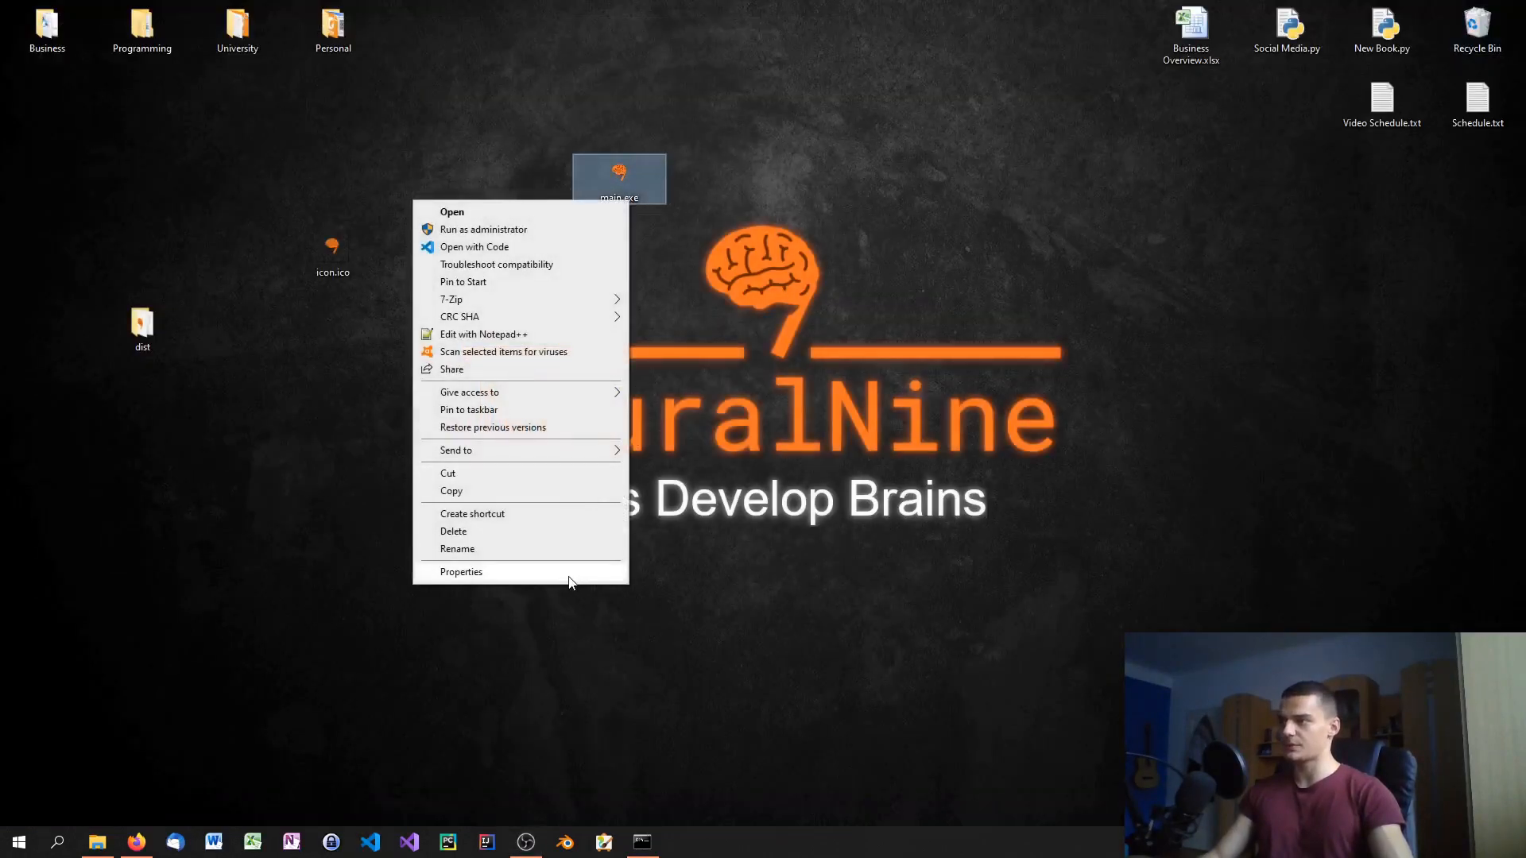
Review main.exe's 6.18 MB size in Properties and close the dialog
left_click(461, 570)
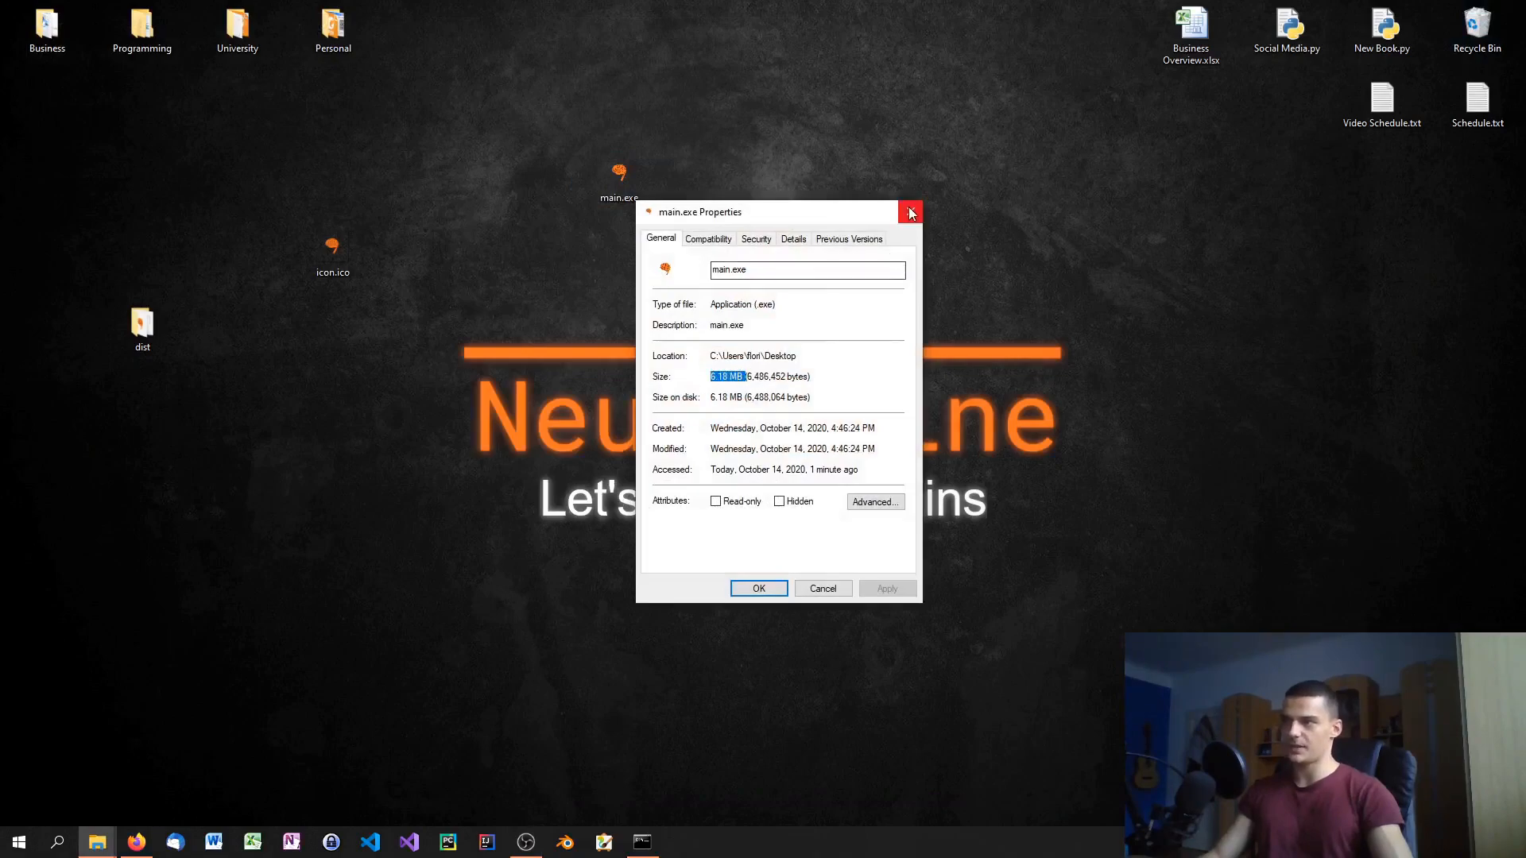
mouse_move(909, 213)
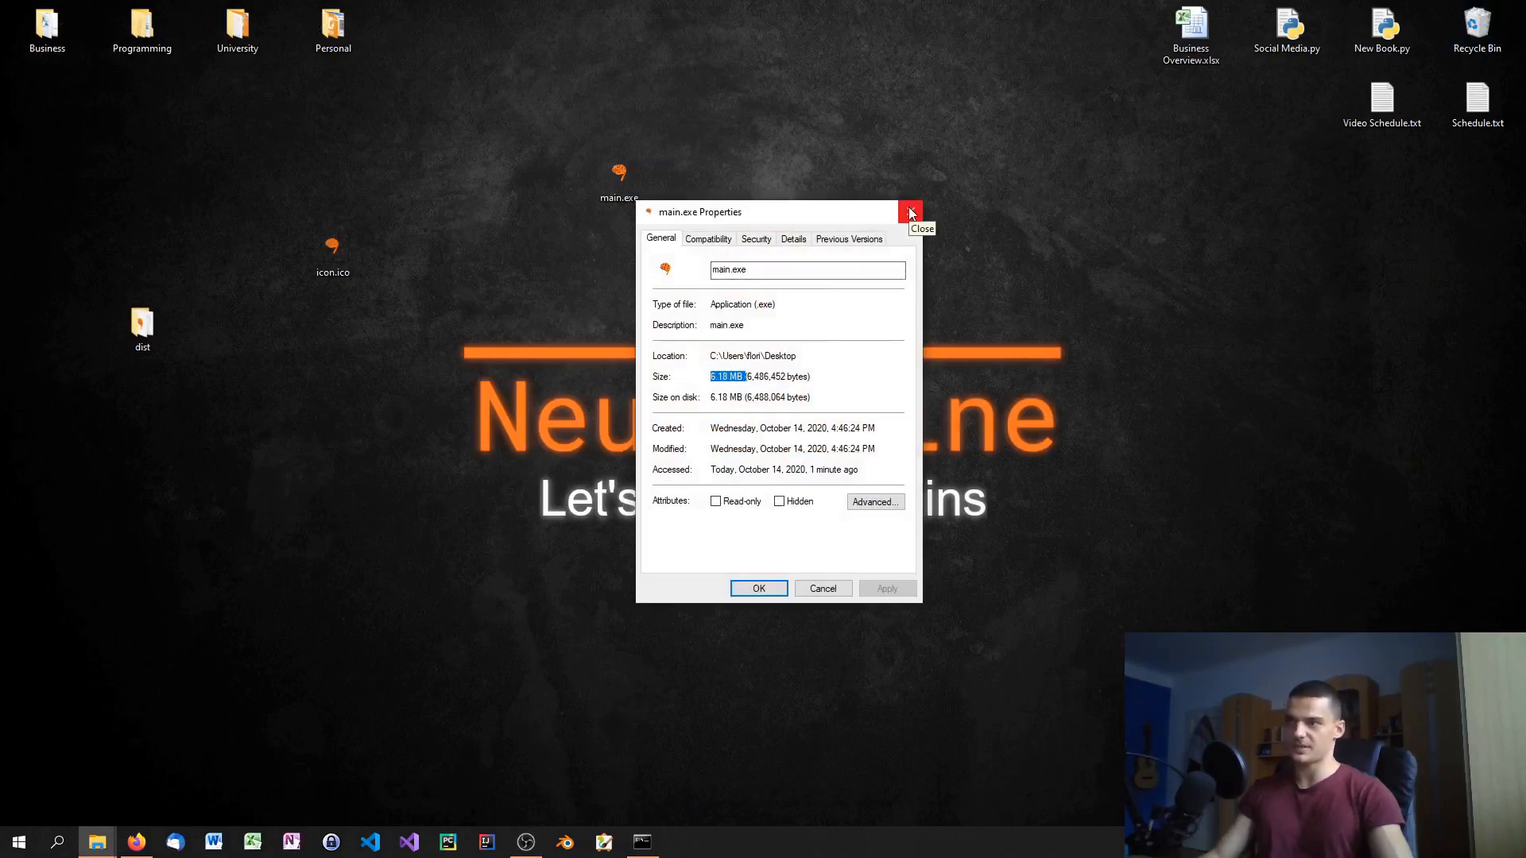
left_click(911, 213)
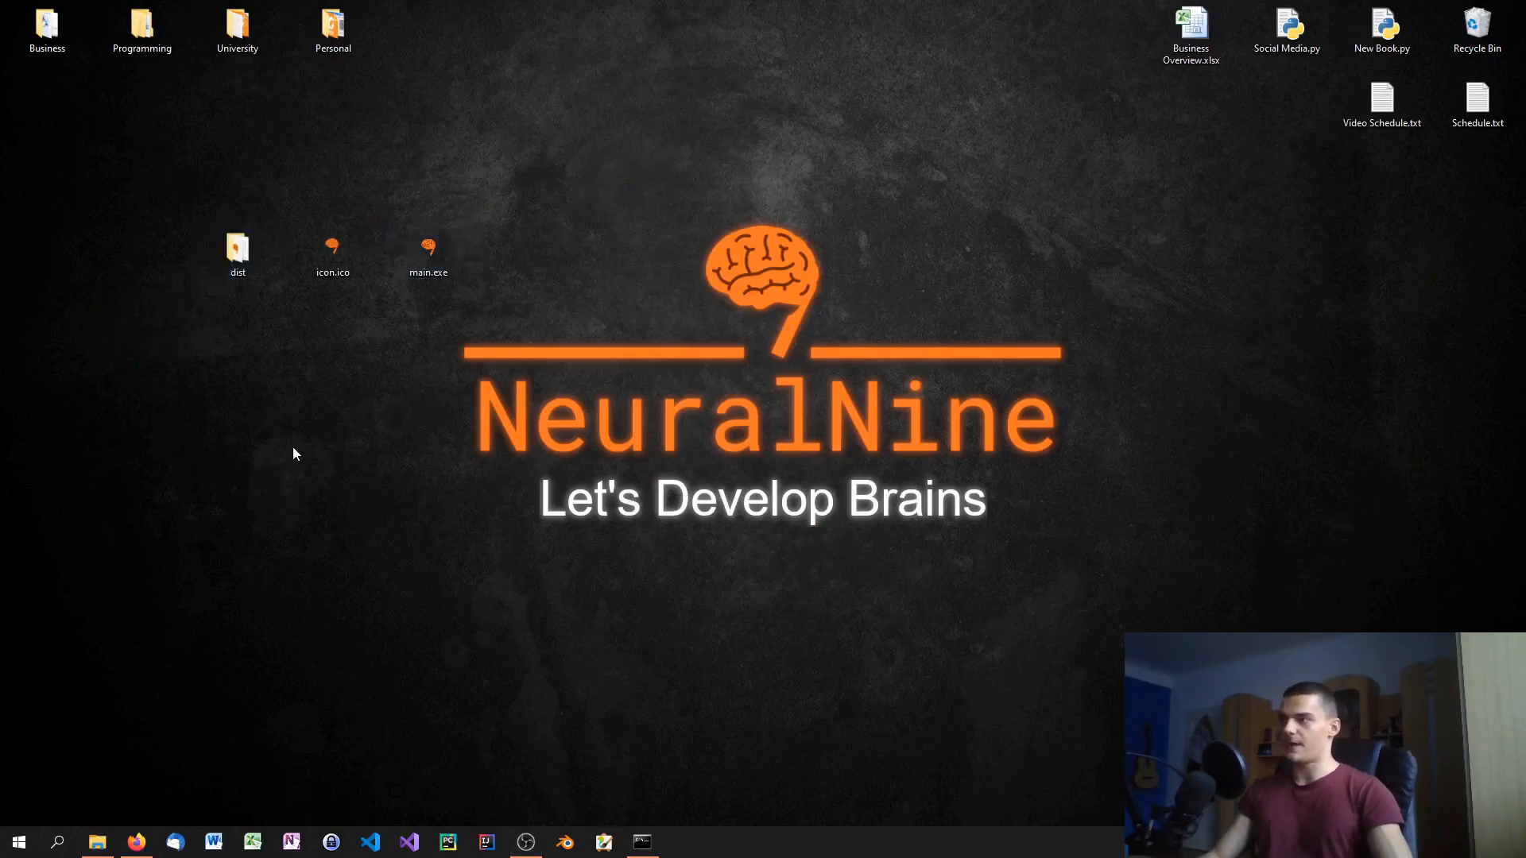
mouse_move(1052, 267)
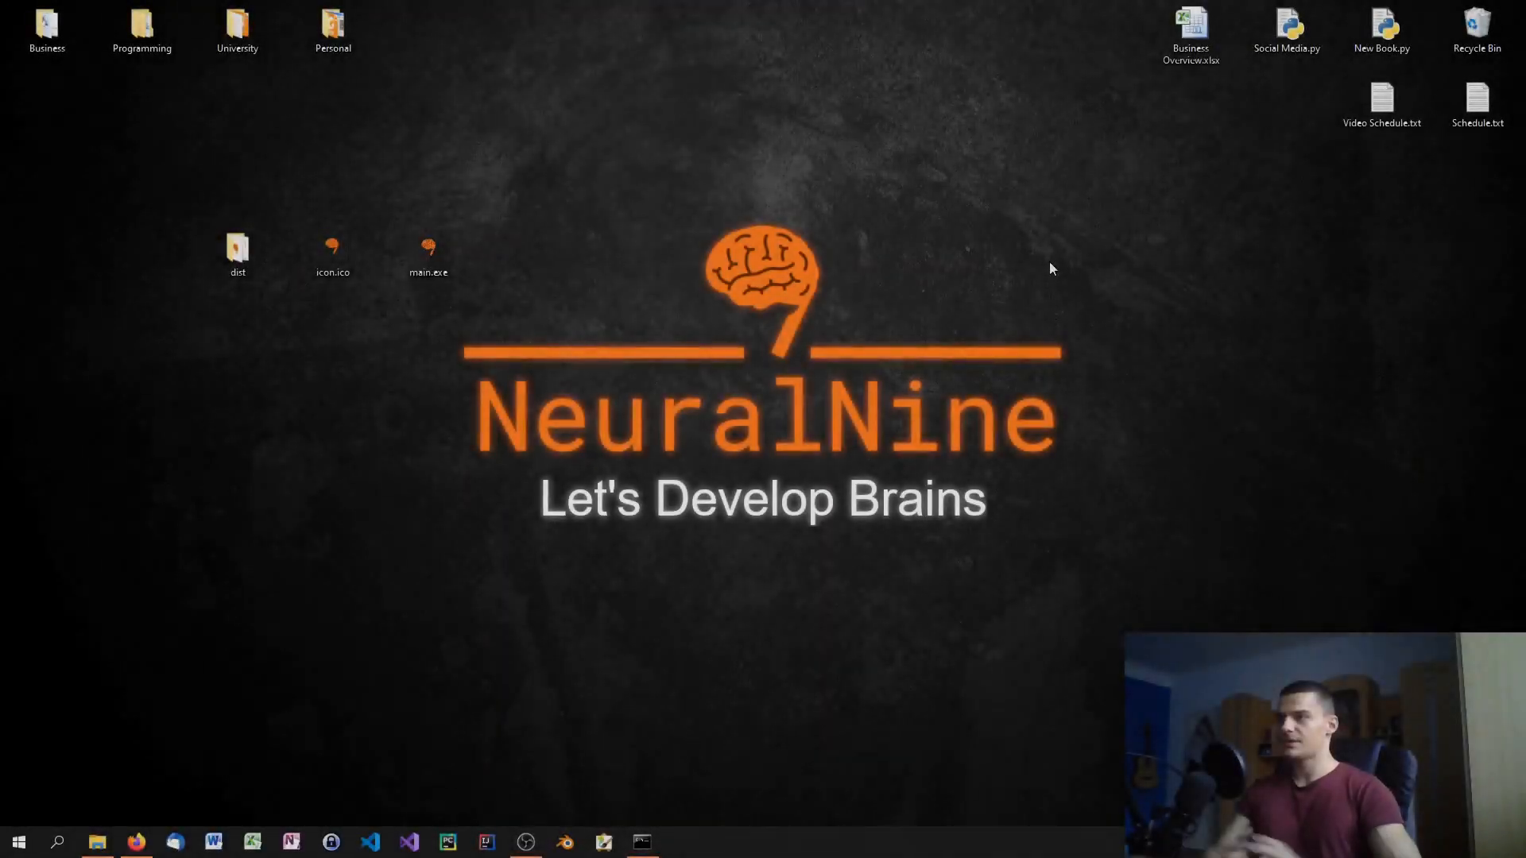